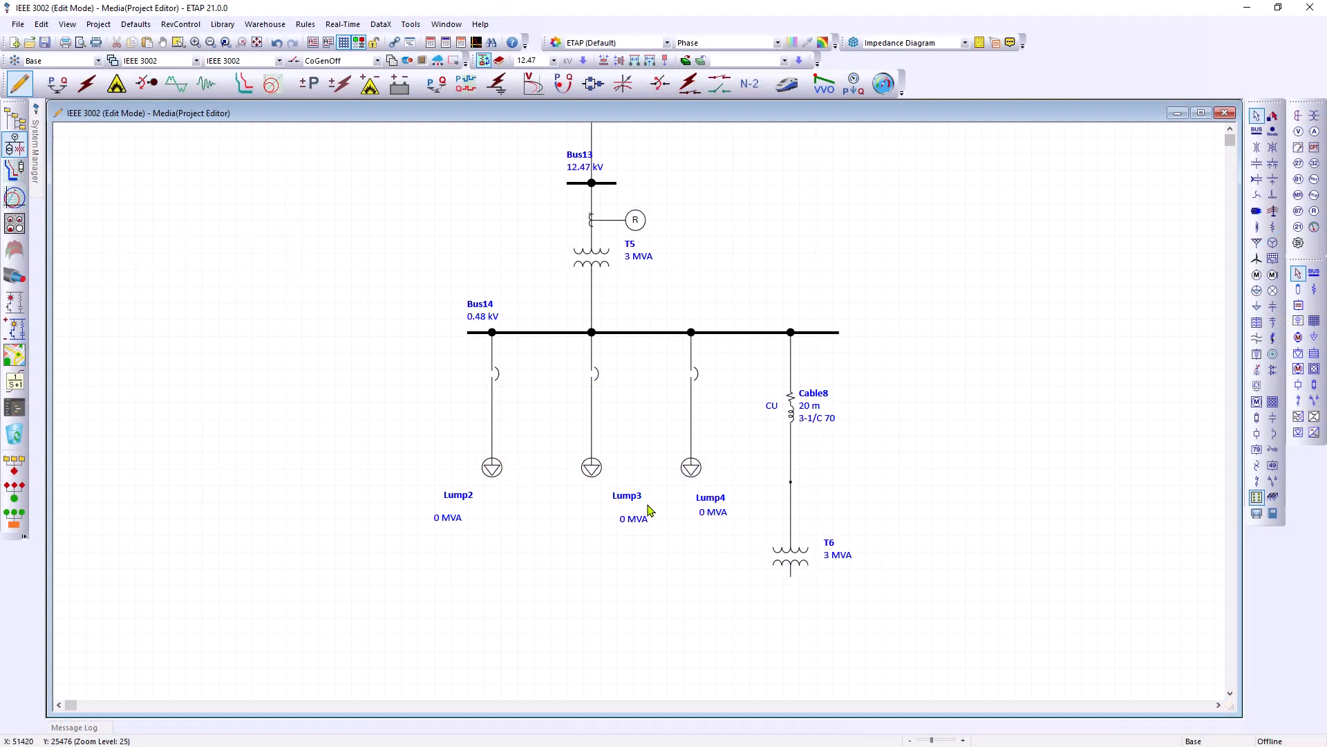
mouse_move(589, 518)
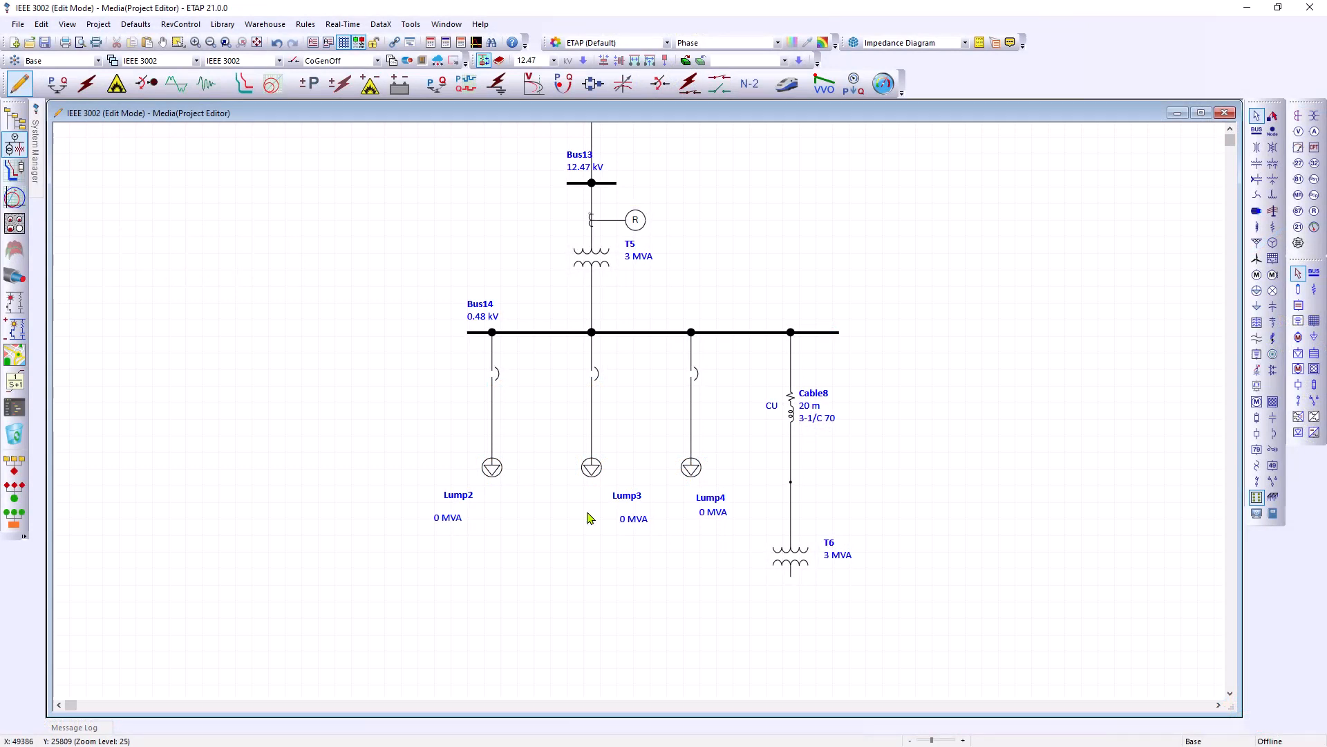
Centre the Lump2 name and 0 MVA rating label beneath its load symbol
click(491, 467)
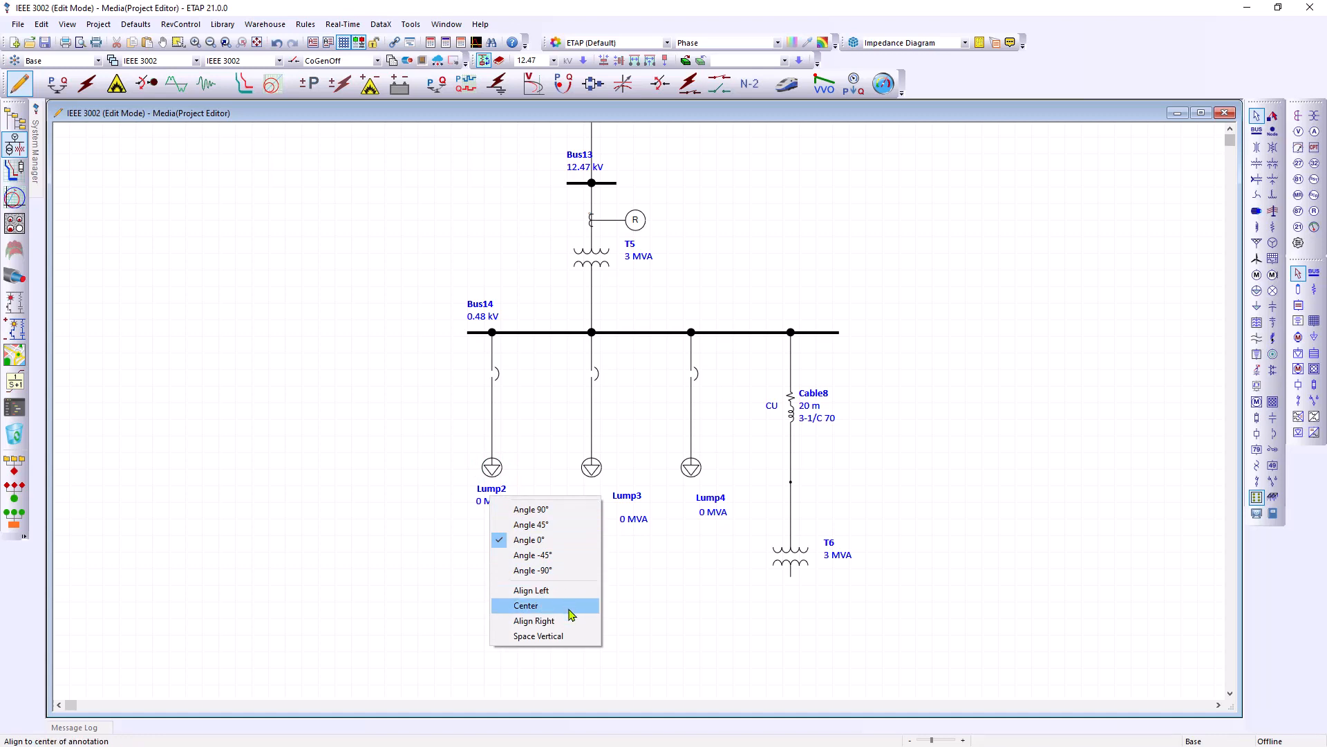
click(526, 605)
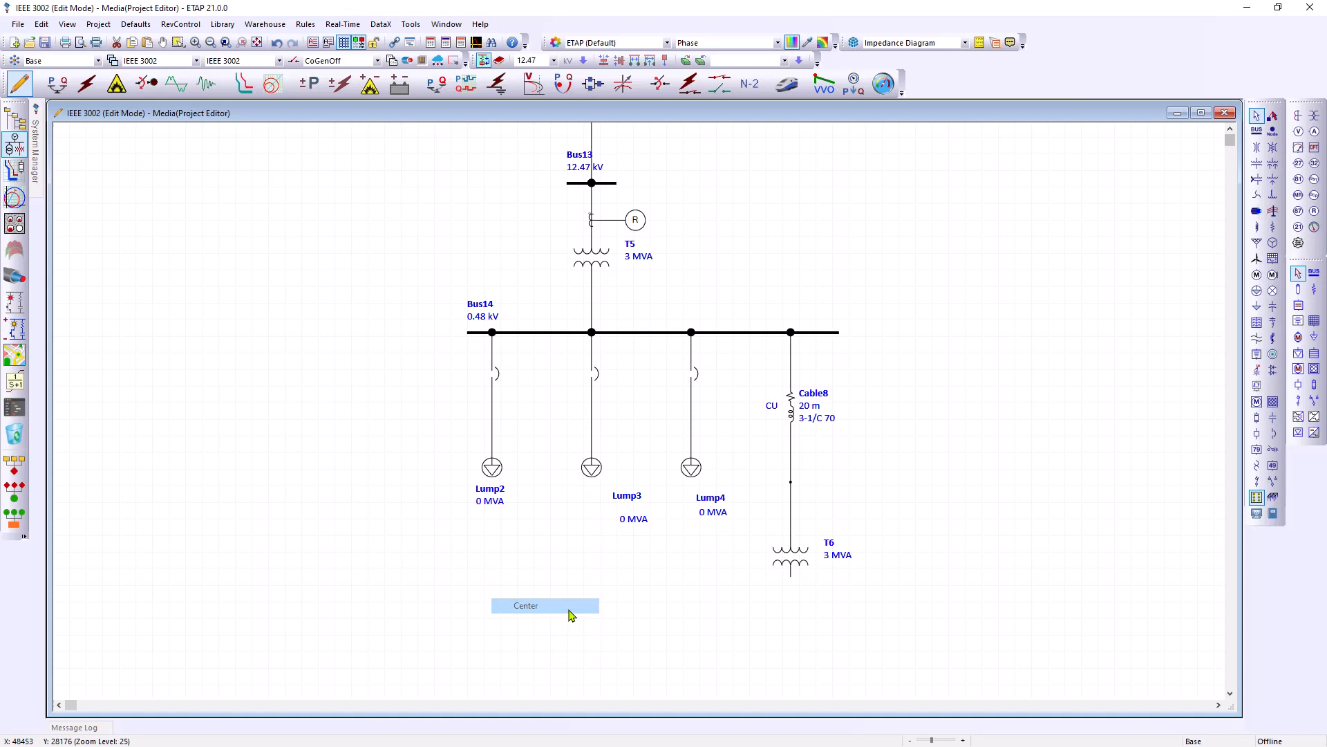
mouse_move(514, 490)
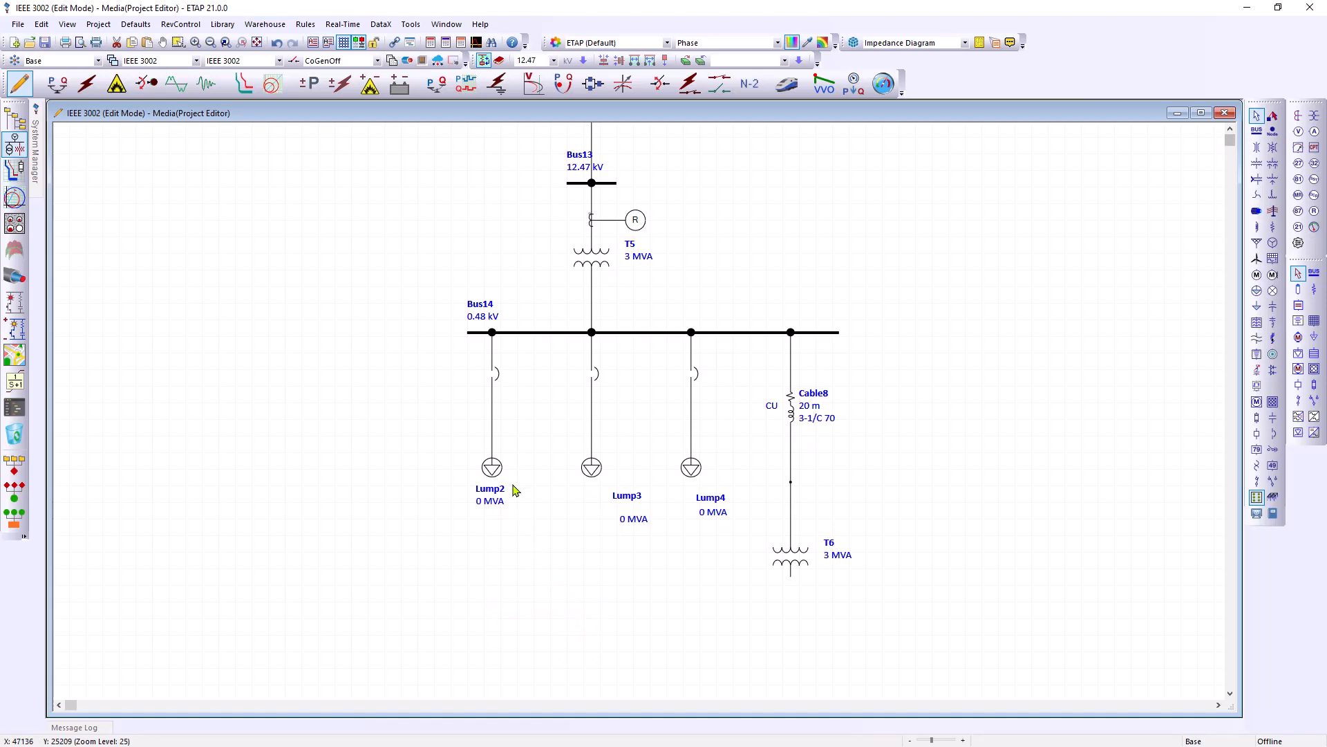
Save Lump2's label position and apply it to the other load labels
right_click(491, 467)
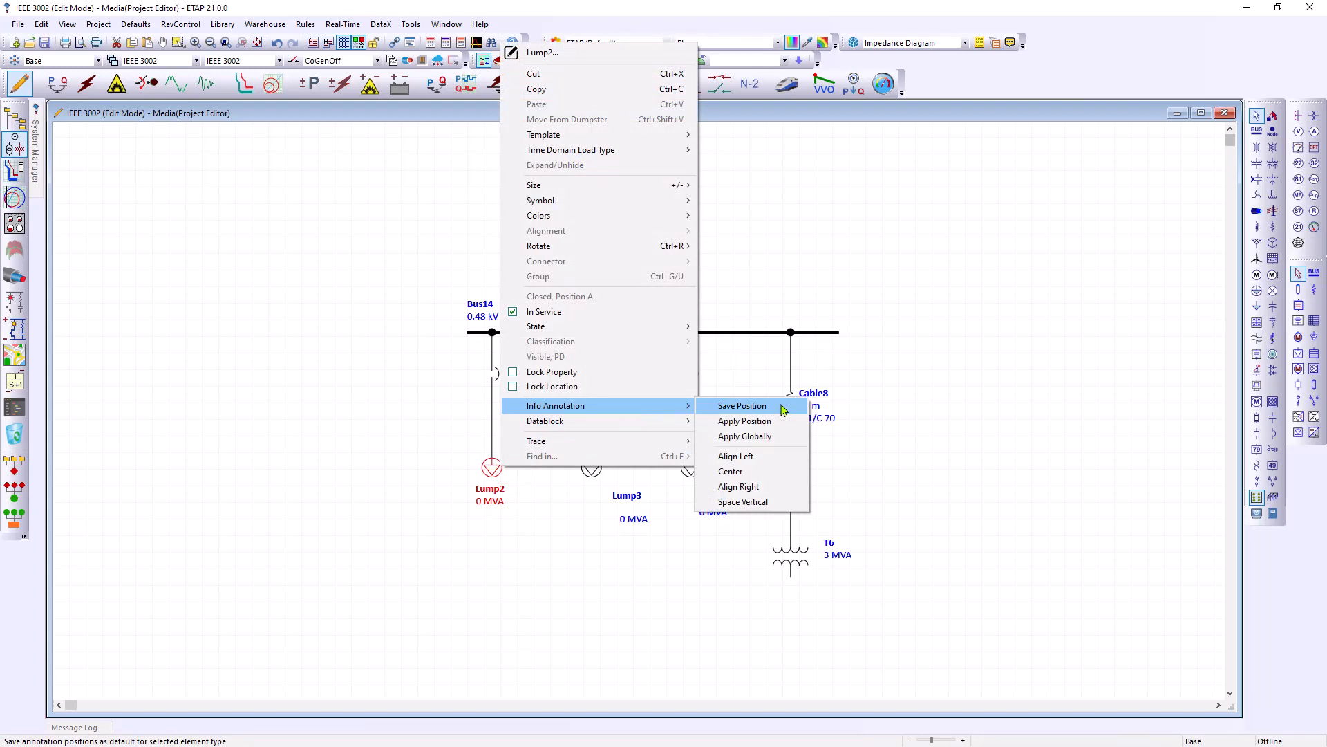
click(742, 406)
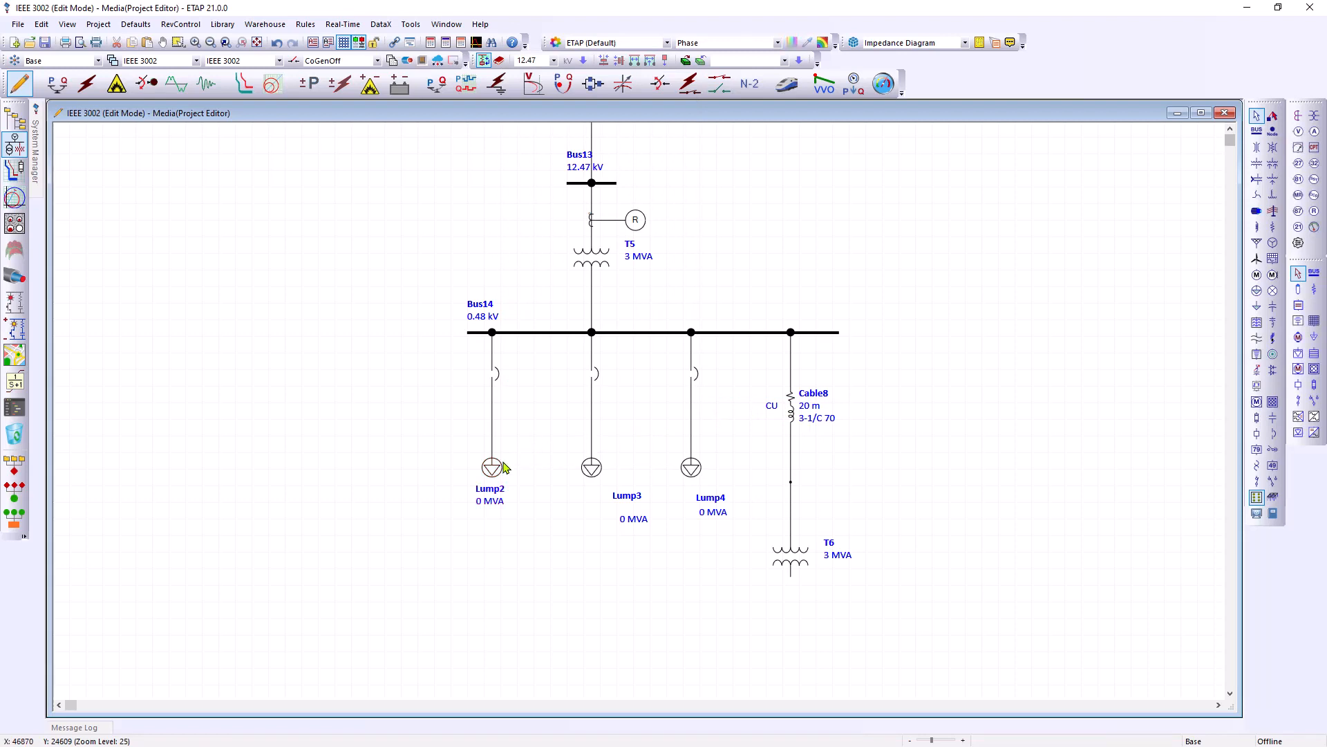
right_click(493, 467)
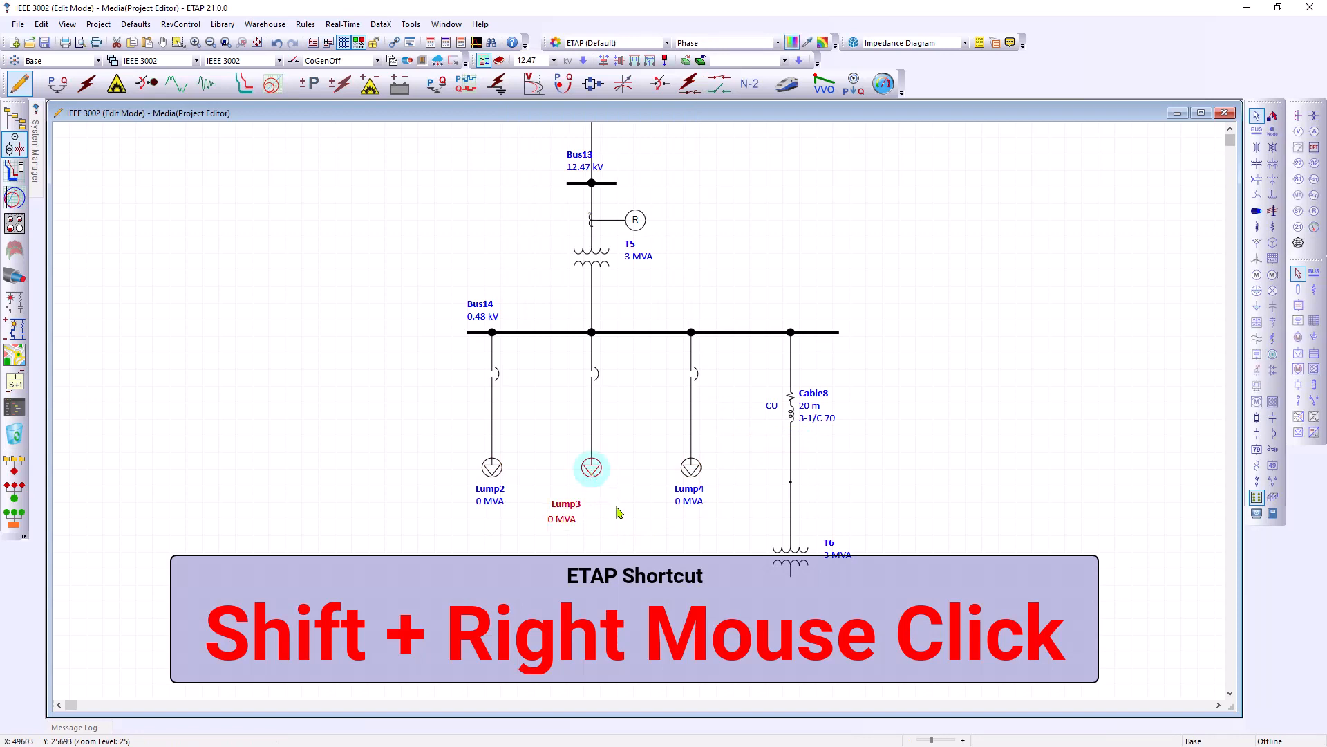
mouse_move(619, 512)
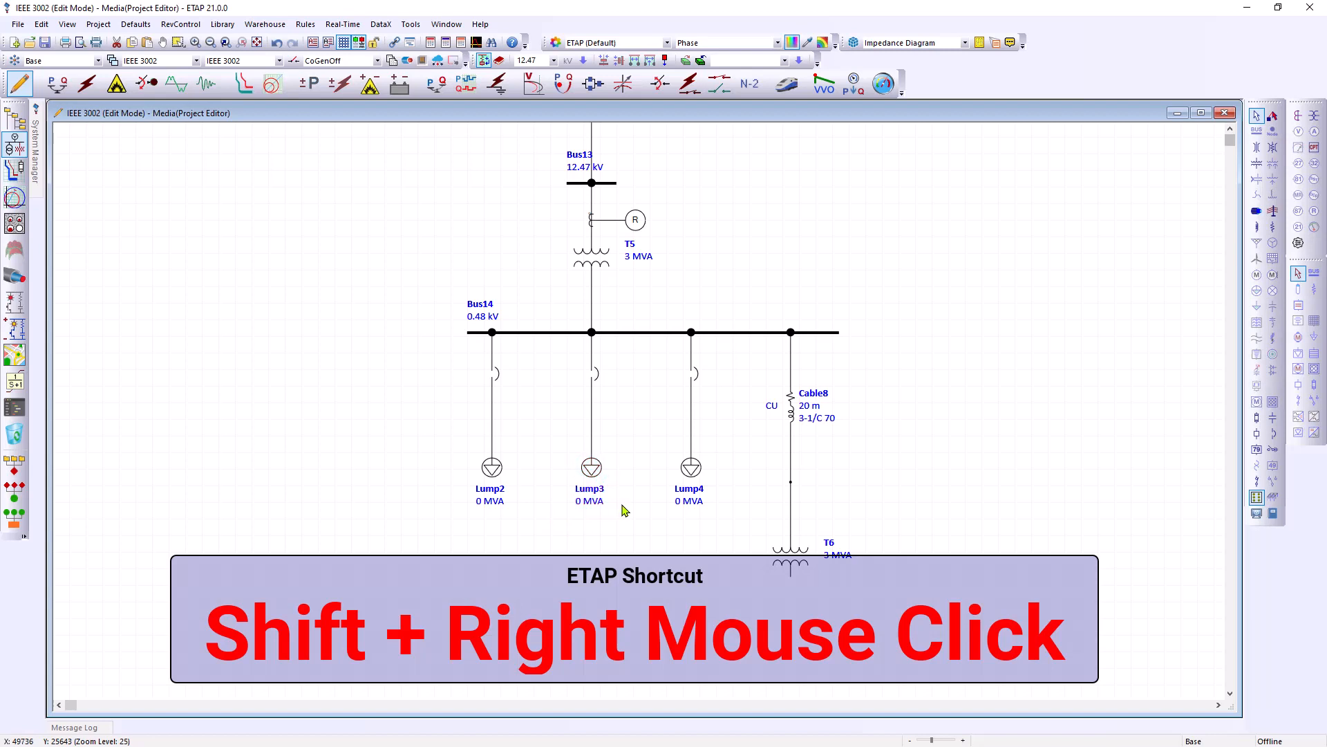
mouse_move(802, 499)
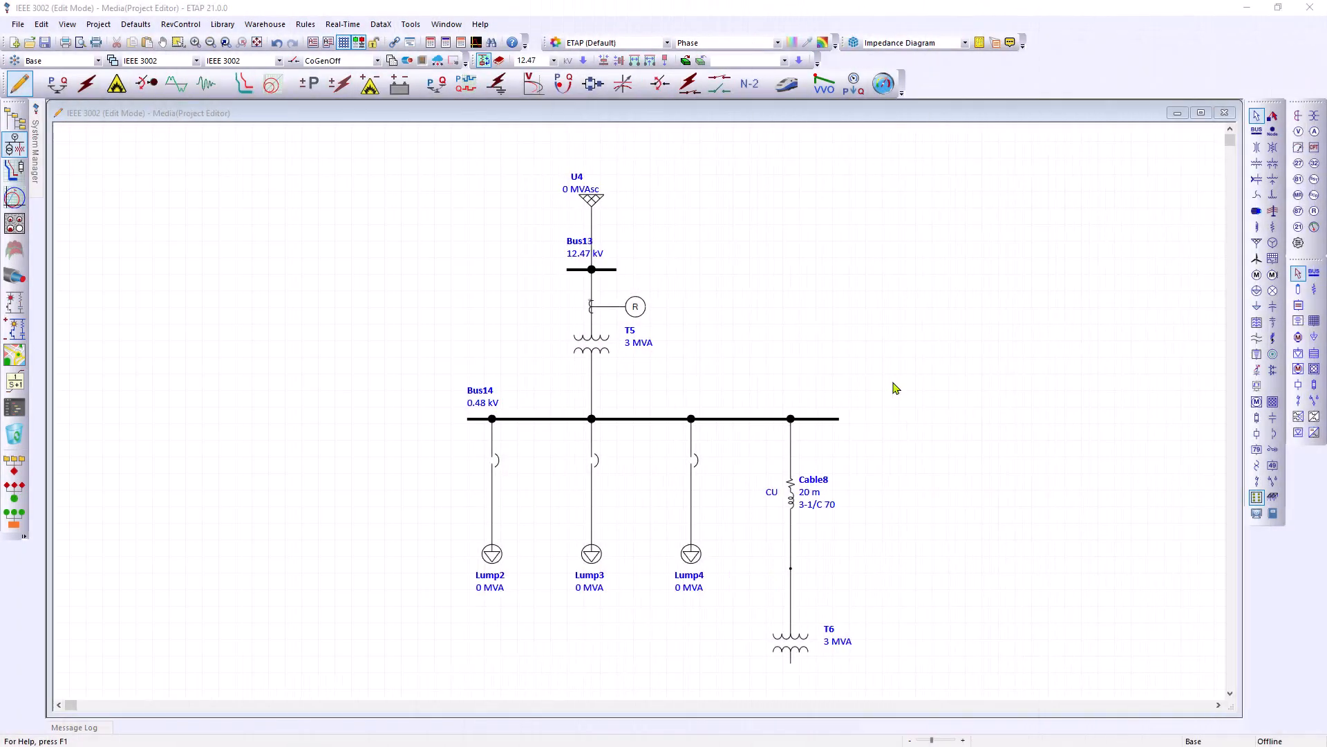
Launch ETAP online help from the Help menu
click(480, 23)
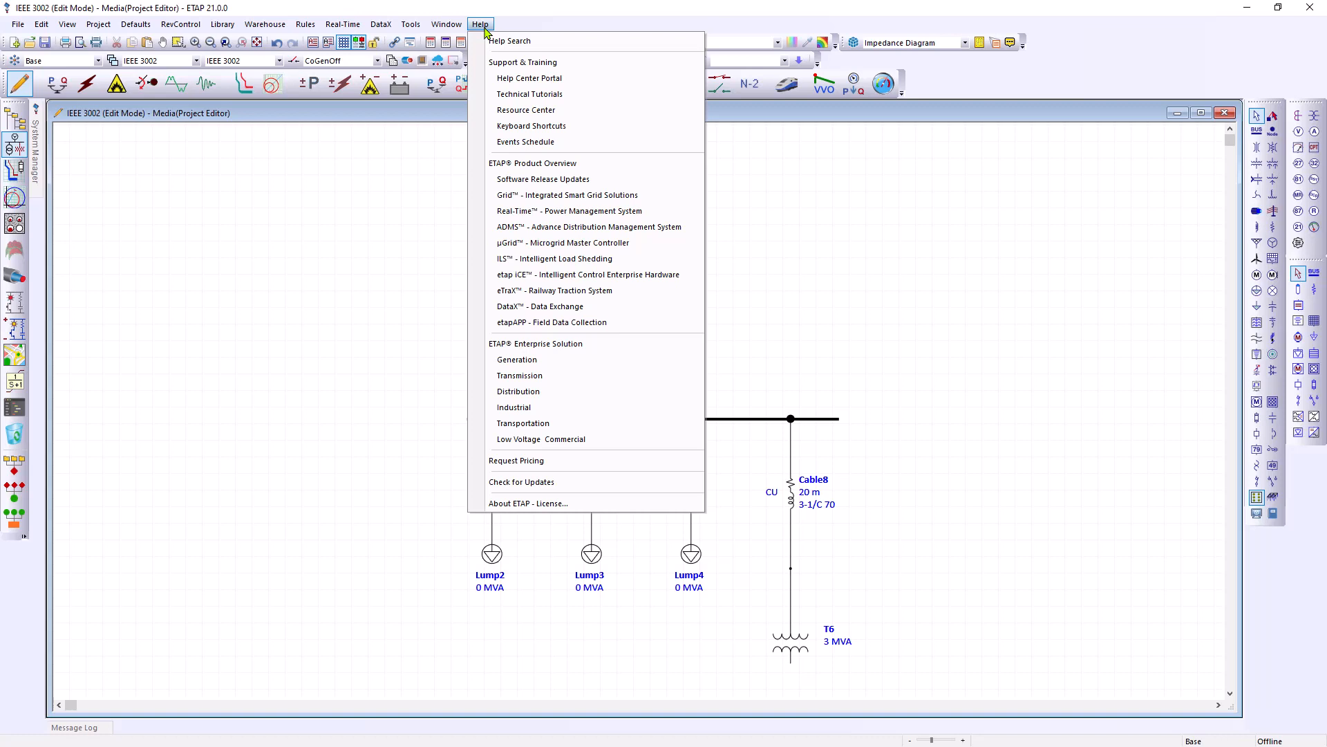
mouse_move(509, 41)
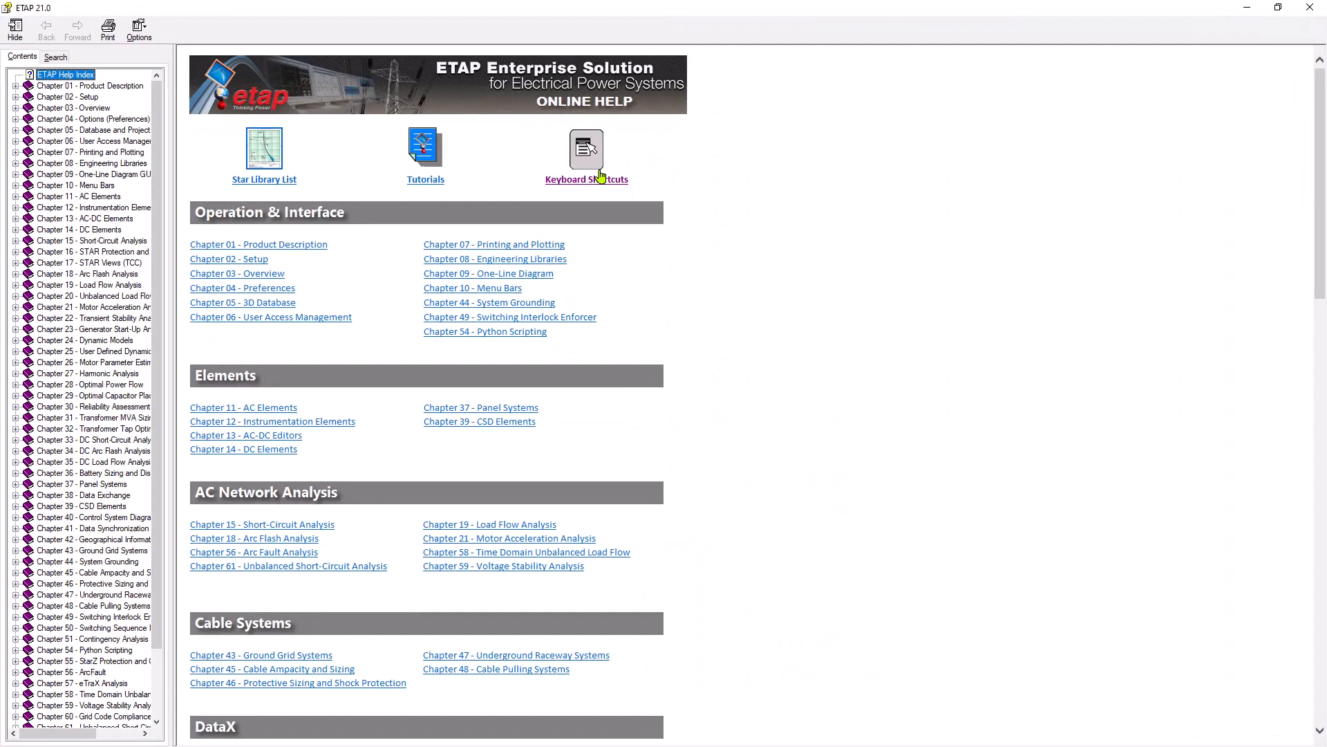
View the Keyboard Shortcuts help page, scrolling through its shortcut tables and back up
click(586, 147)
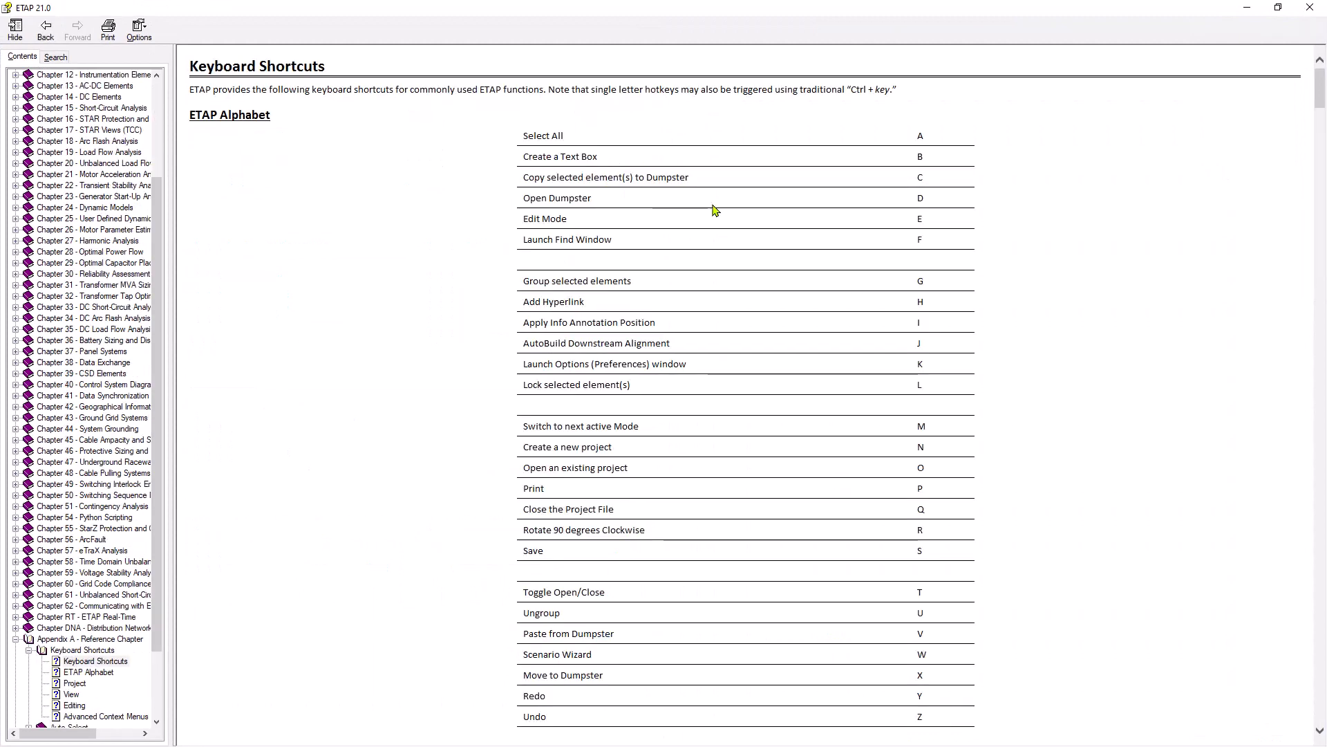
scroll(down, 3)
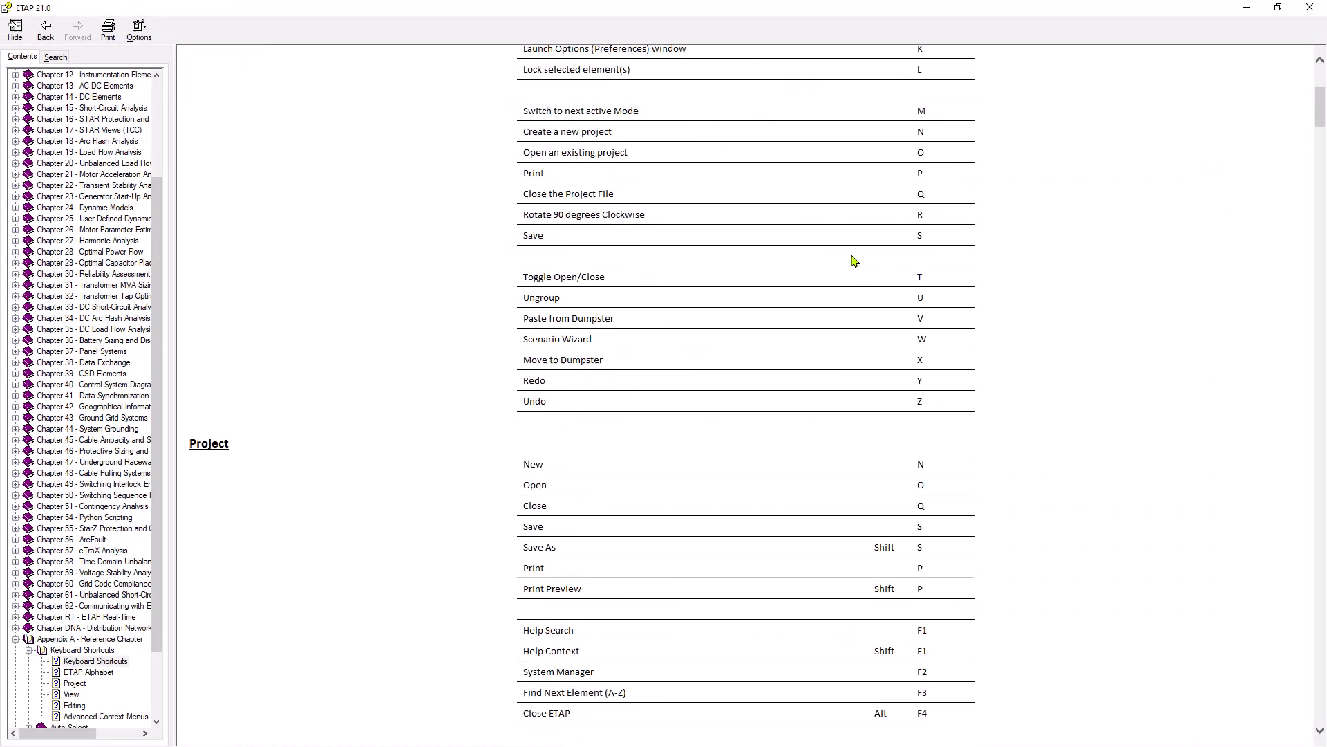
scroll(down, 3)
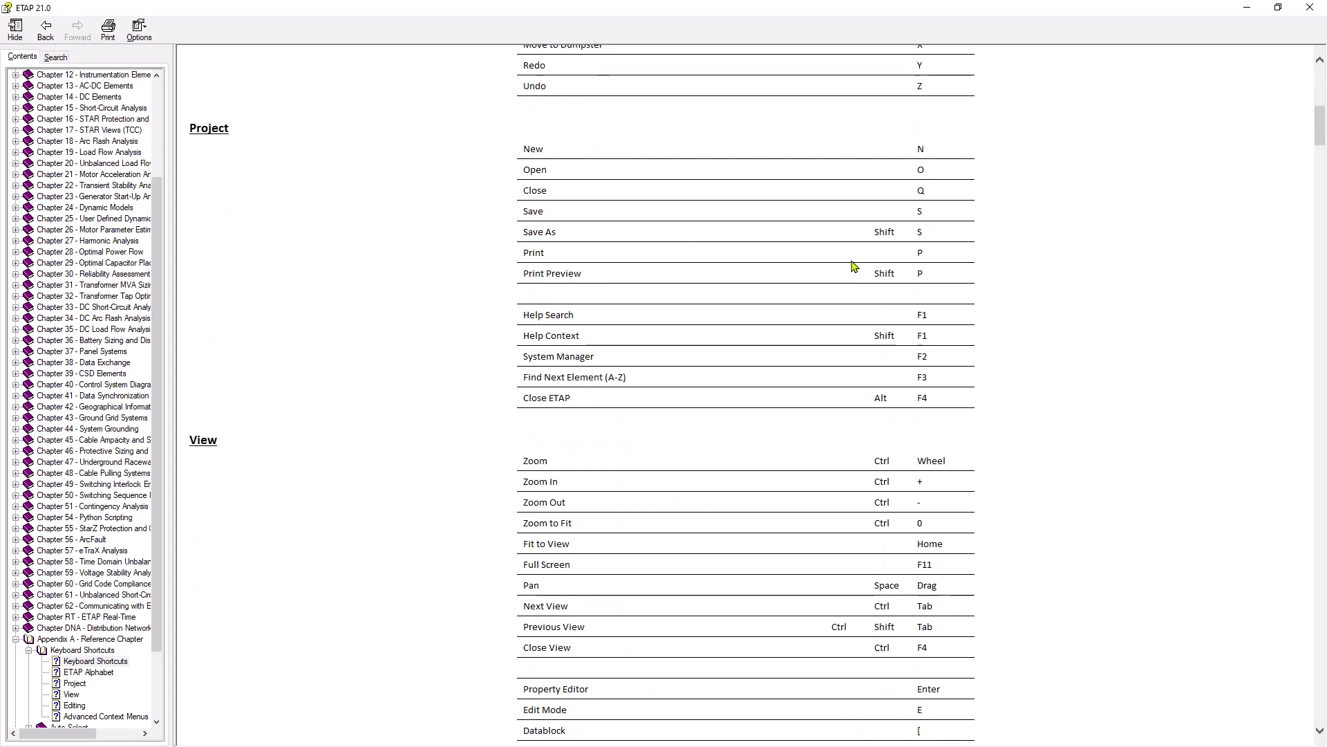
scroll(down, 3)
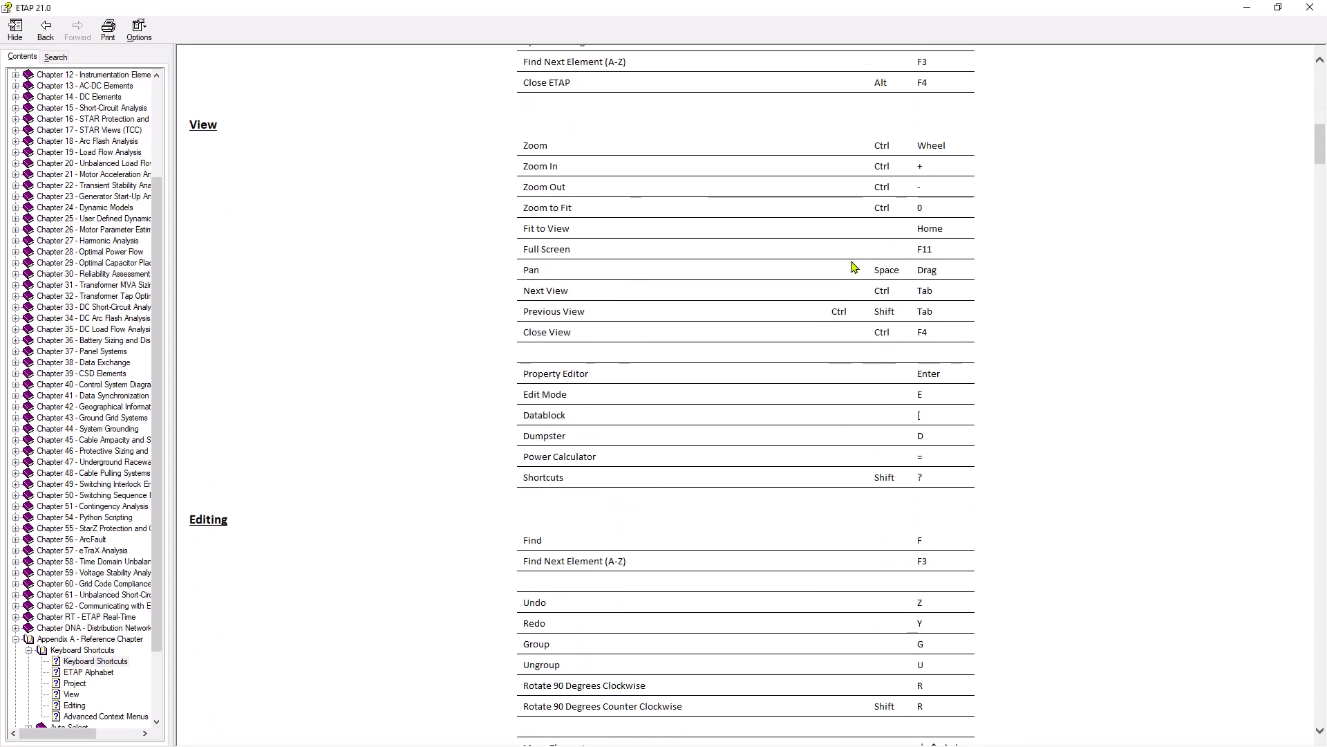
scroll(down, 3)
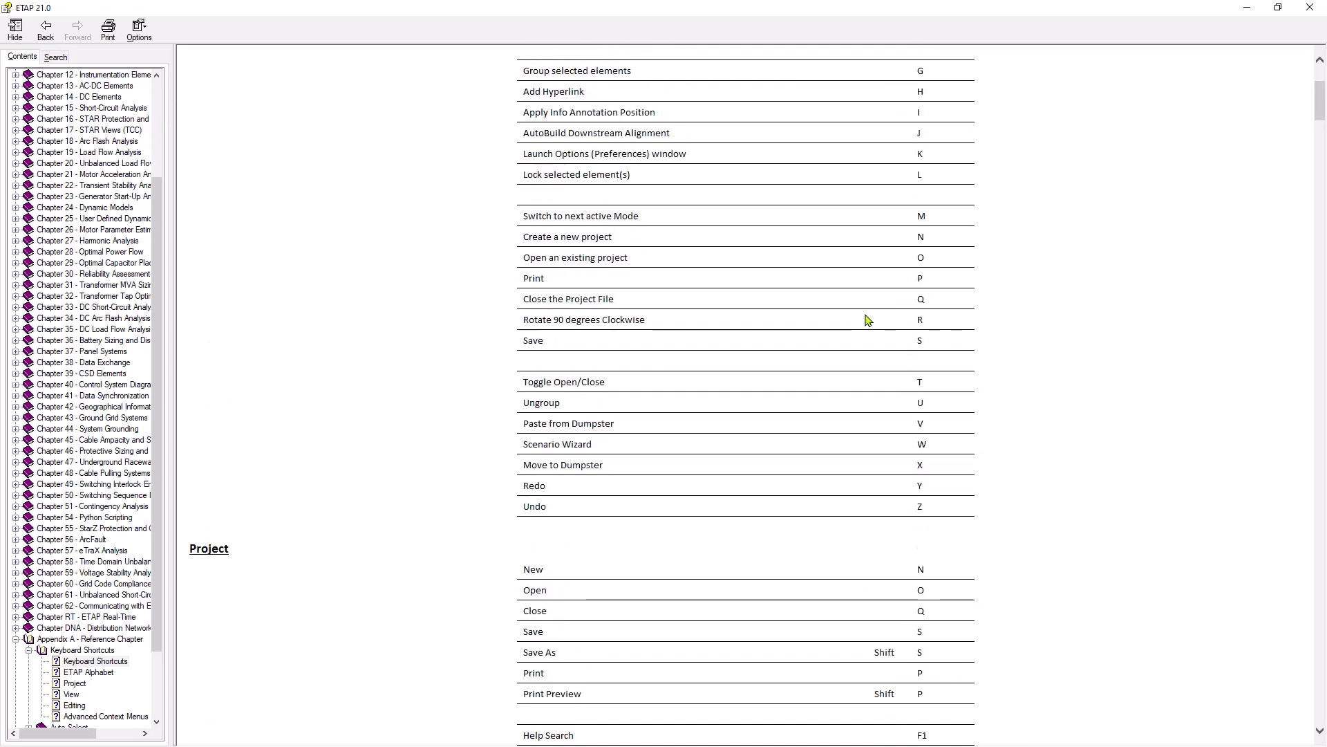
scroll(up, 3)
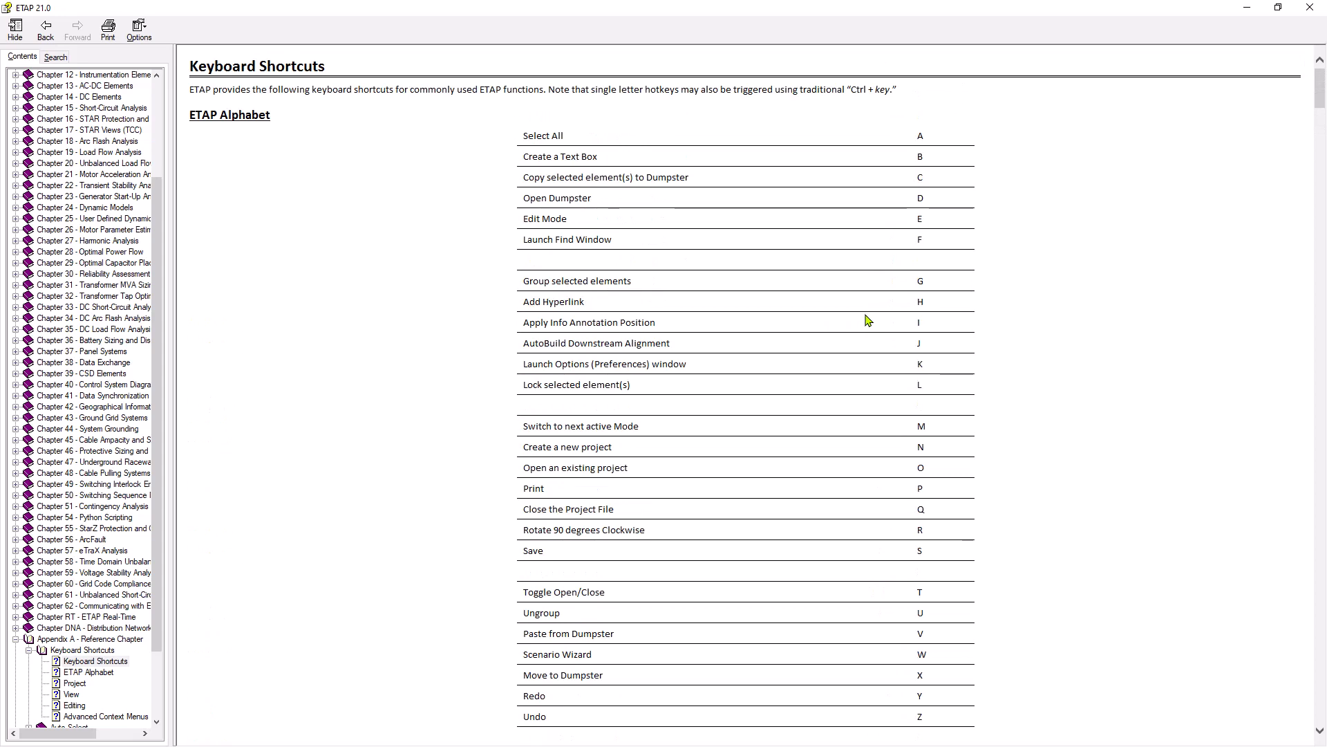
mouse_move(919, 299)
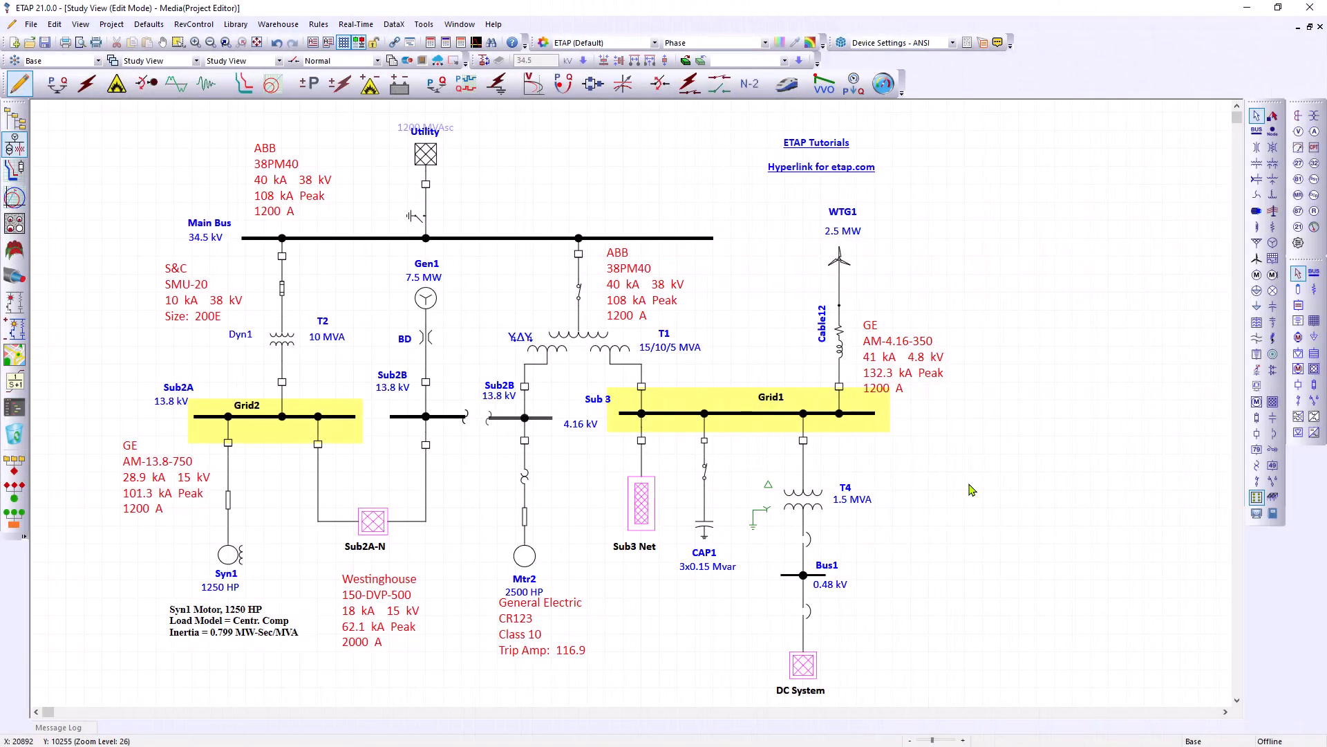
mouse_move(921, 408)
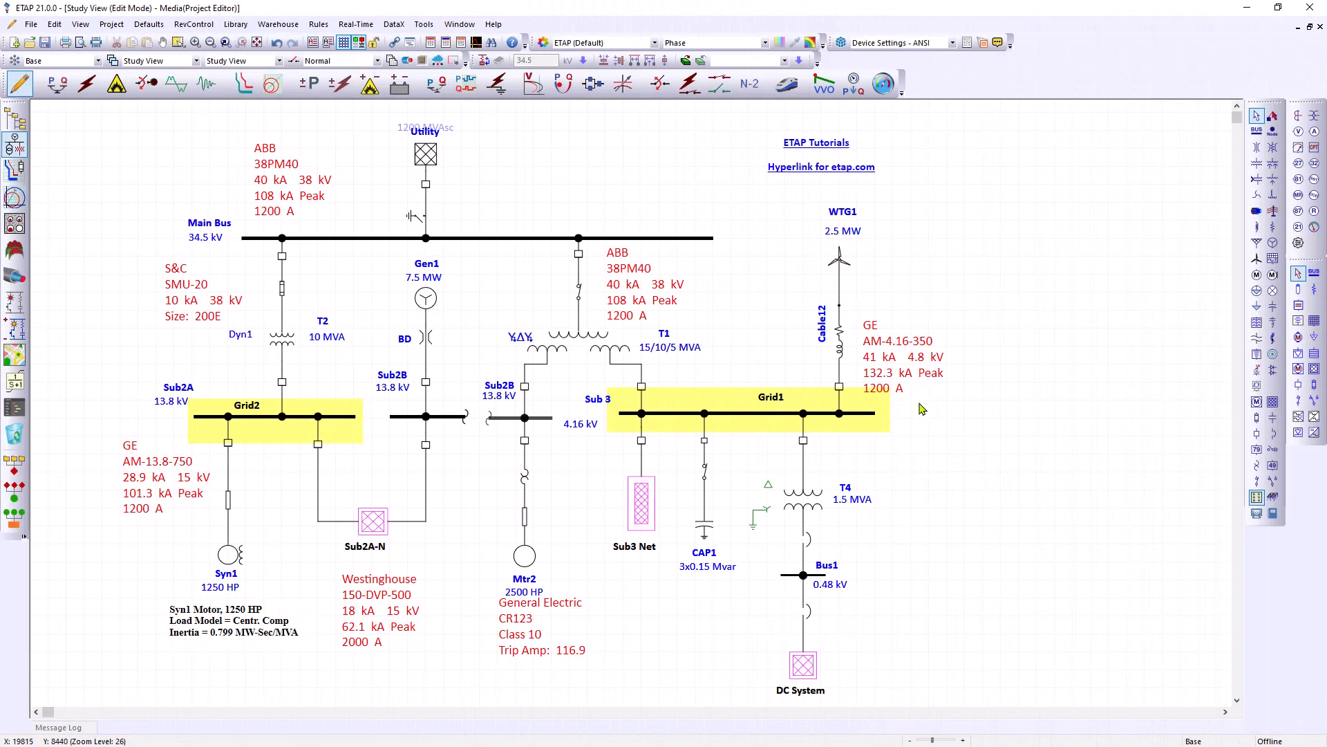
mouse_move(911, 431)
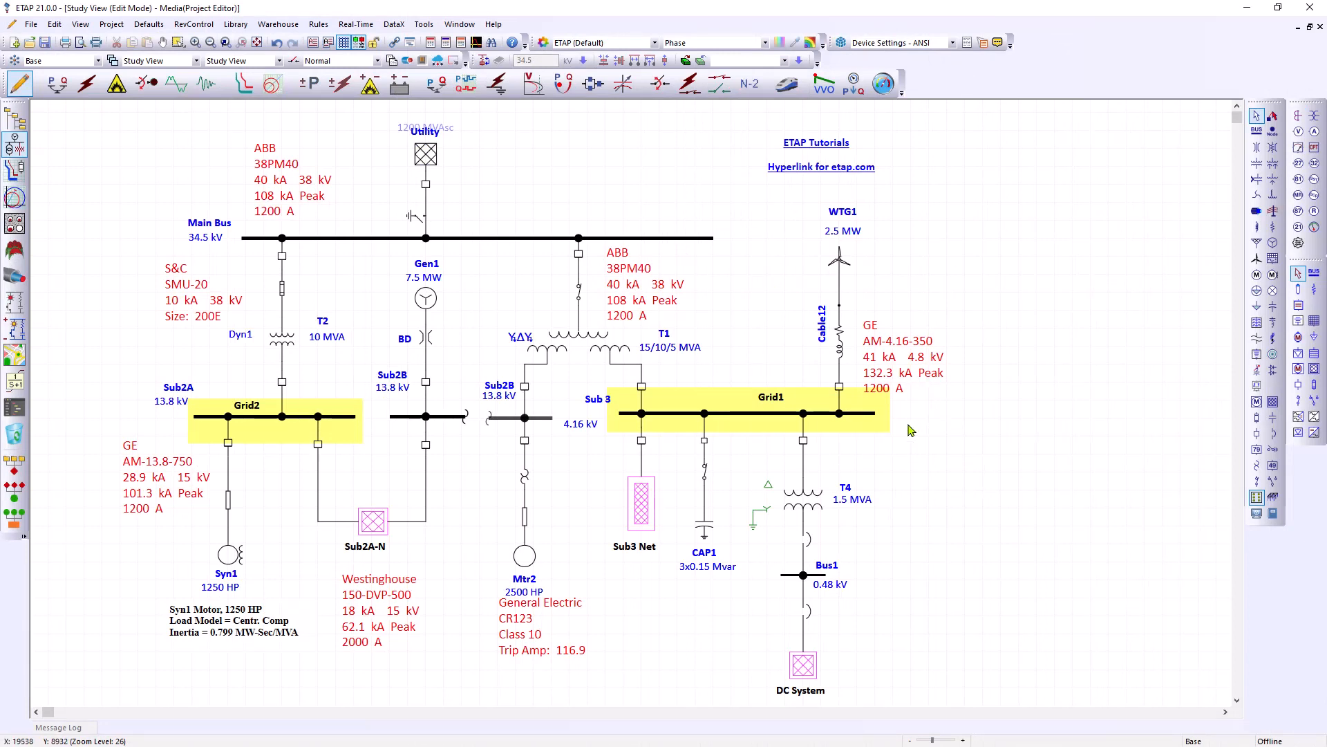
key(f11)
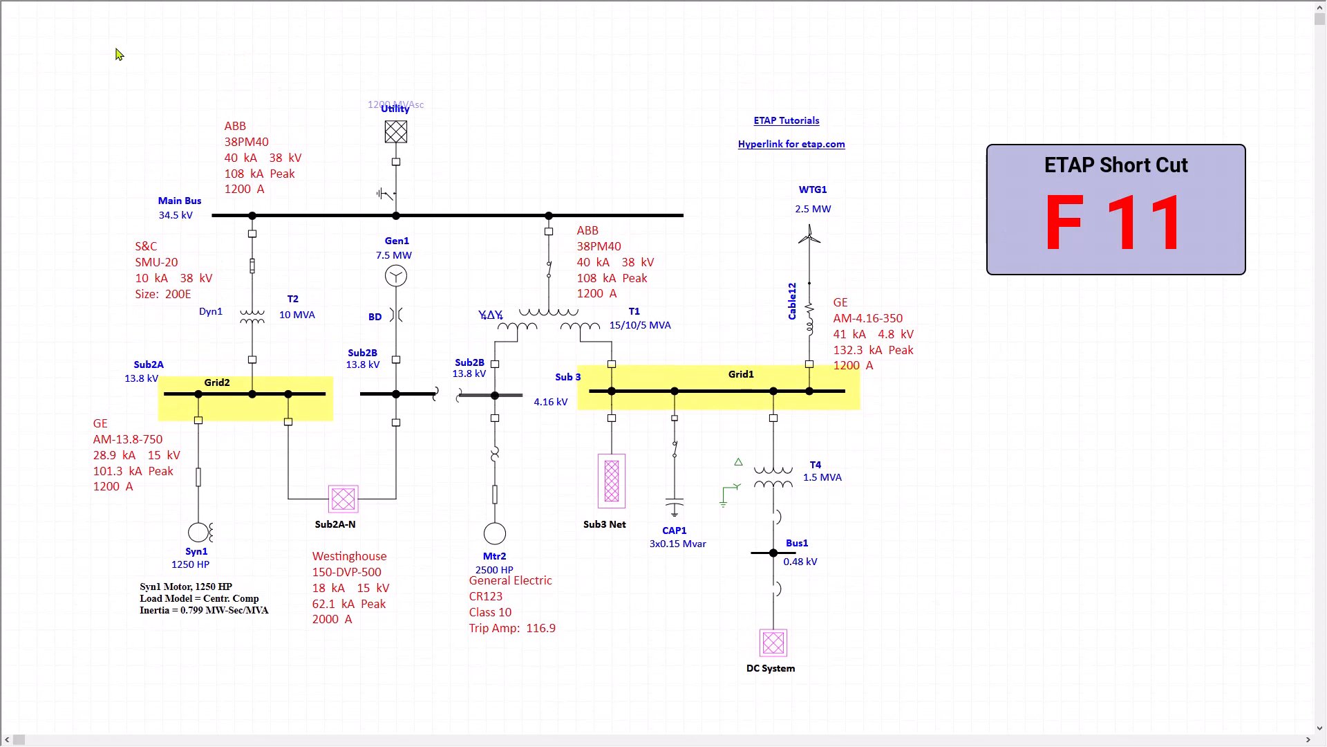
mouse_move(979, 100)
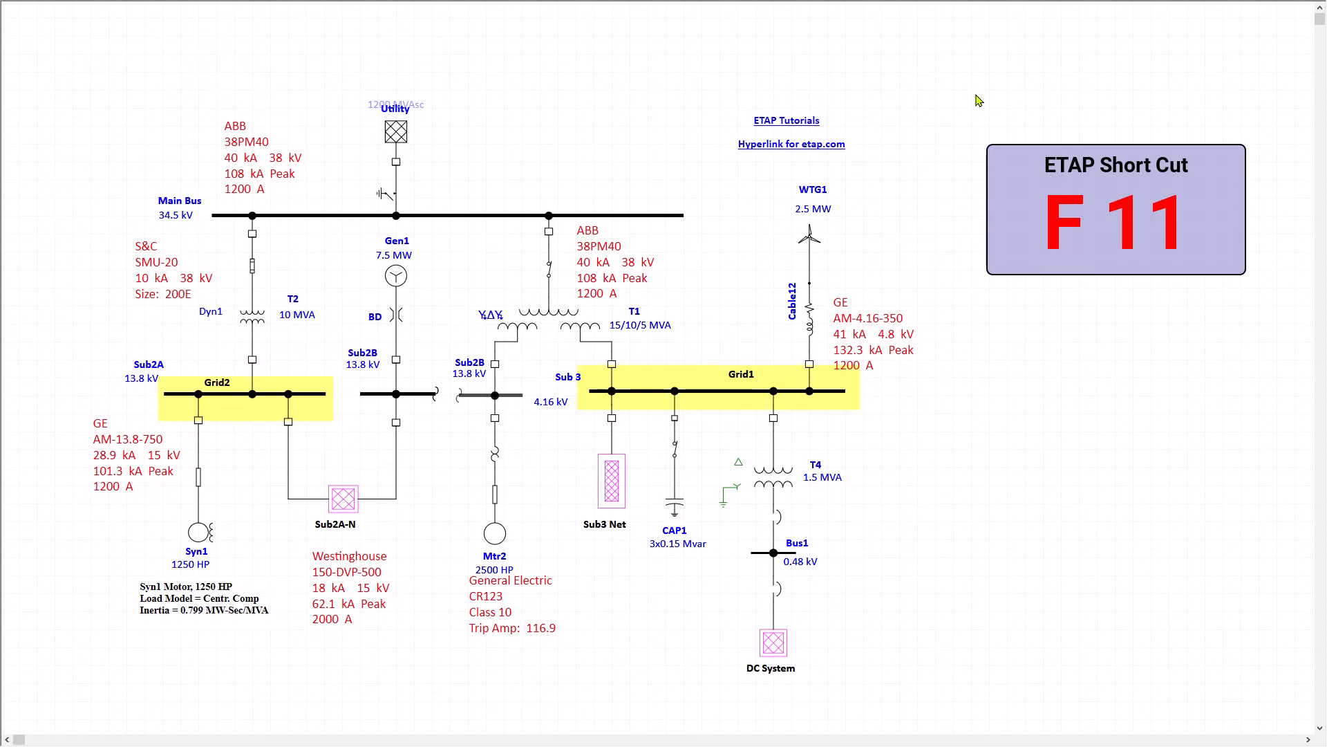
mouse_move(1278, 424)
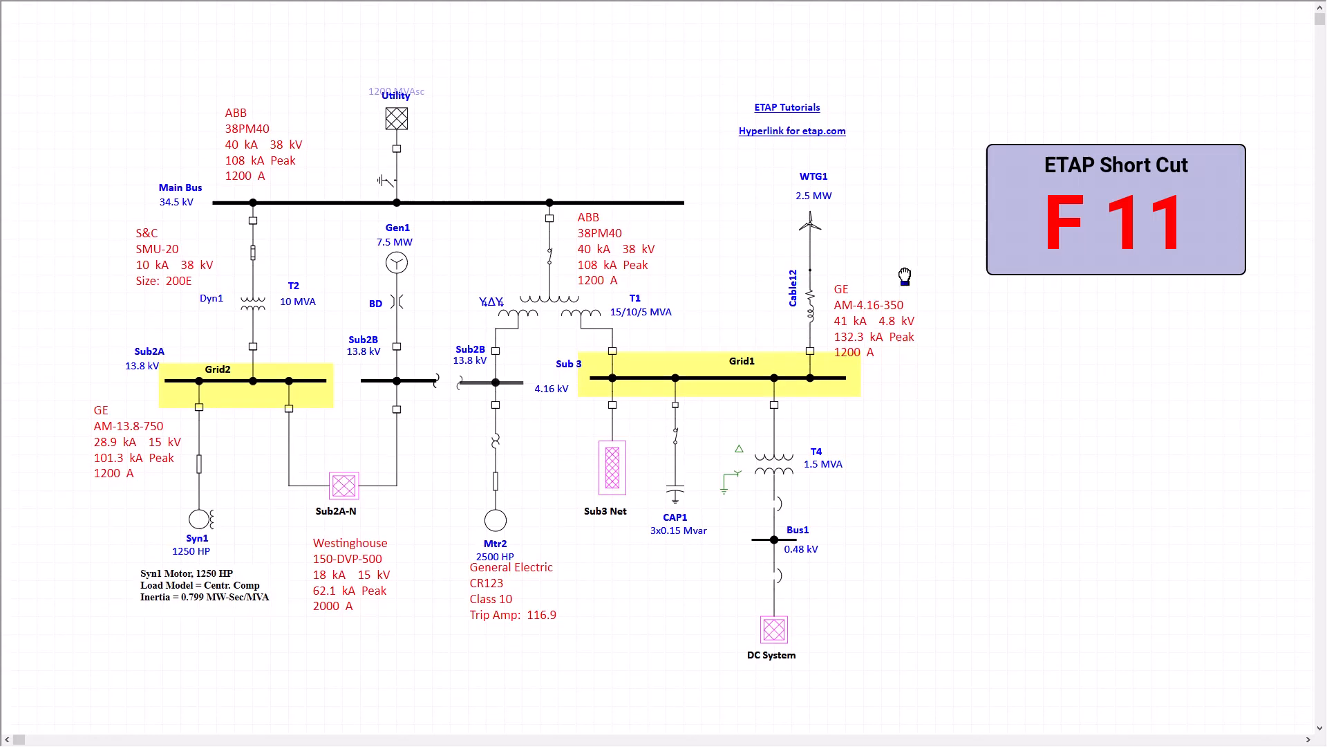
scroll(up, 3)
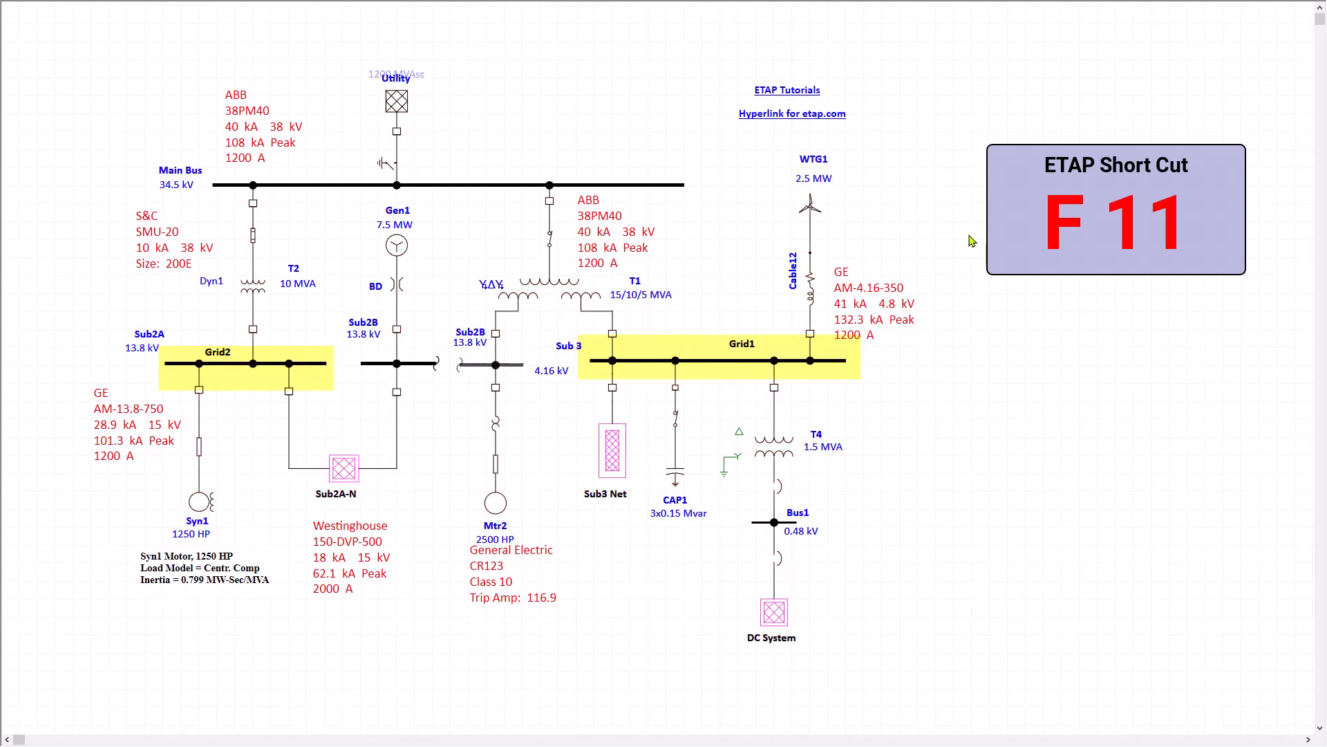
key(f11)
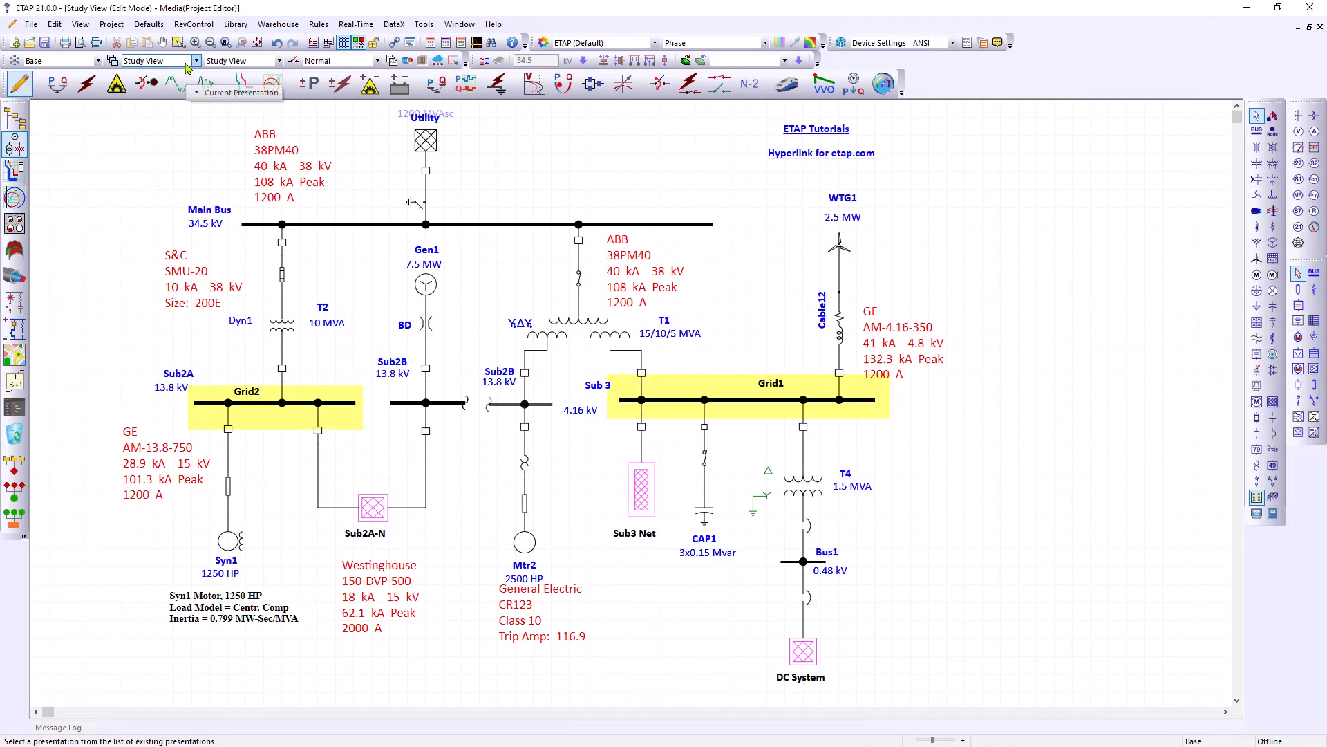
Switch presentations from Relay View to OLV Pres1, then to Study View
click(195, 60)
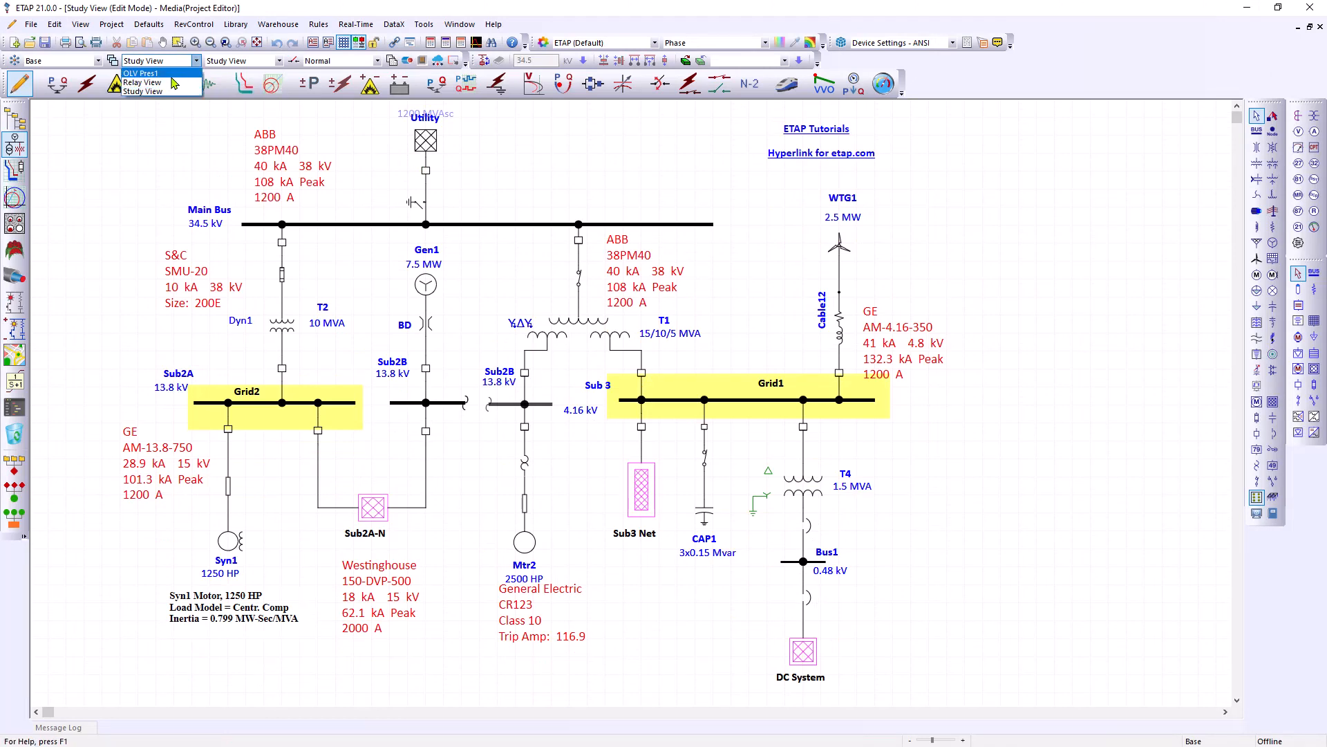
click(141, 82)
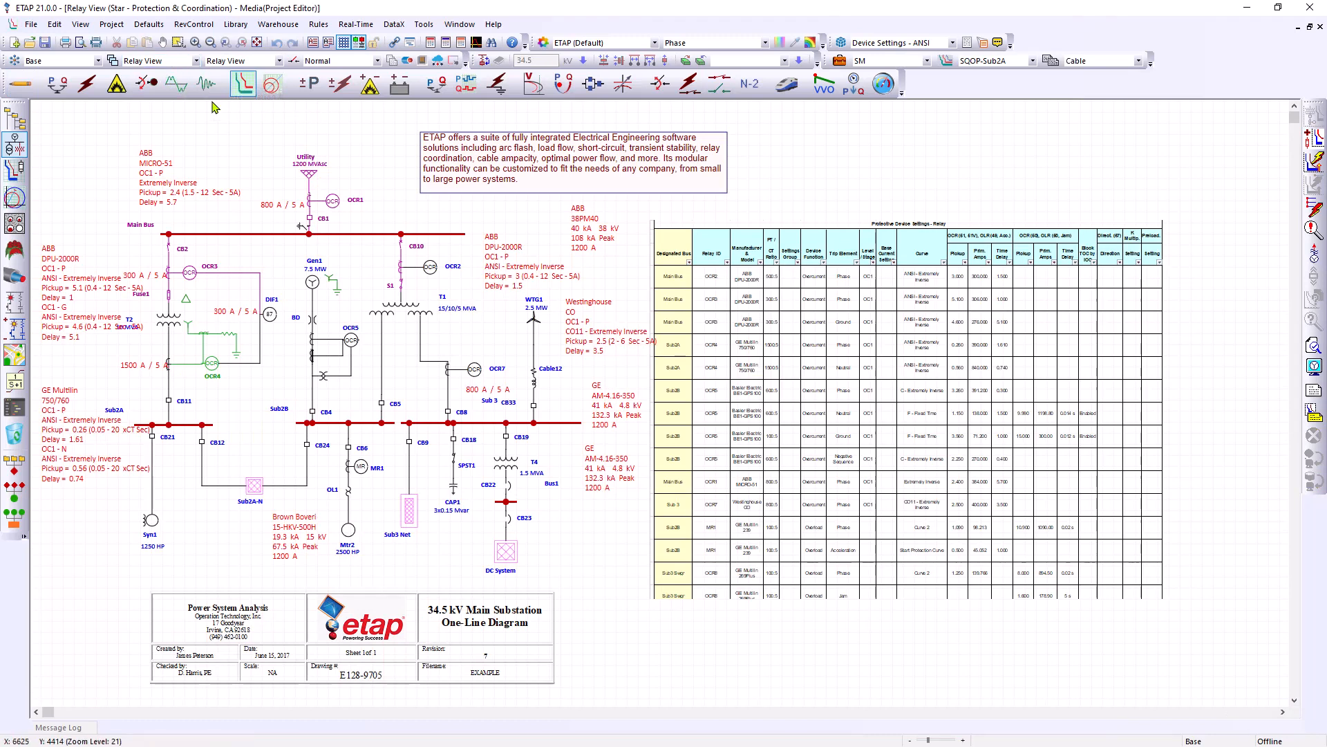
click(195, 60)
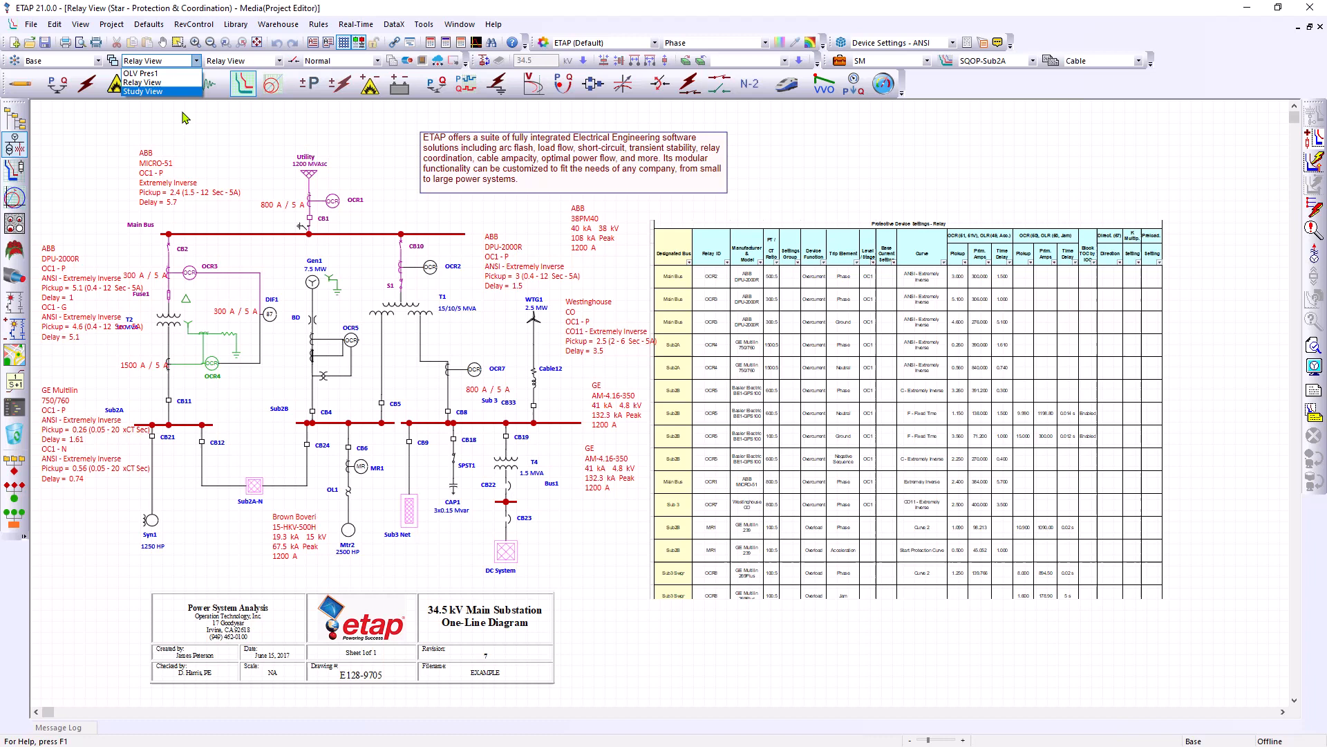
click(139, 73)
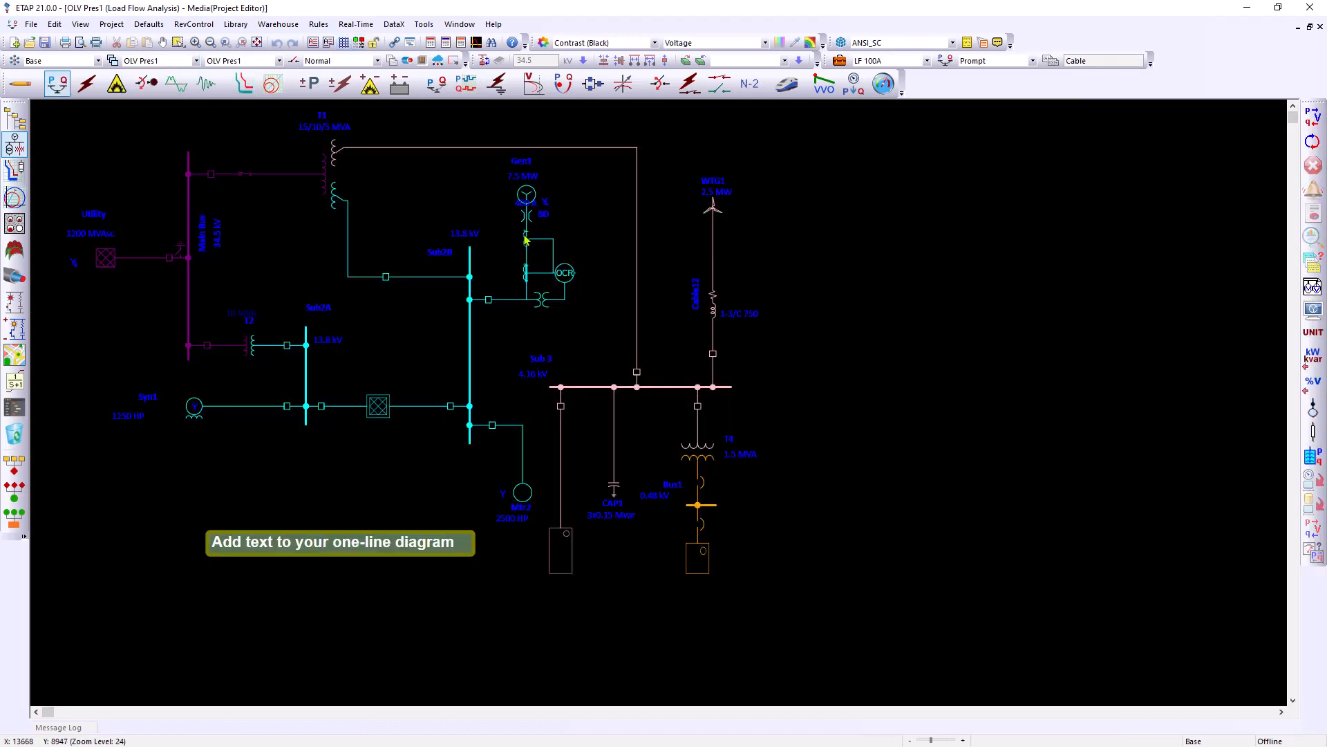
mouse_move(593, 159)
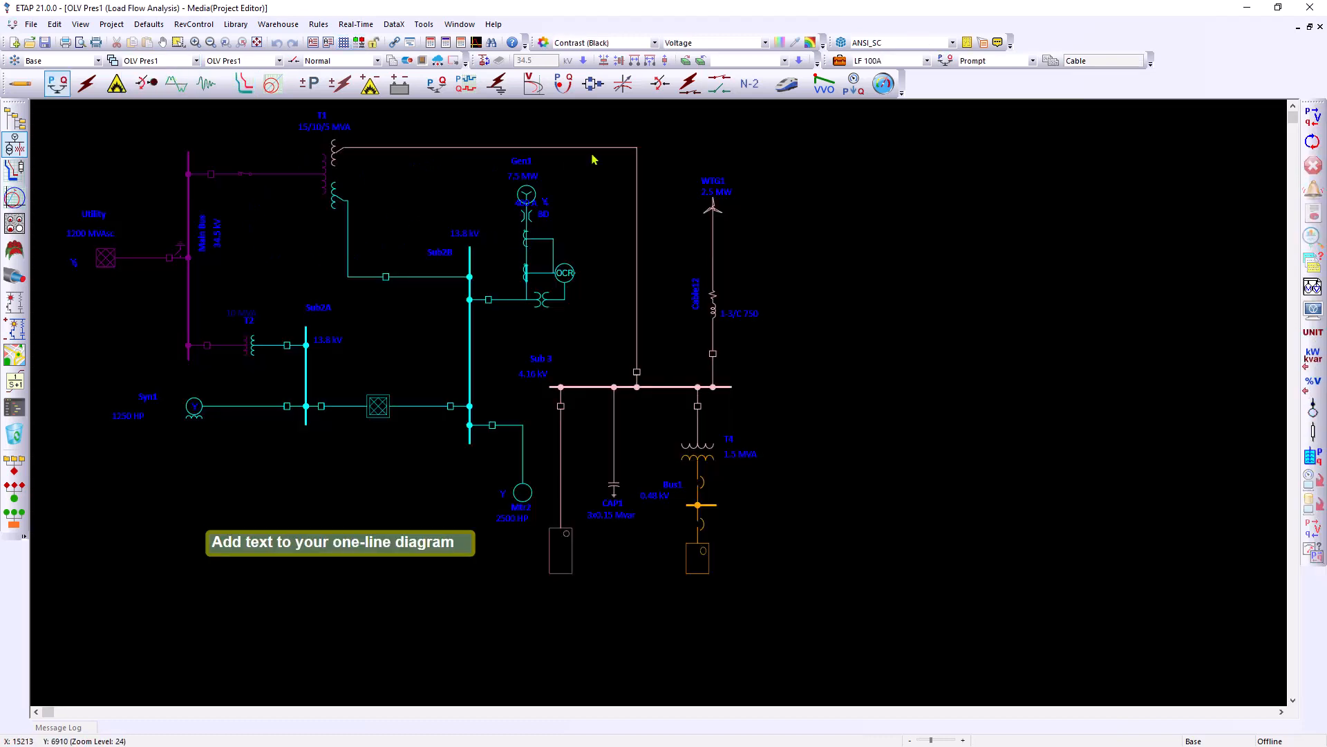
mouse_move(222, 101)
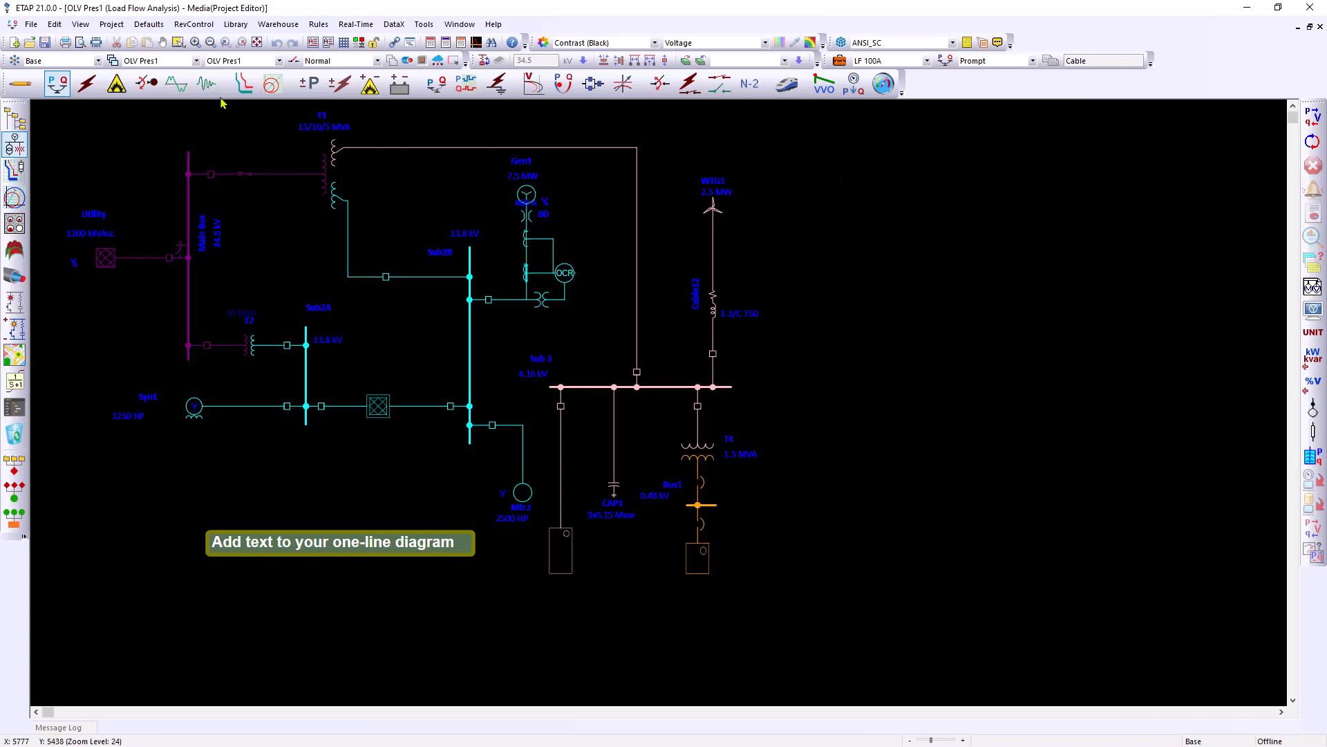
click(197, 60)
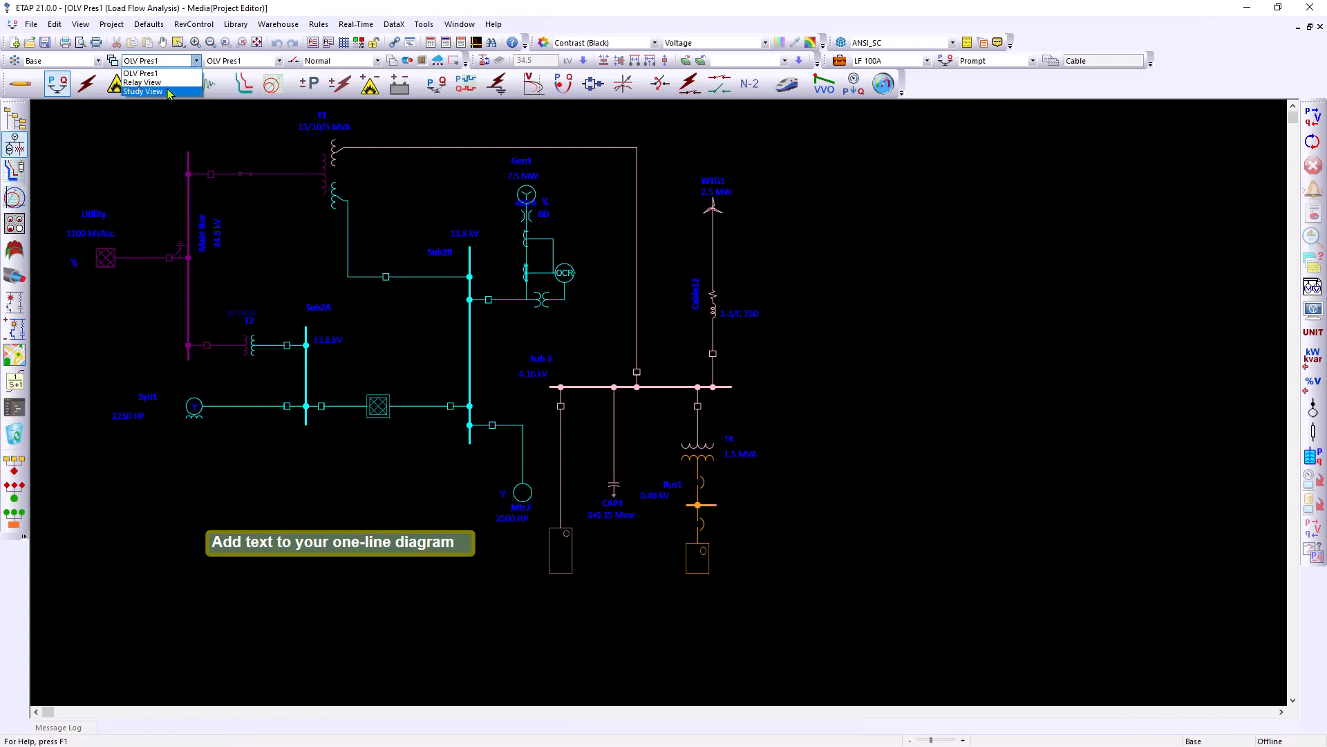
click(144, 92)
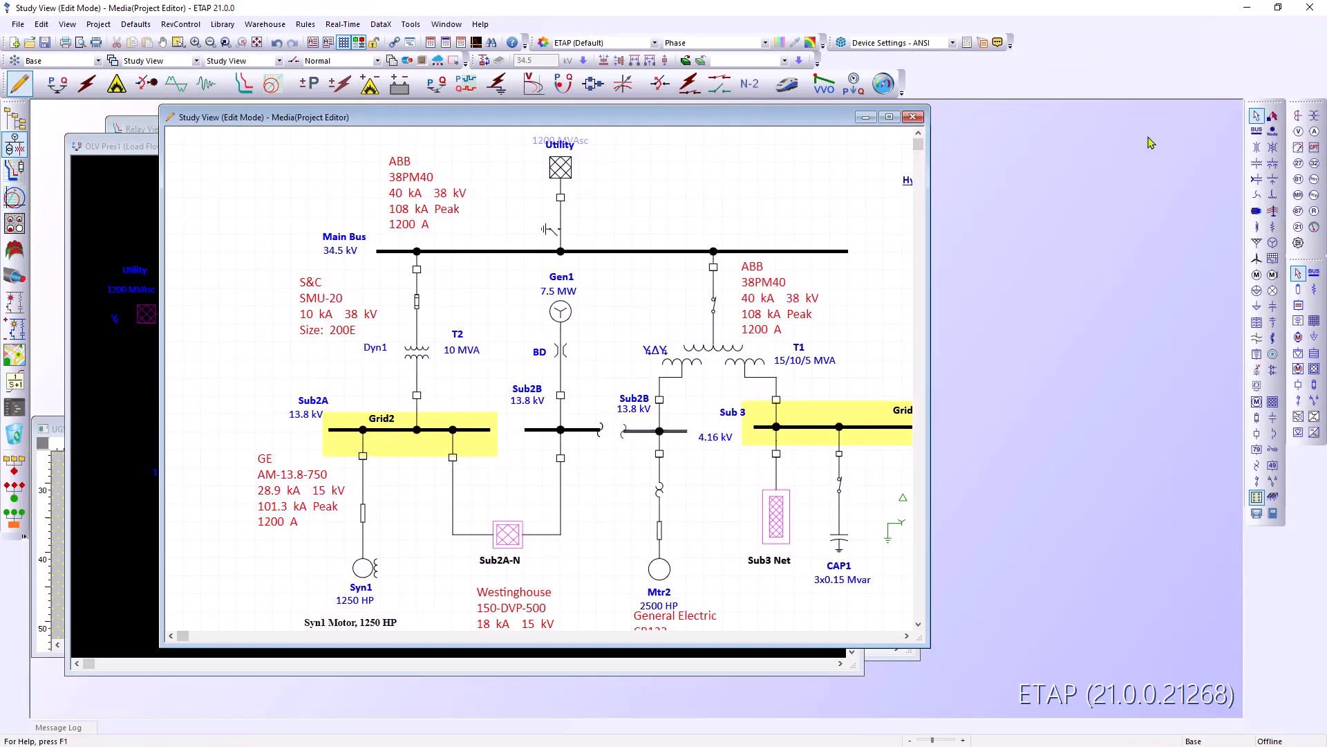
Tile Study View beside OLV Pres1, then maximize it to fill the workspace
key(ctrl+Left)
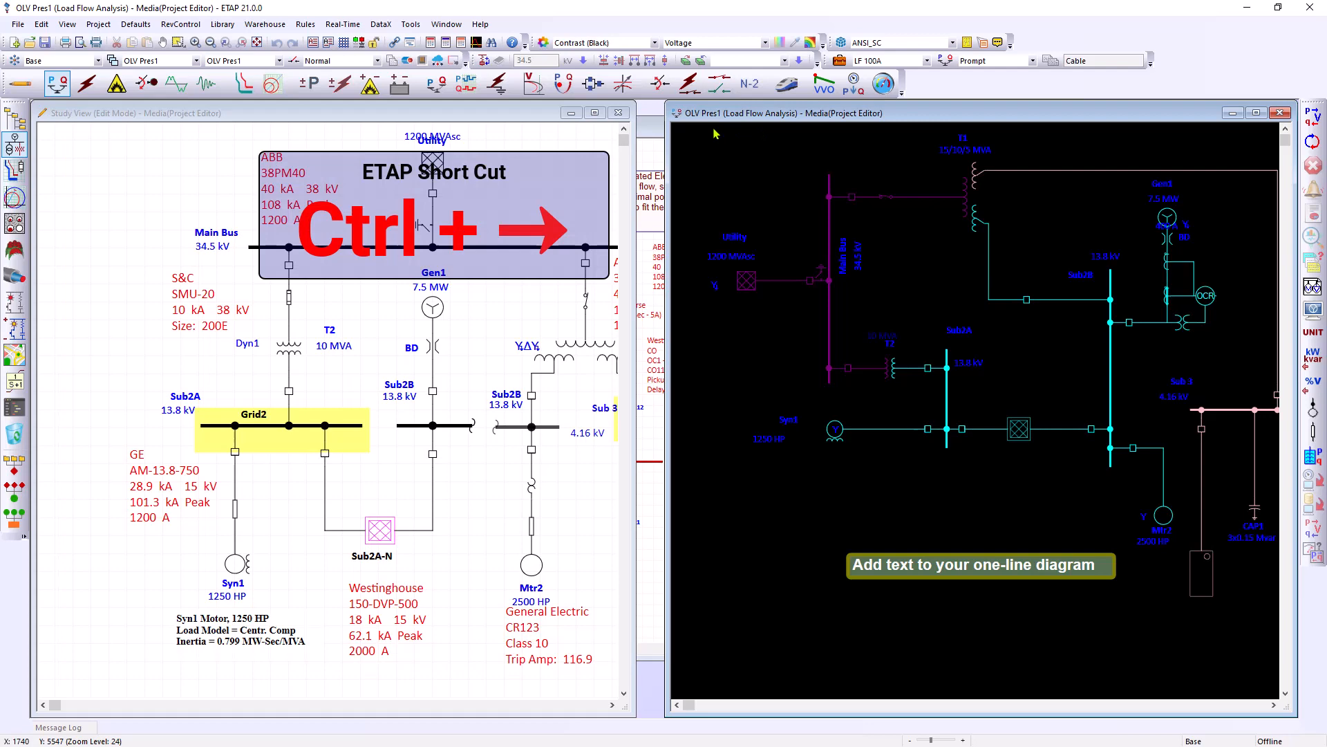
mouse_move(553, 114)
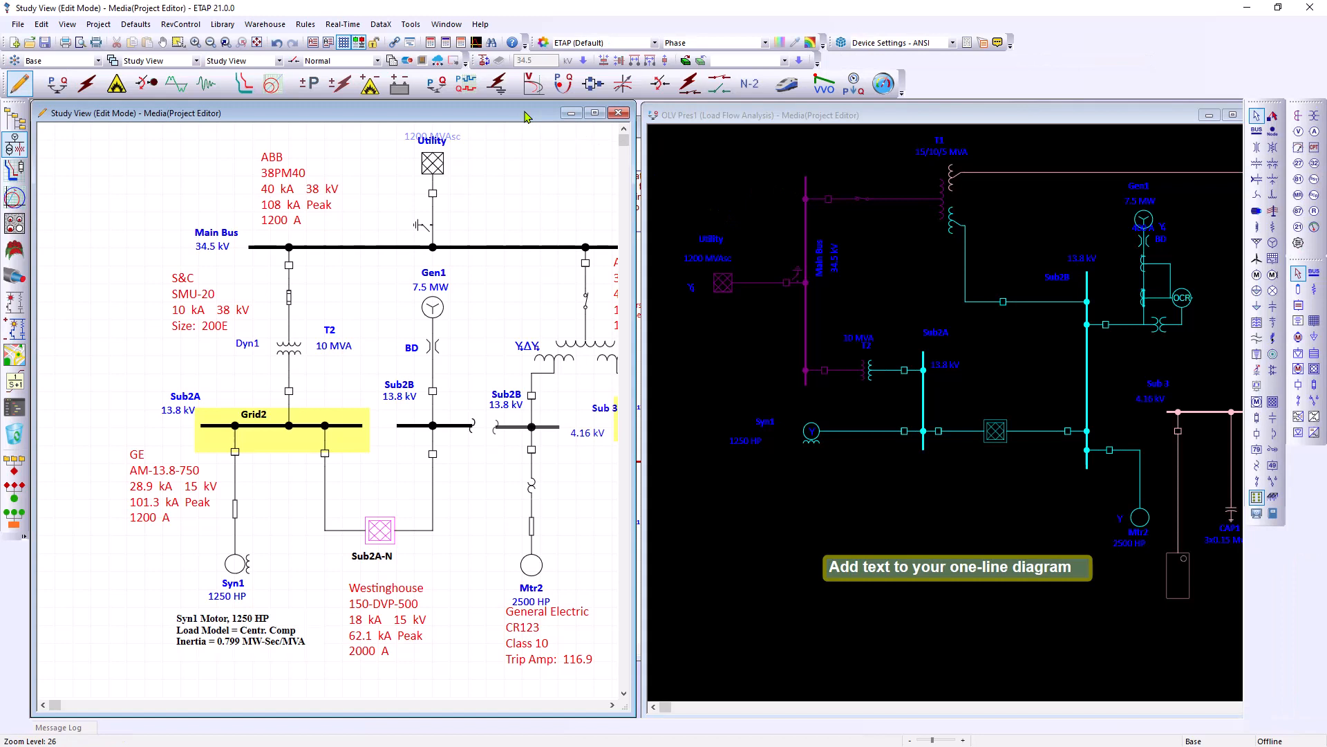
click(595, 113)
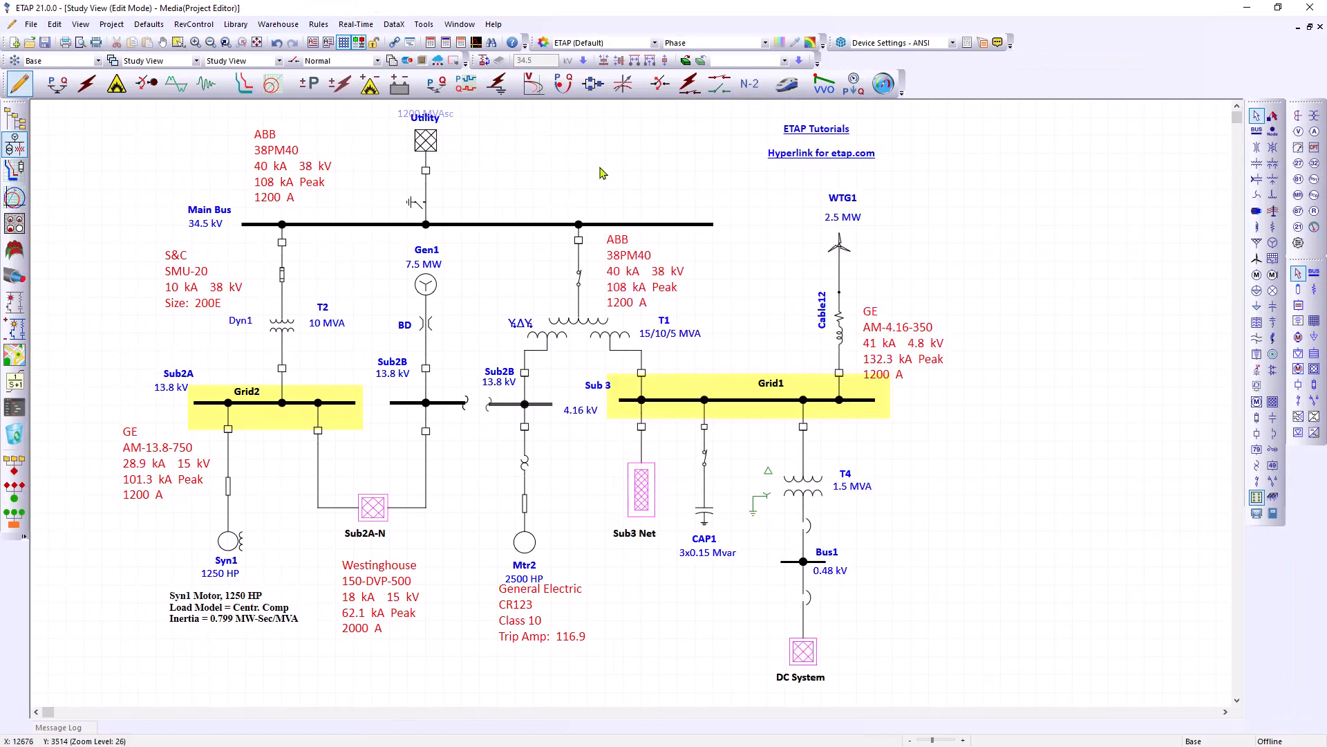
scroll(down, 3)
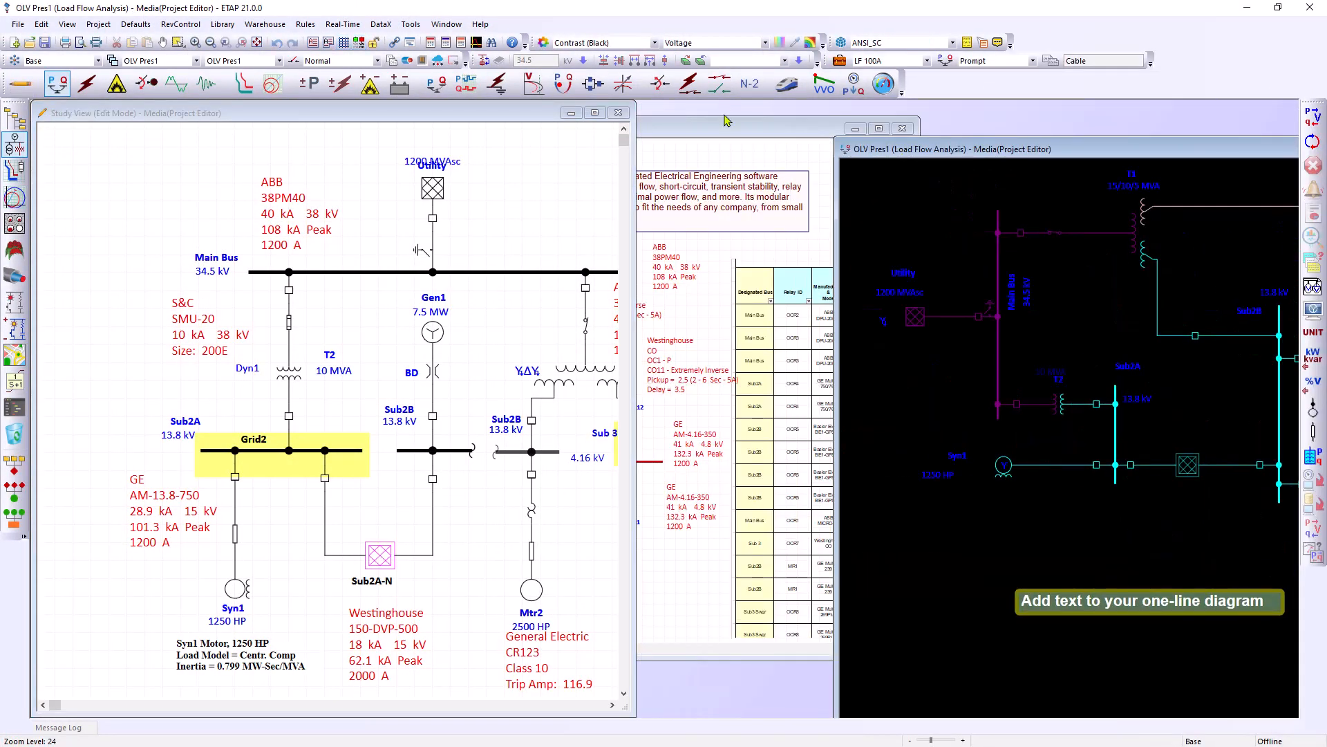
Tile the Relay View presentation alongside the Study View
click(242, 82)
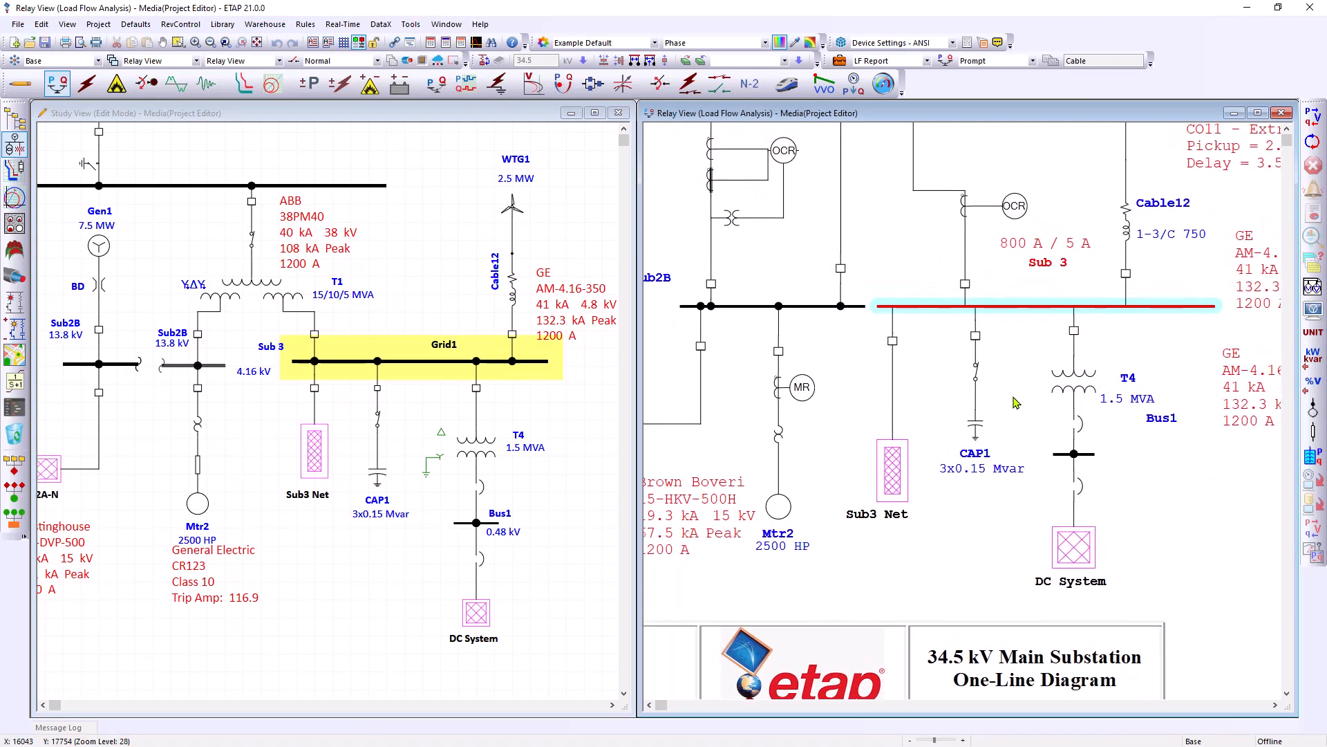
mouse_move(986, 362)
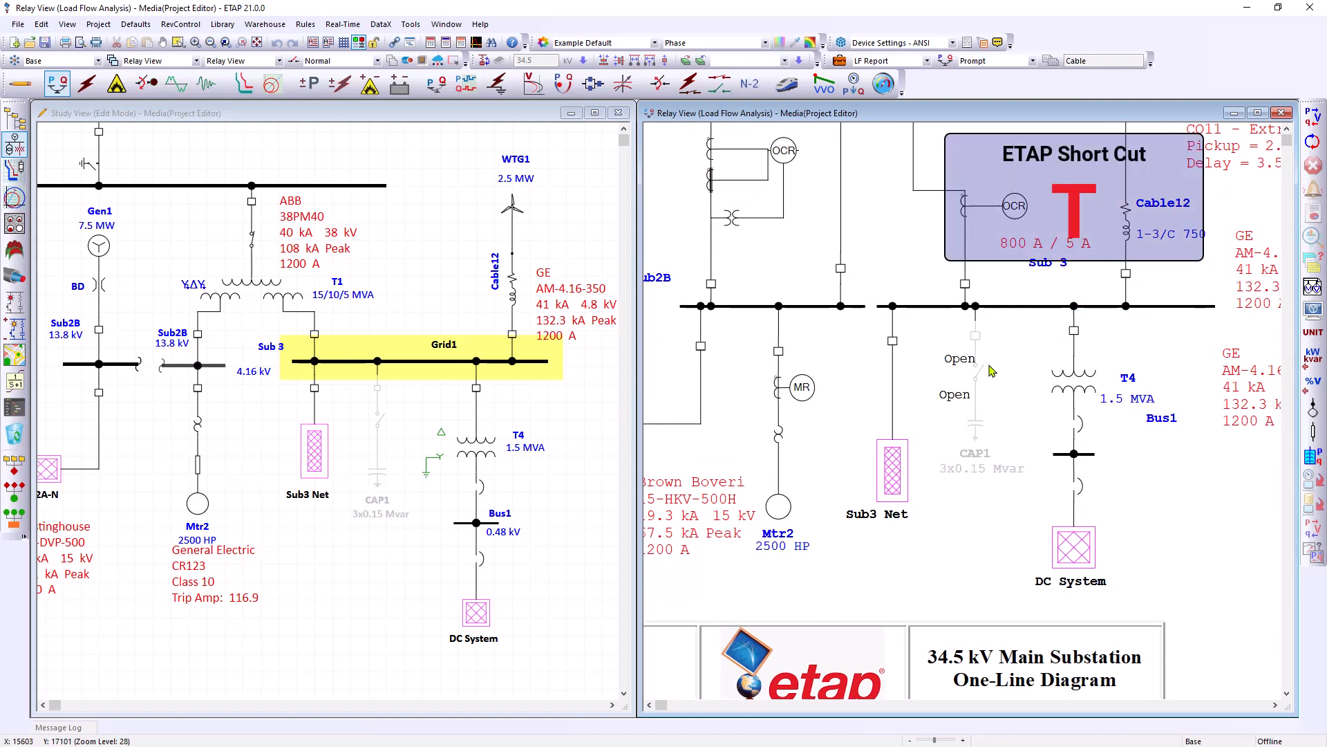
mouse_move(977, 372)
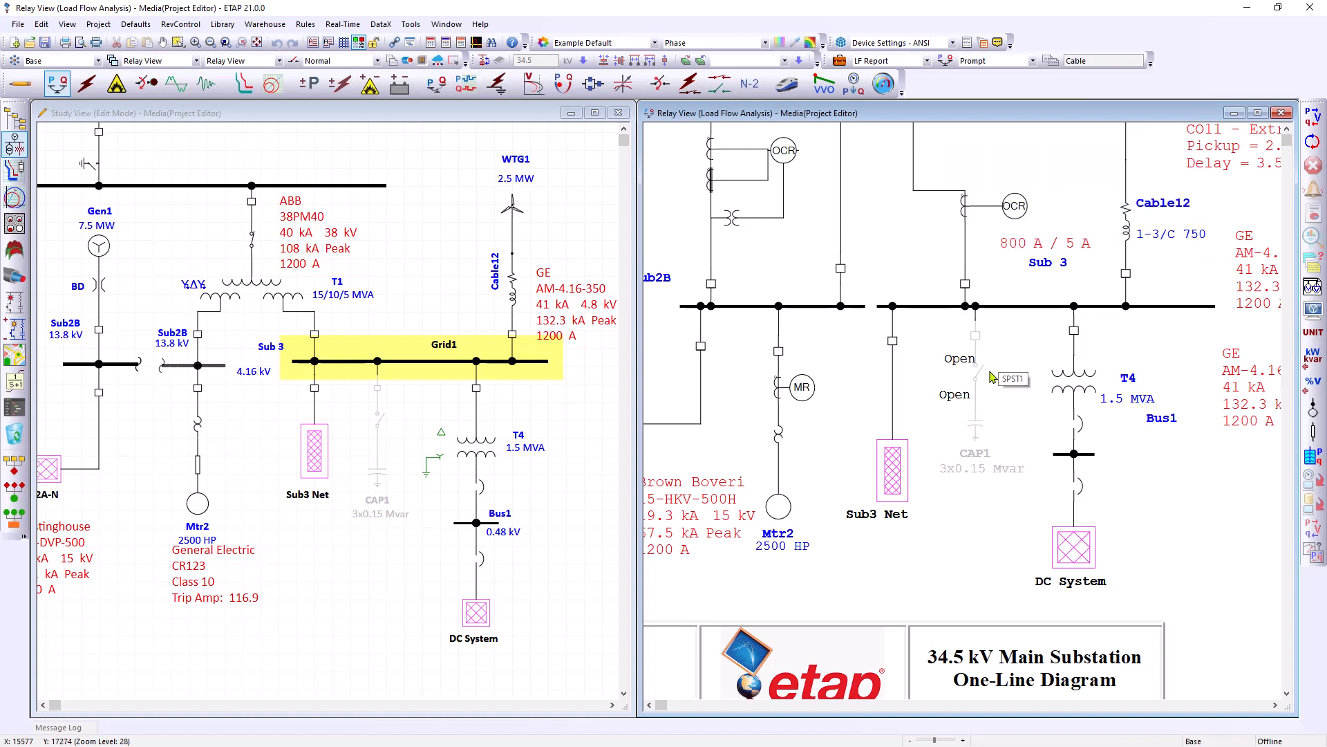
mouse_move(976, 380)
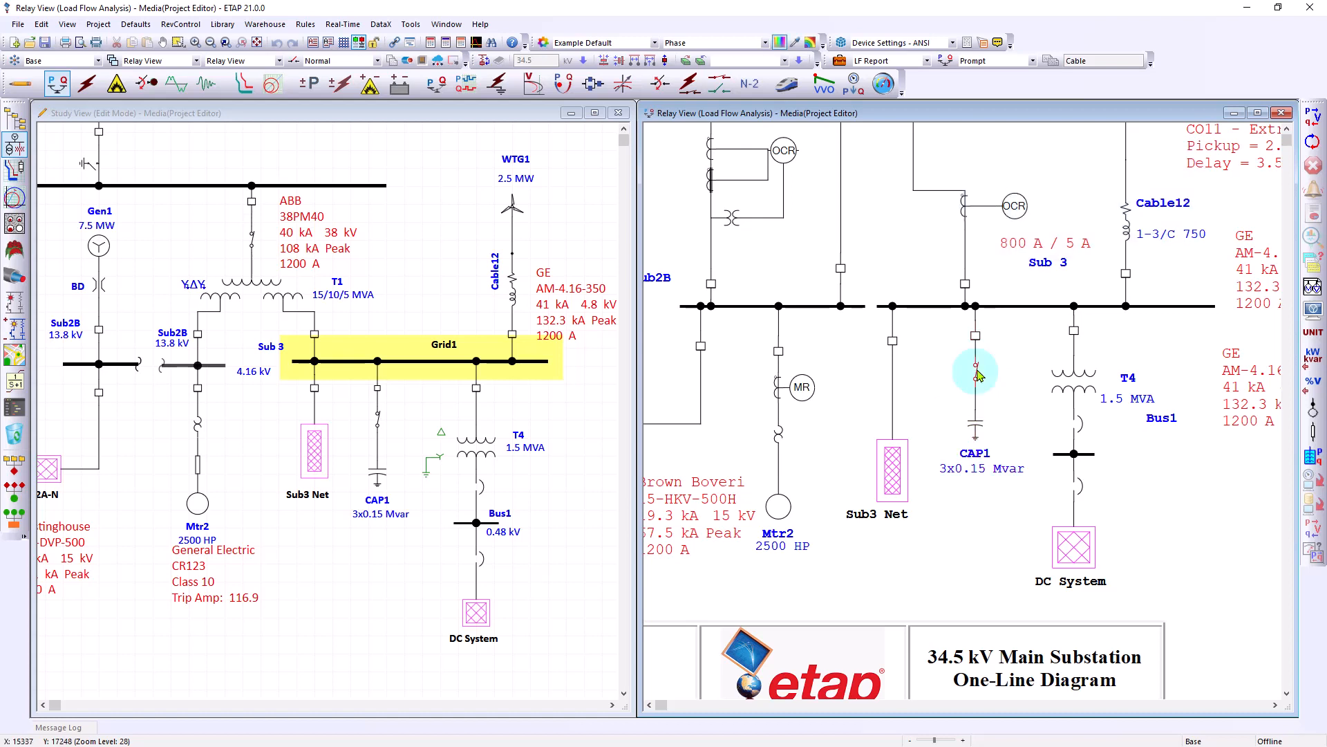
mouse_move(1001, 376)
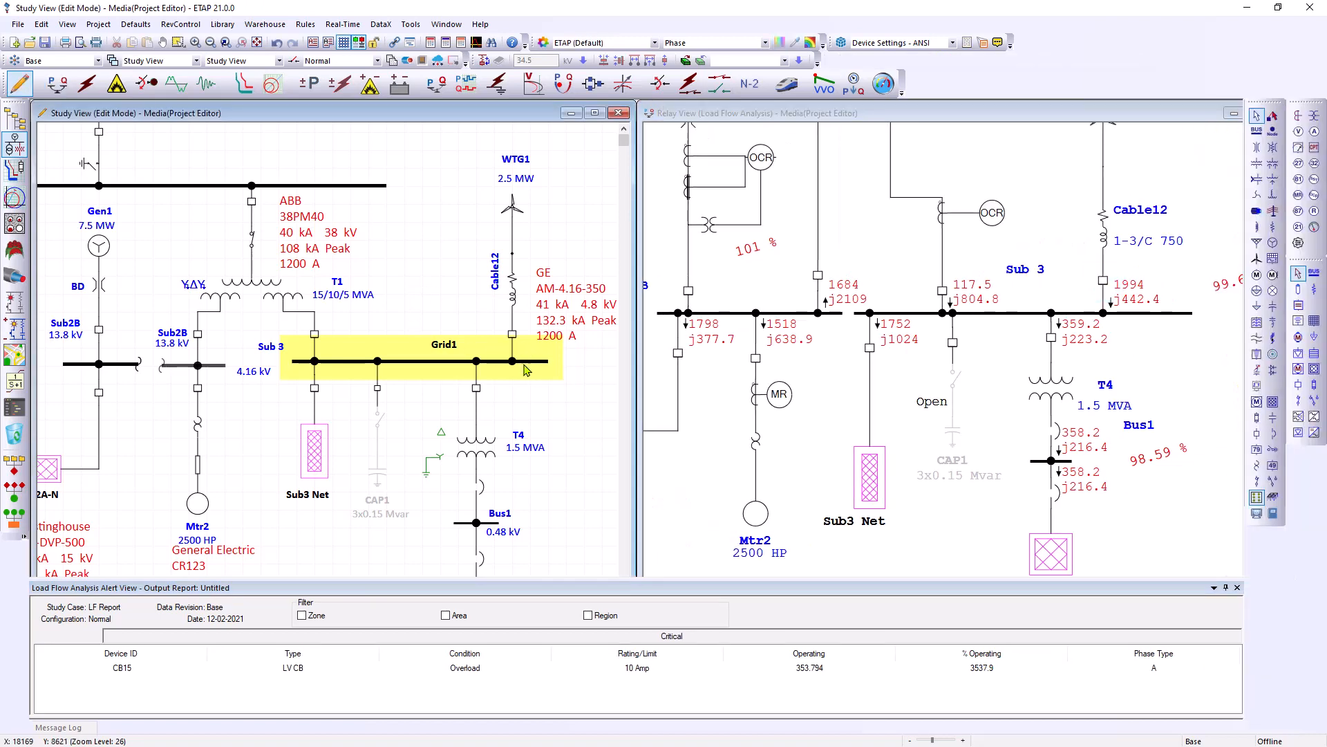
In Configuration Manager, copy Normal into a new CapClosed configuration and close the manager
scroll(down, 3)
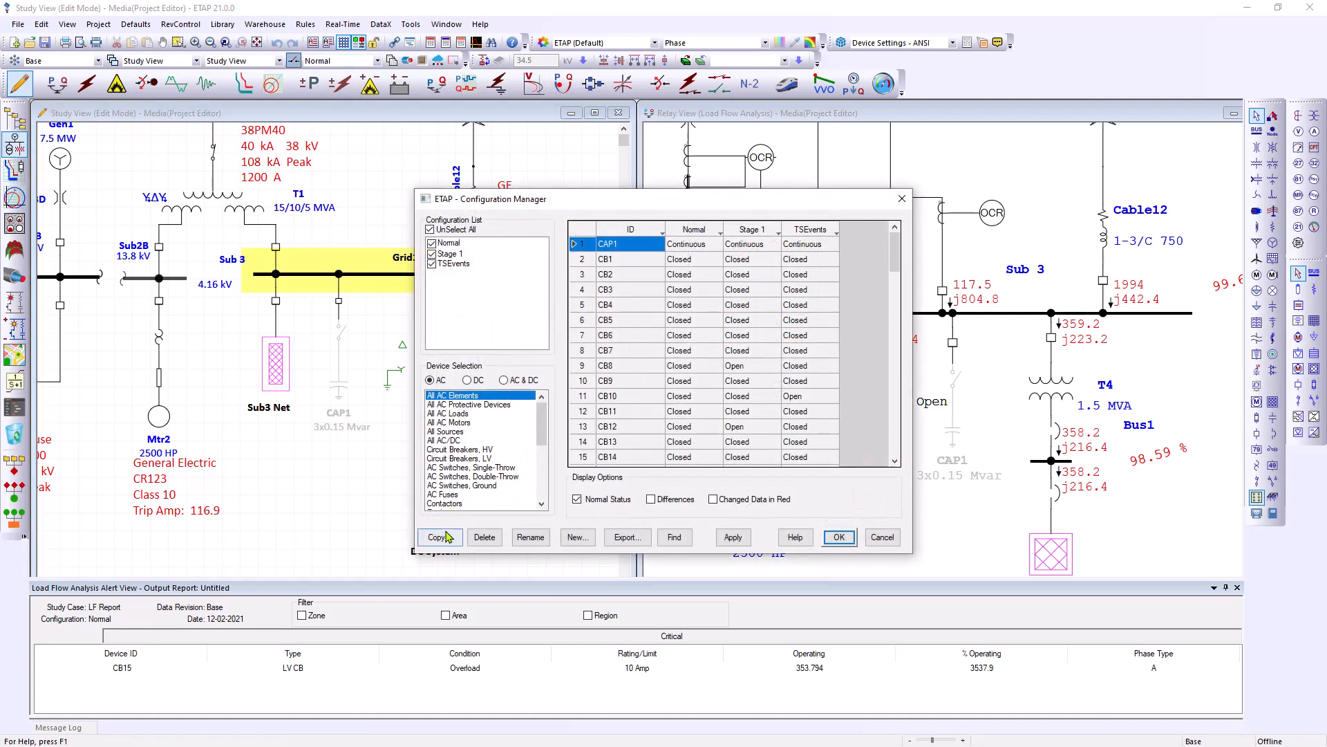
click(436, 536)
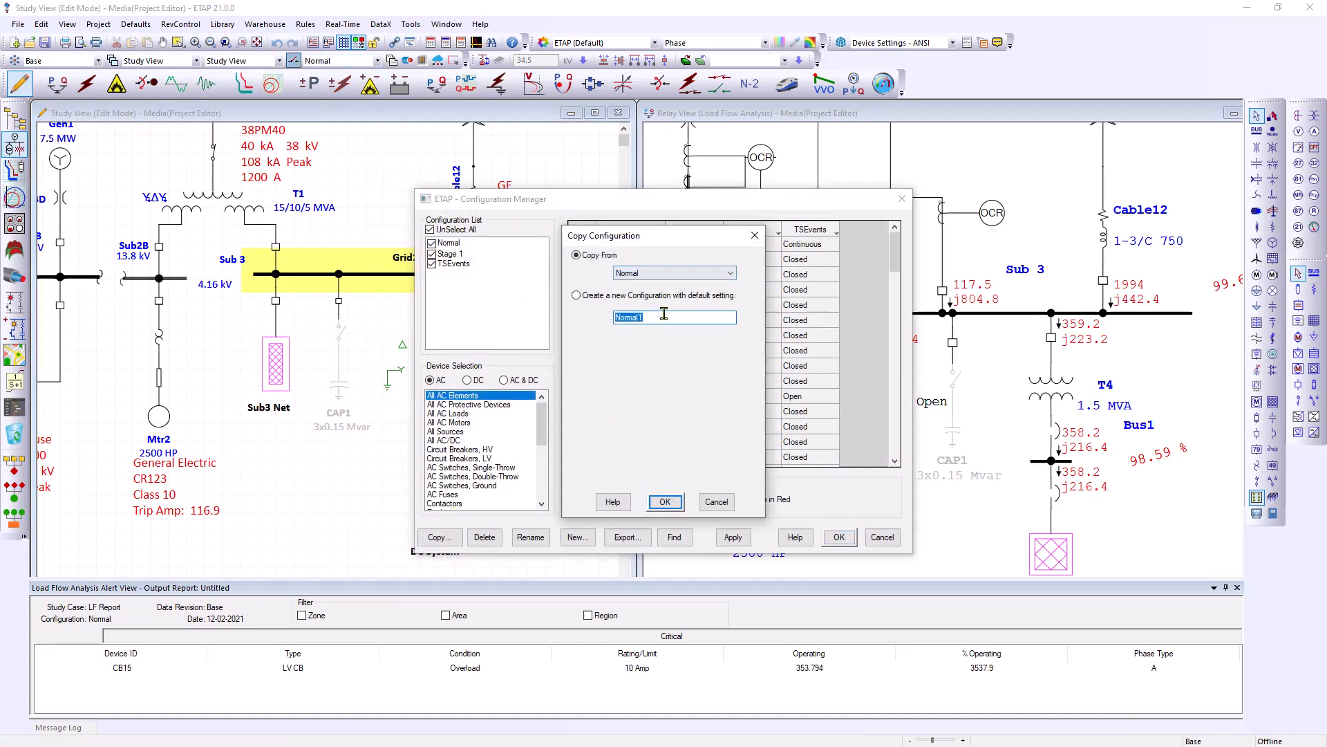
text(CapClosed)
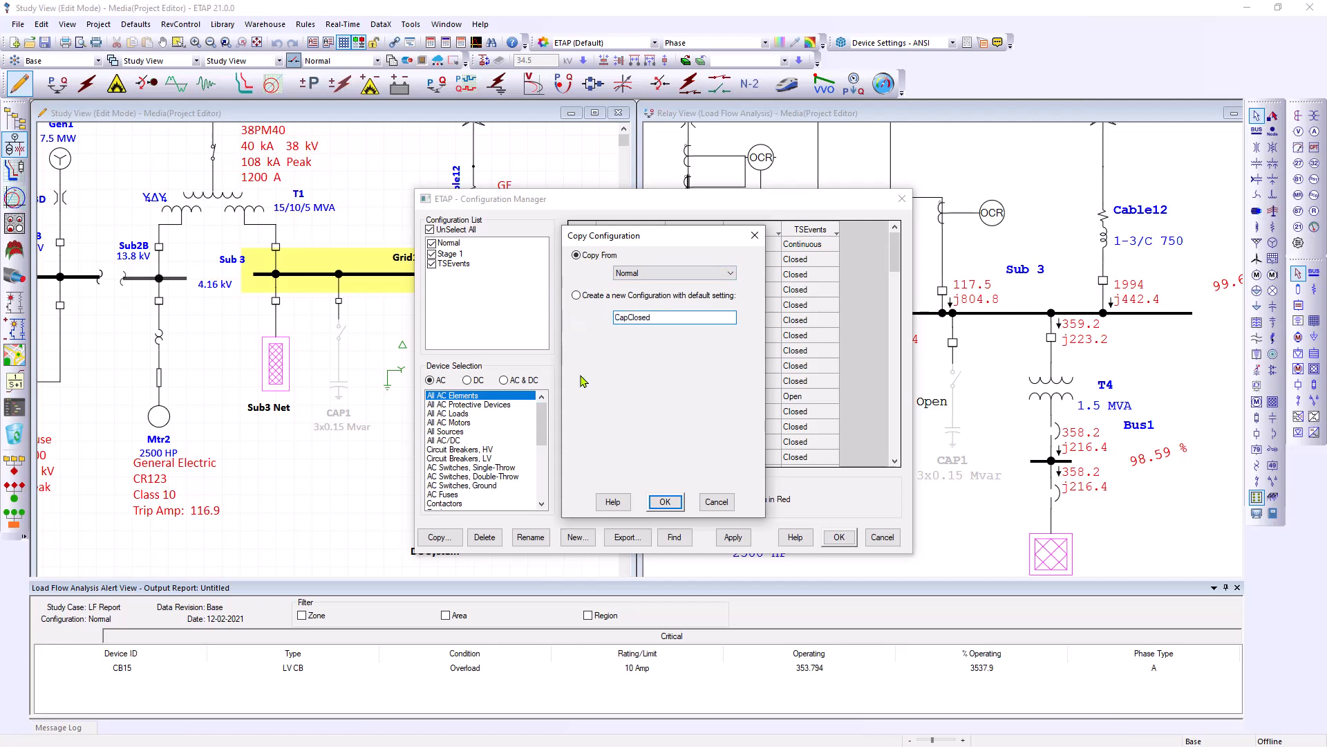
click(665, 501)
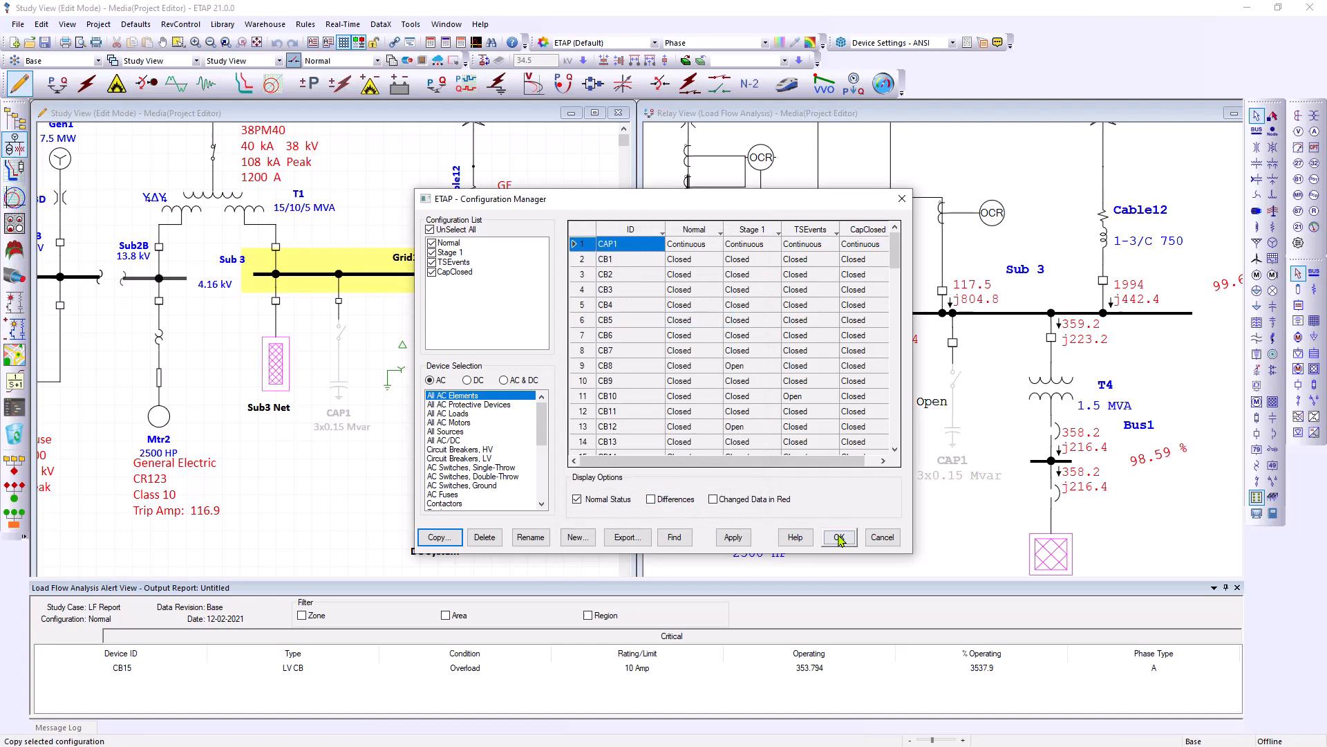
click(837, 536)
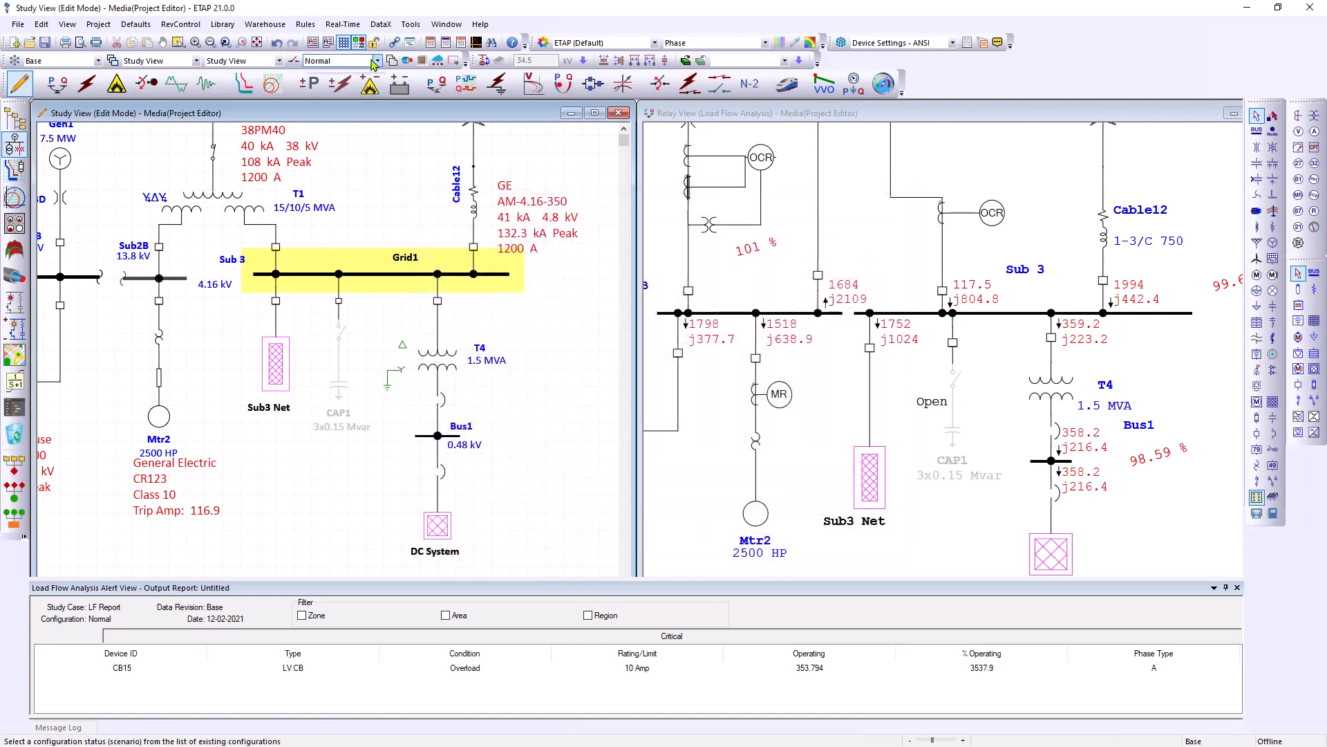
Make CapClosed the active configuration and run load flow on it
click(376, 61)
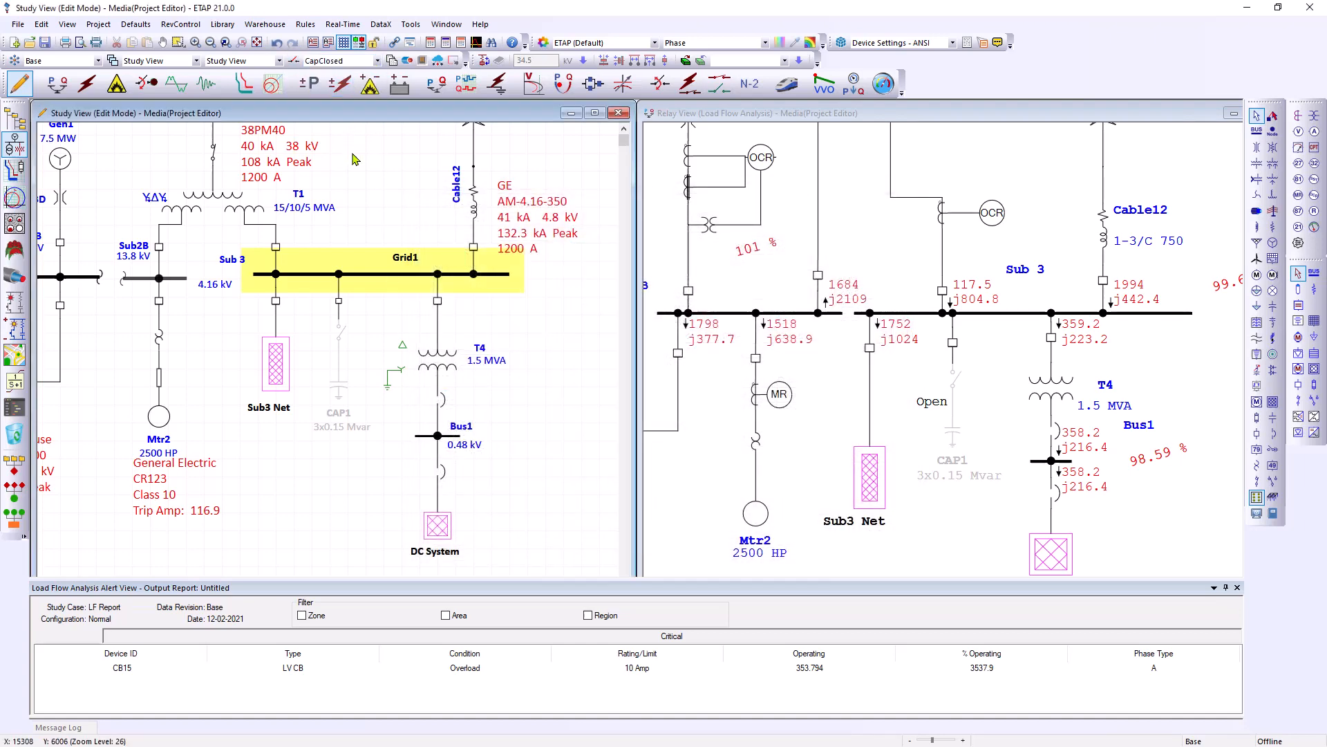
mouse_move(339, 329)
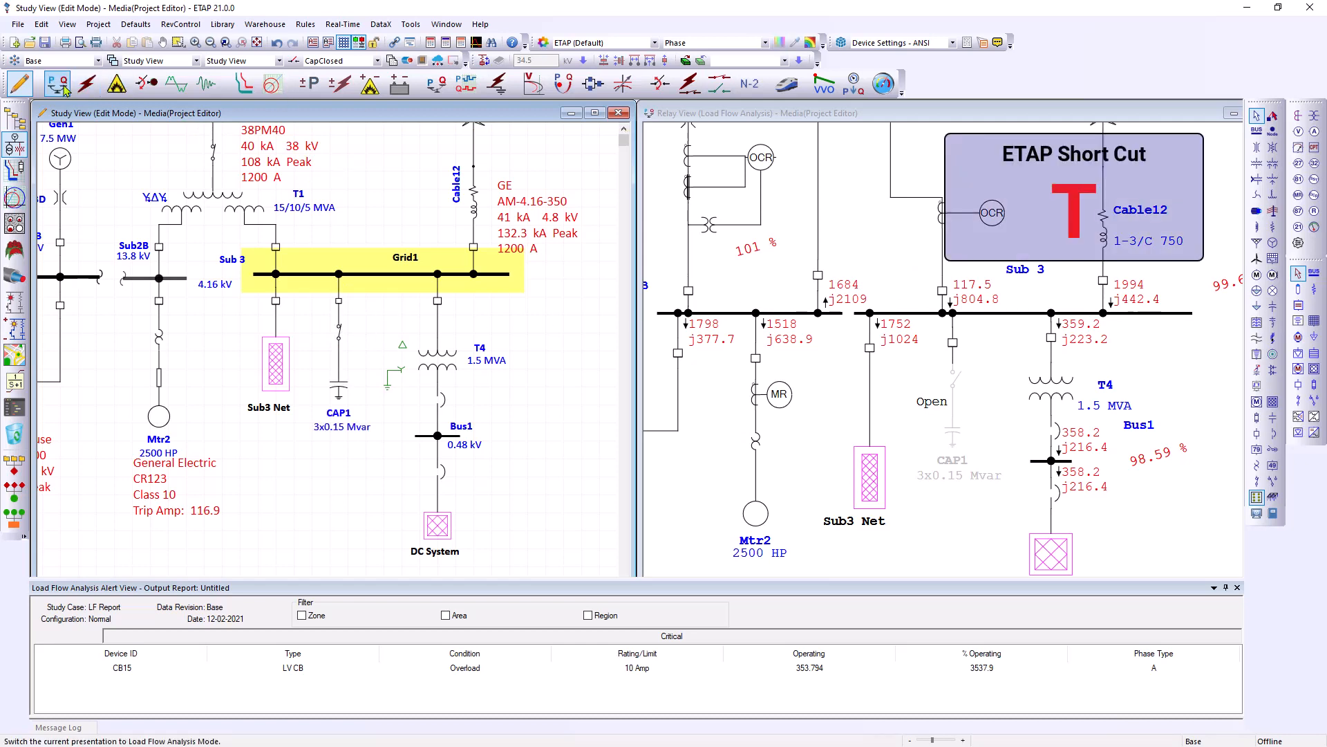
click(57, 82)
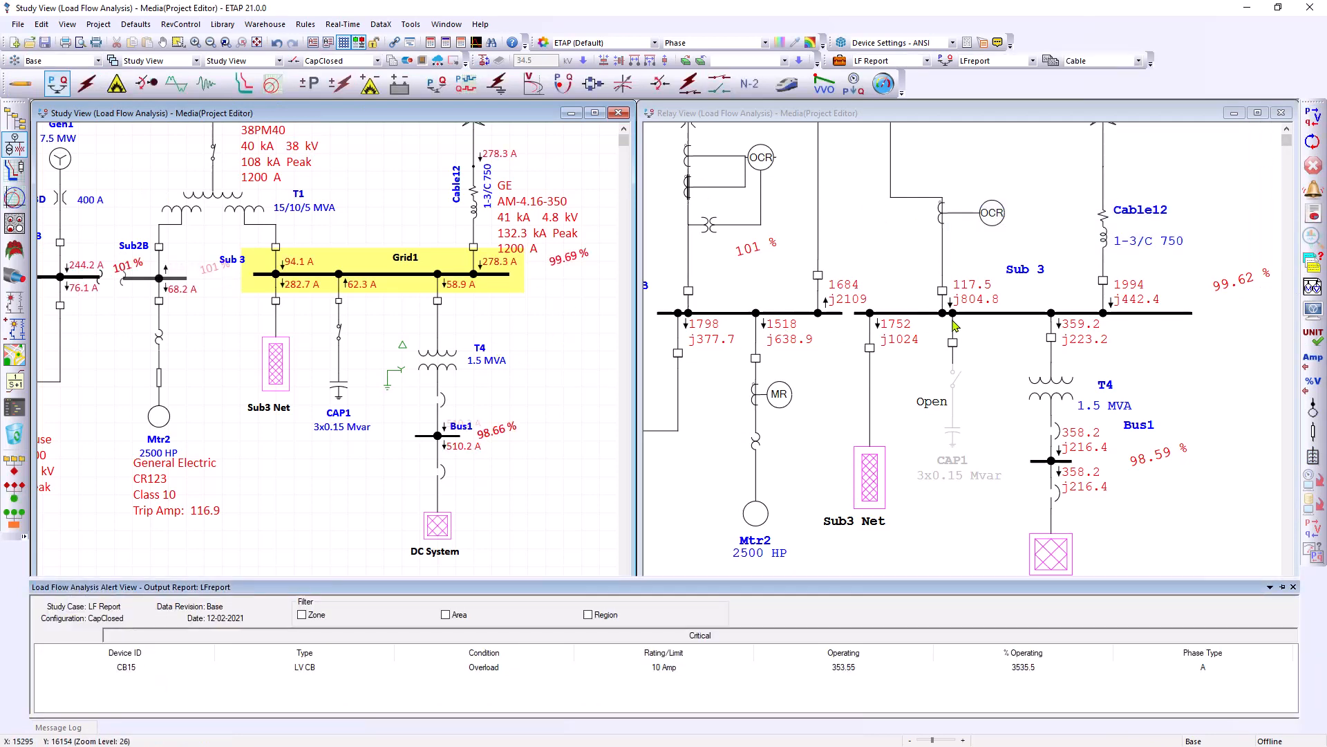
mouse_move(951, 364)
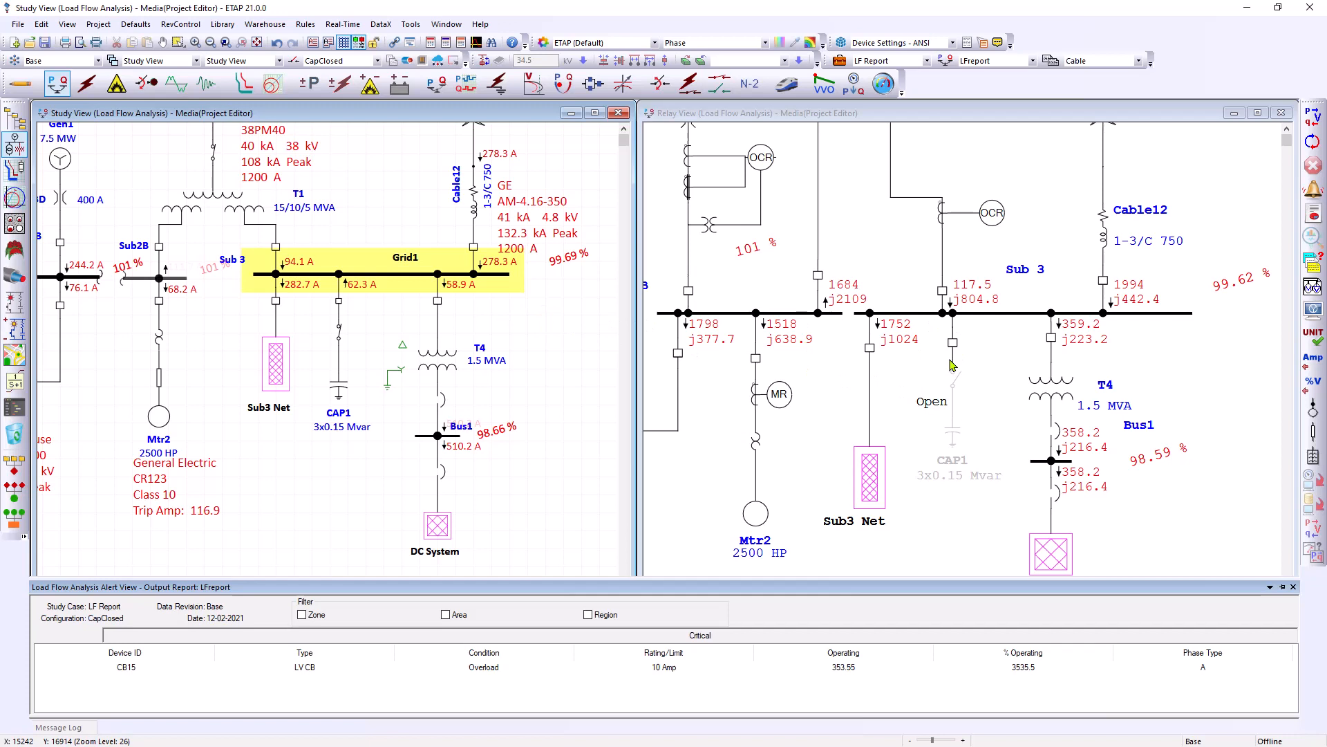
mouse_move(740, 318)
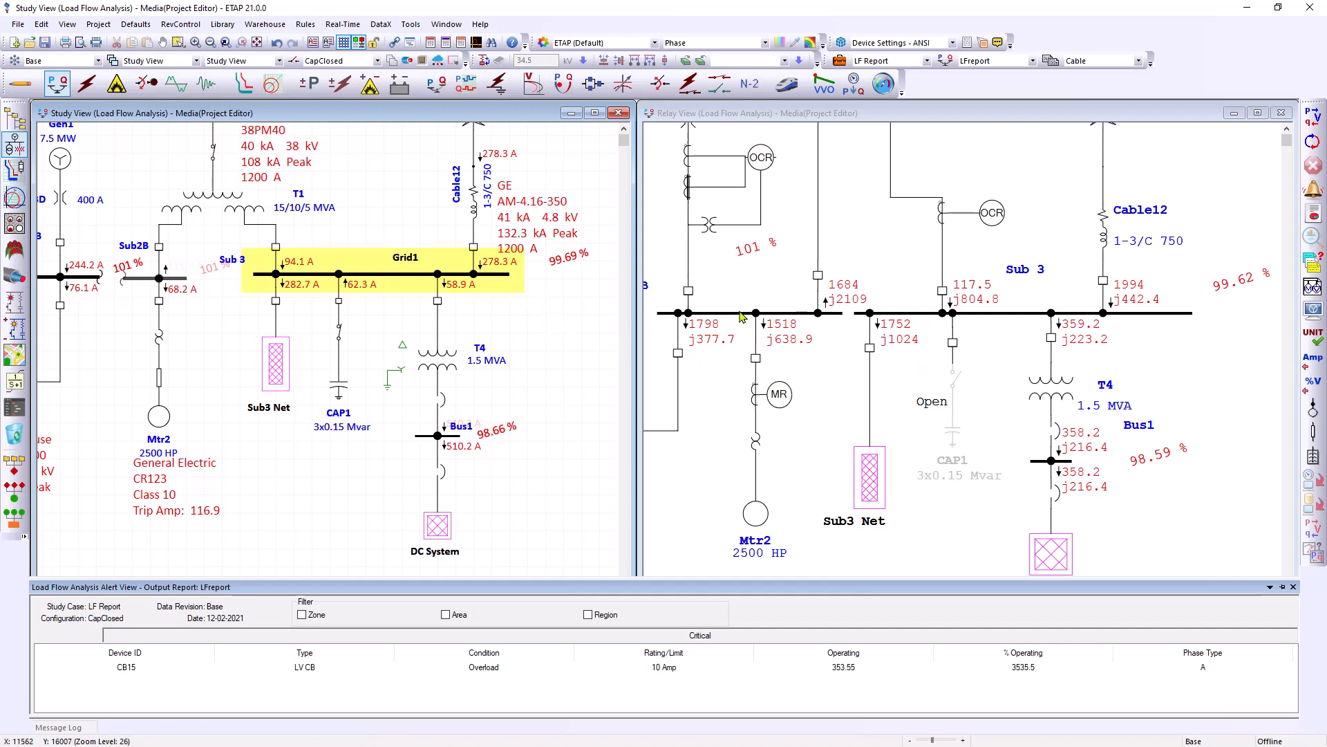
mouse_move(814, 336)
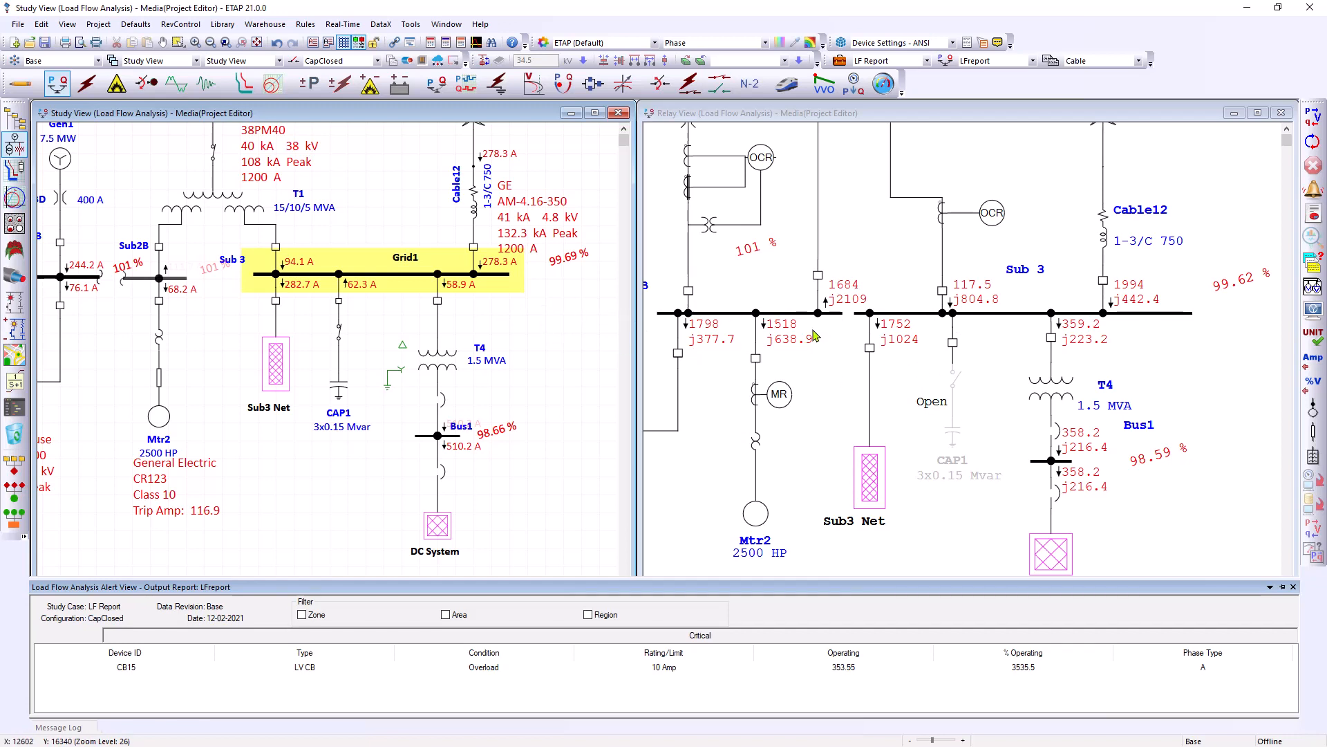
mouse_move(567, 339)
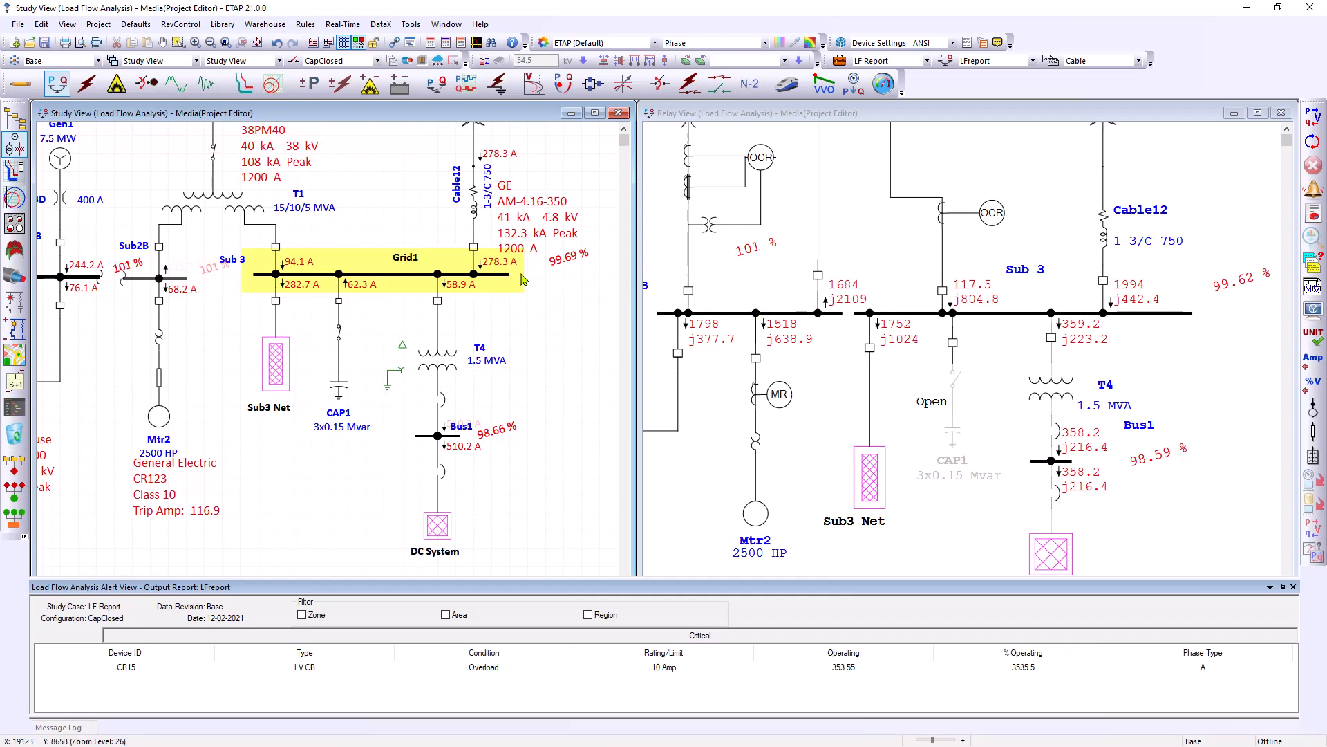
mouse_move(728, 230)
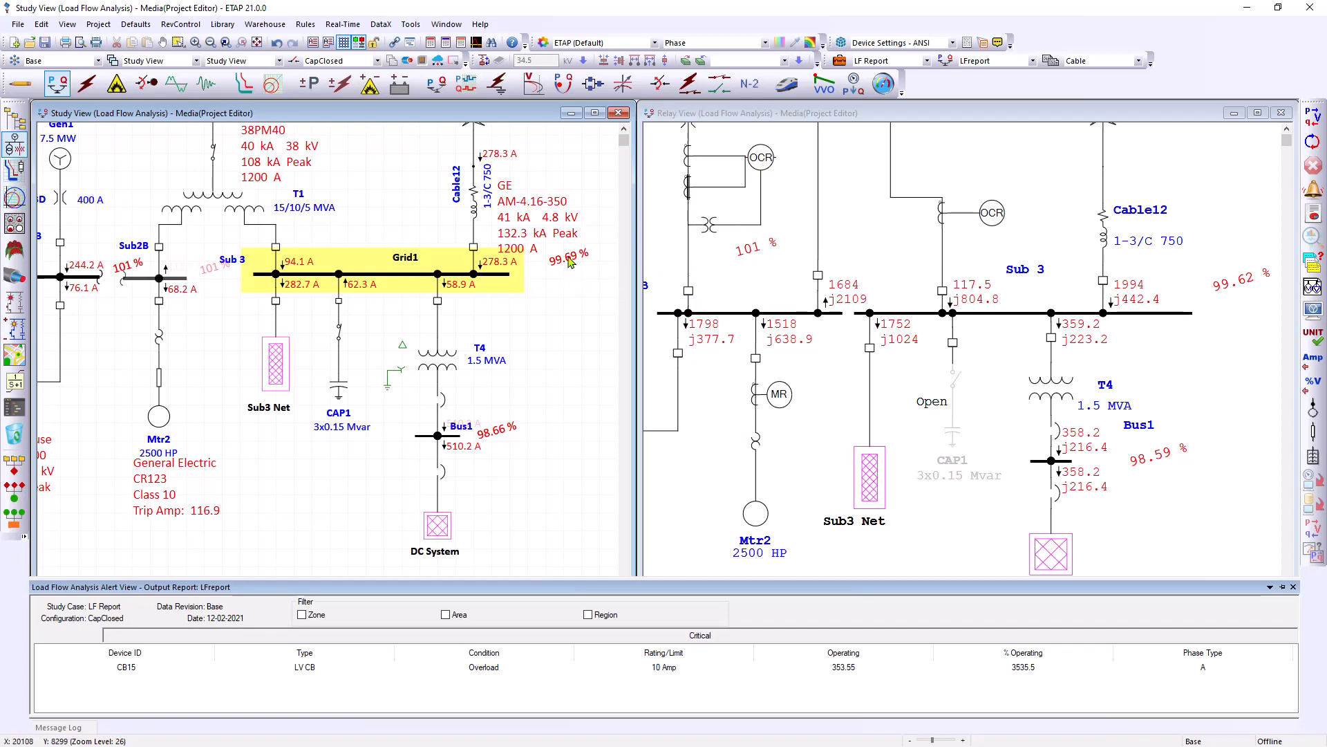
mouse_move(531, 318)
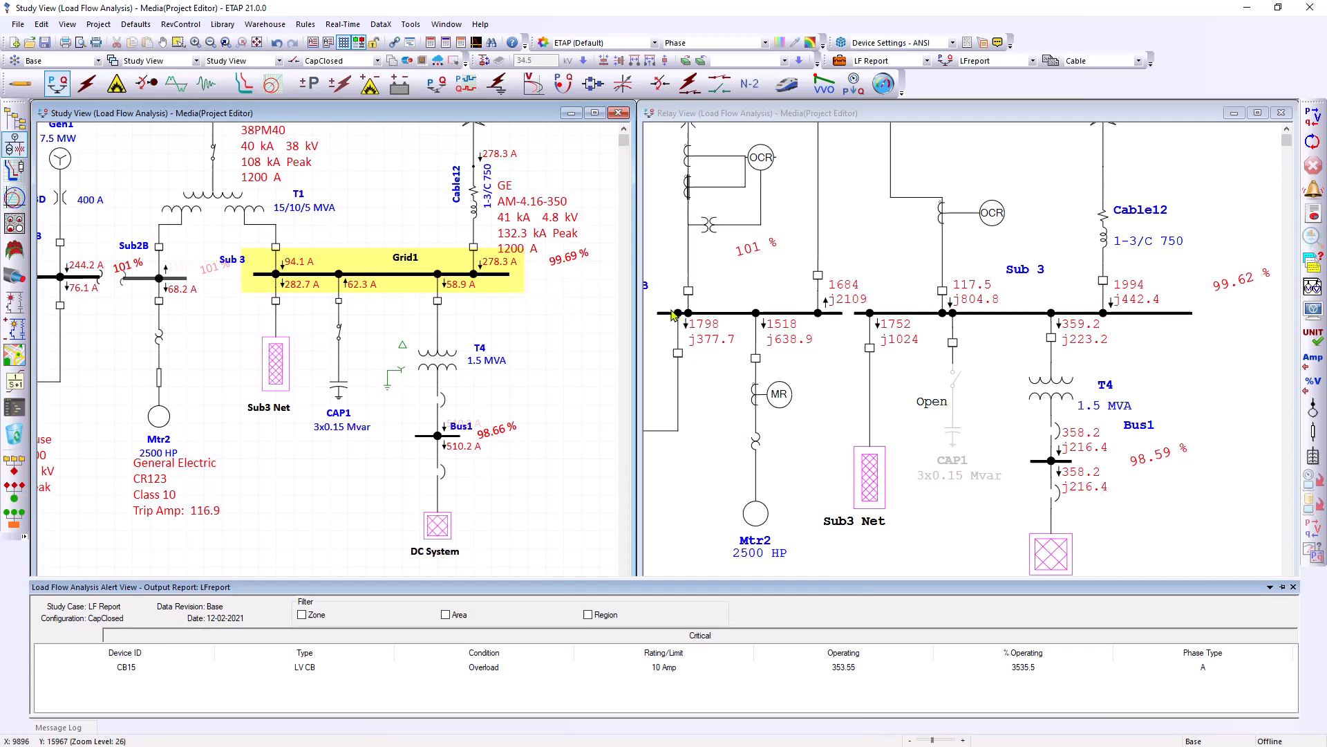
mouse_move(444, 310)
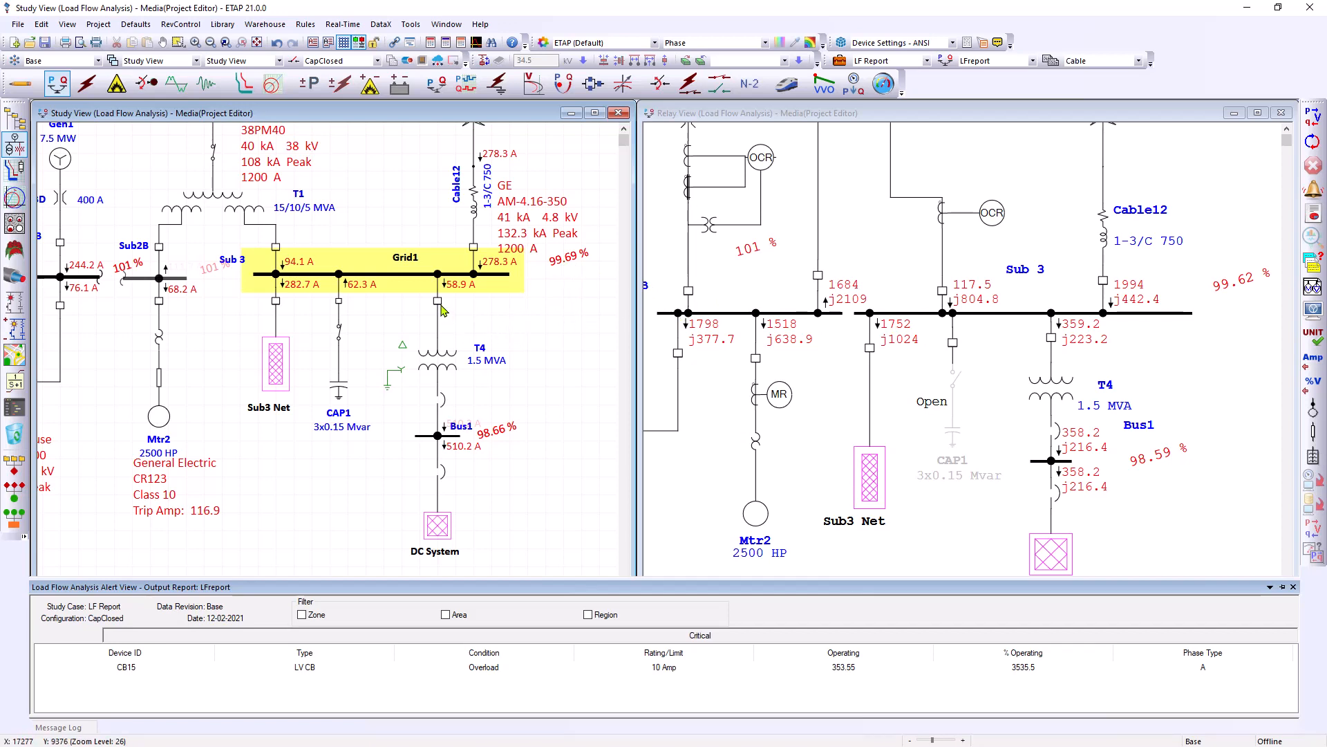
mouse_move(440, 399)
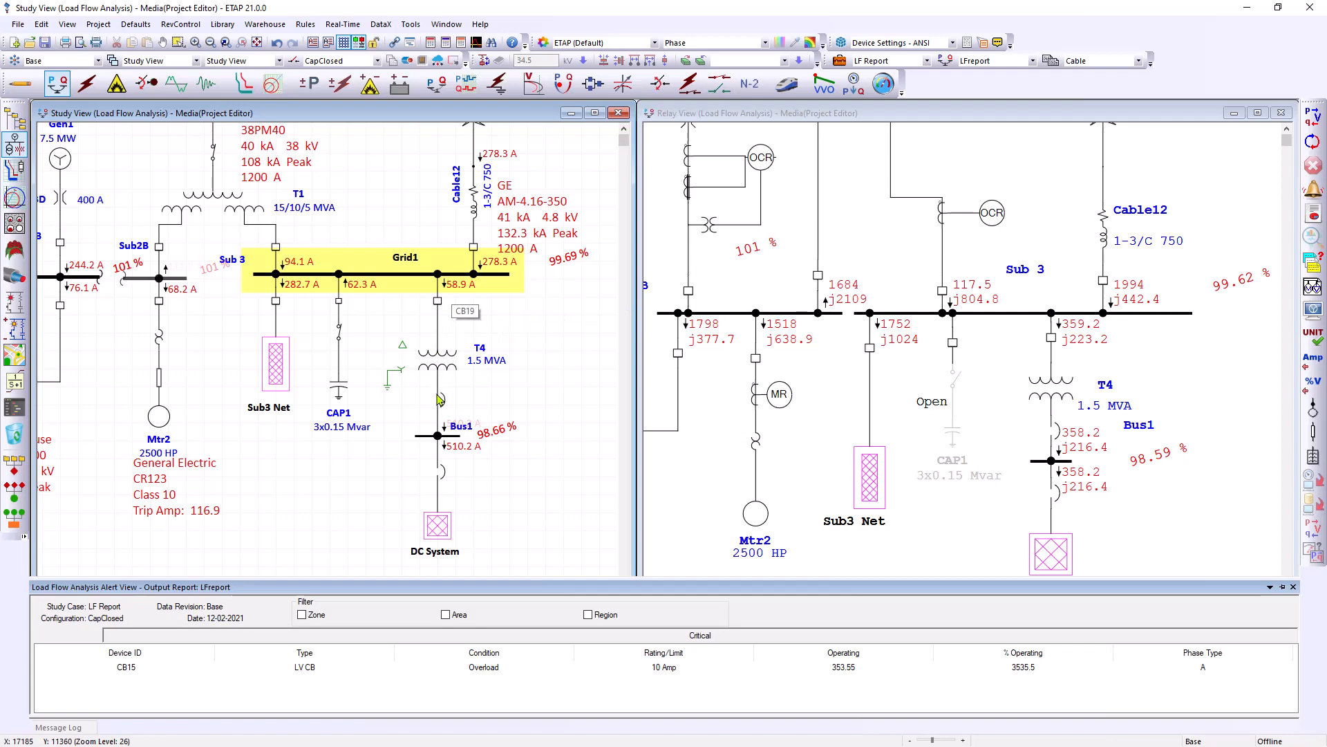
mouse_move(491, 320)
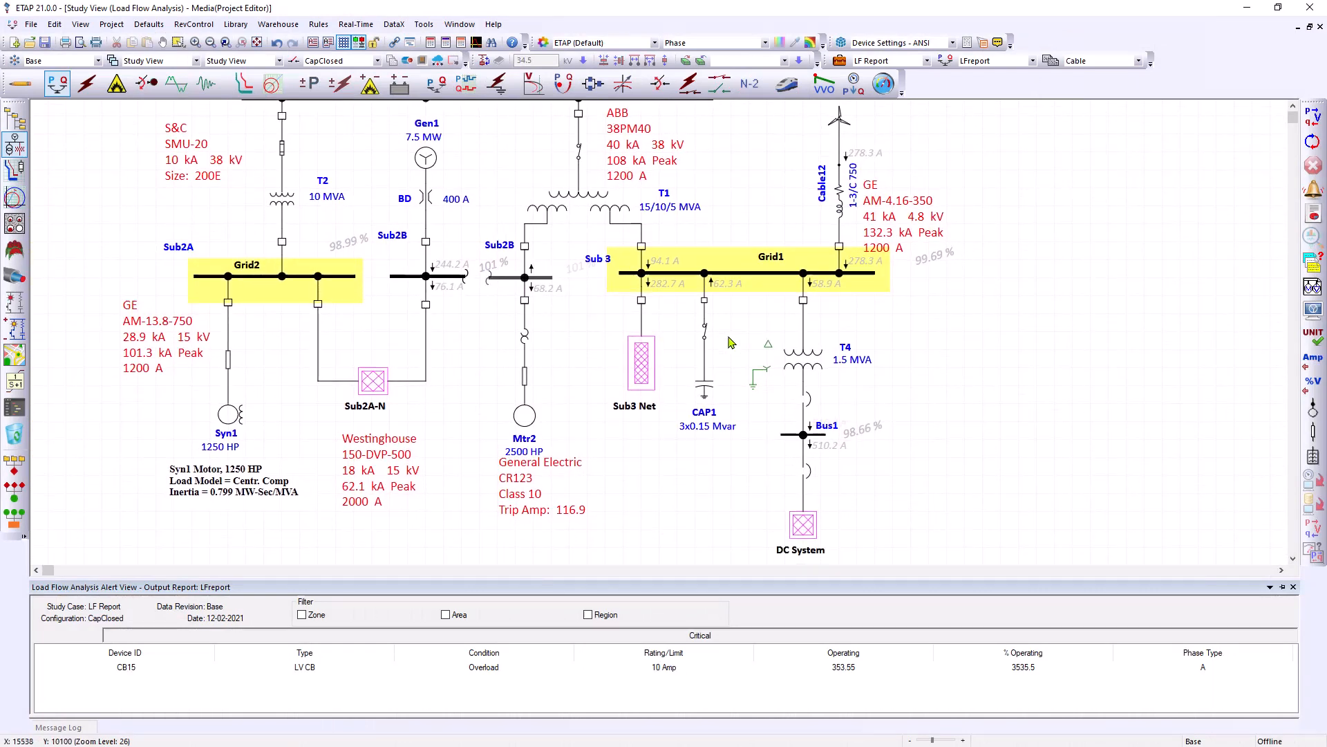
mouse_move(645, 361)
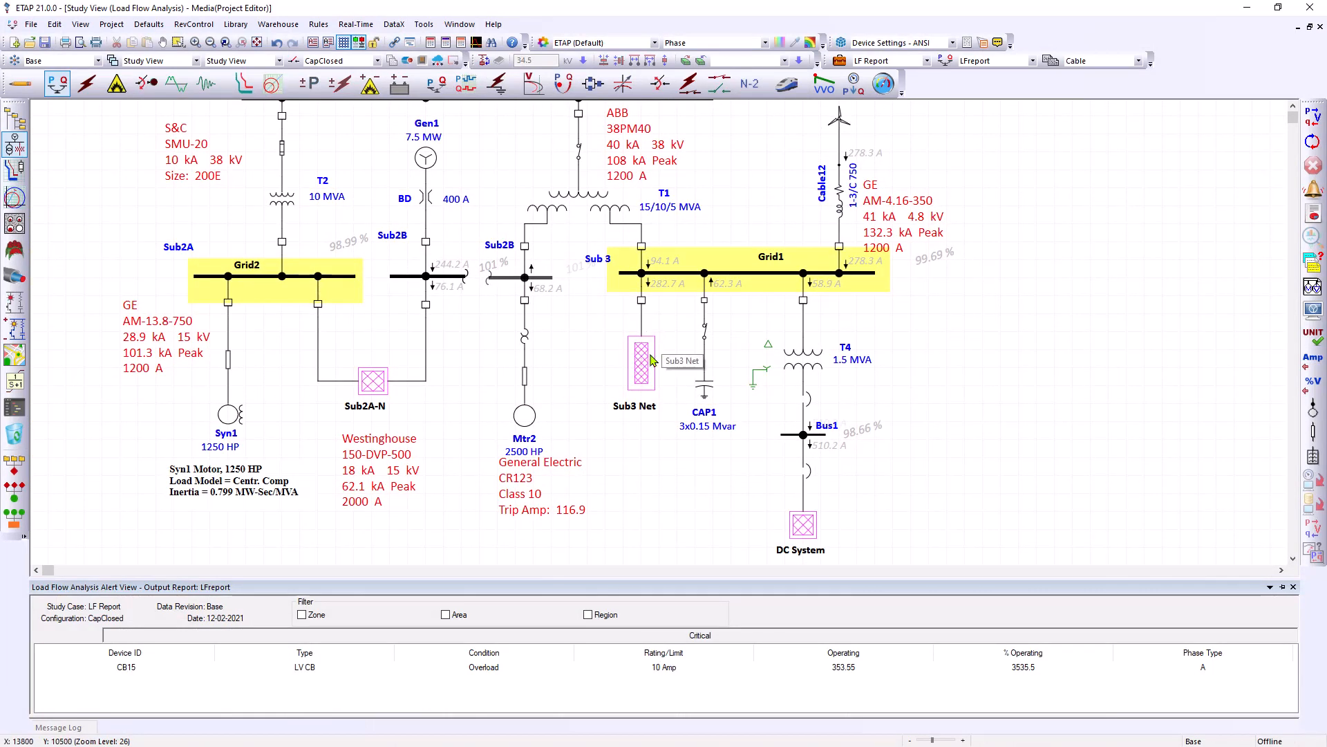
Switch to Edit mode and select the Sub3 Net composite network
click(19, 83)
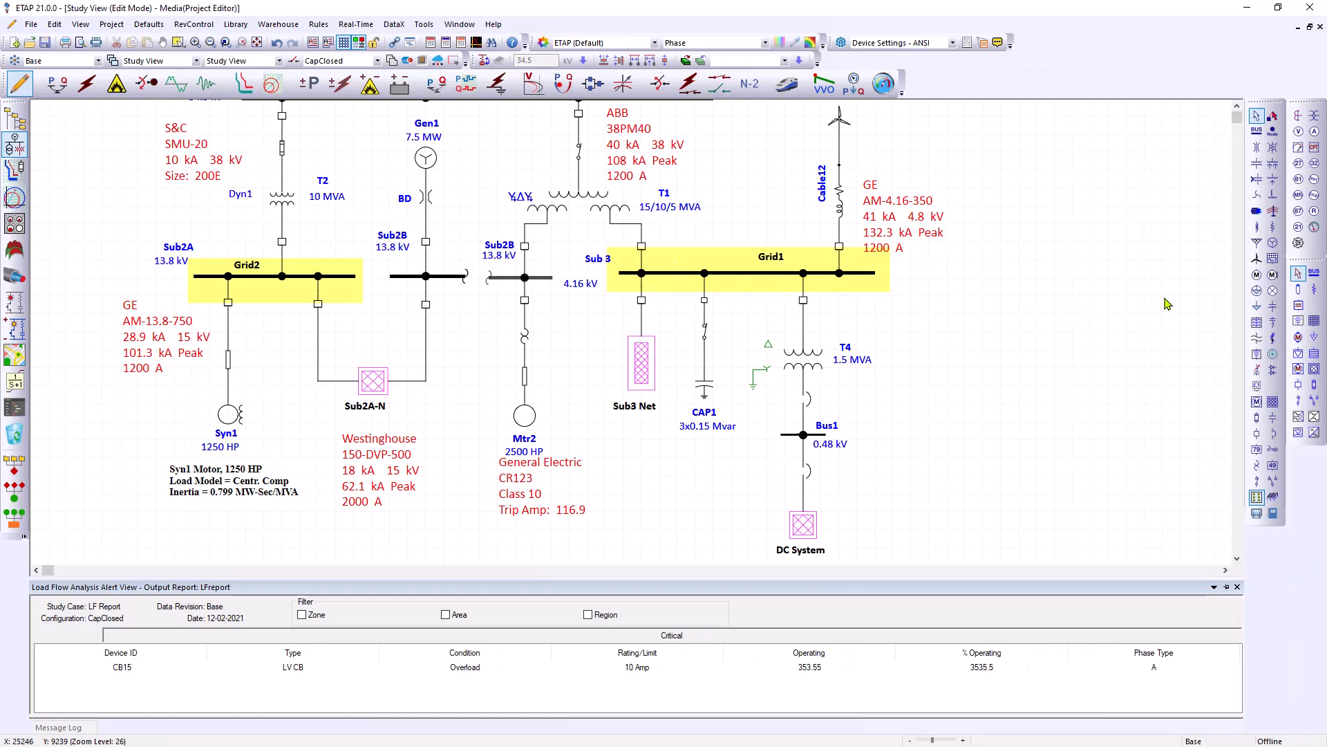
mouse_move(1272, 401)
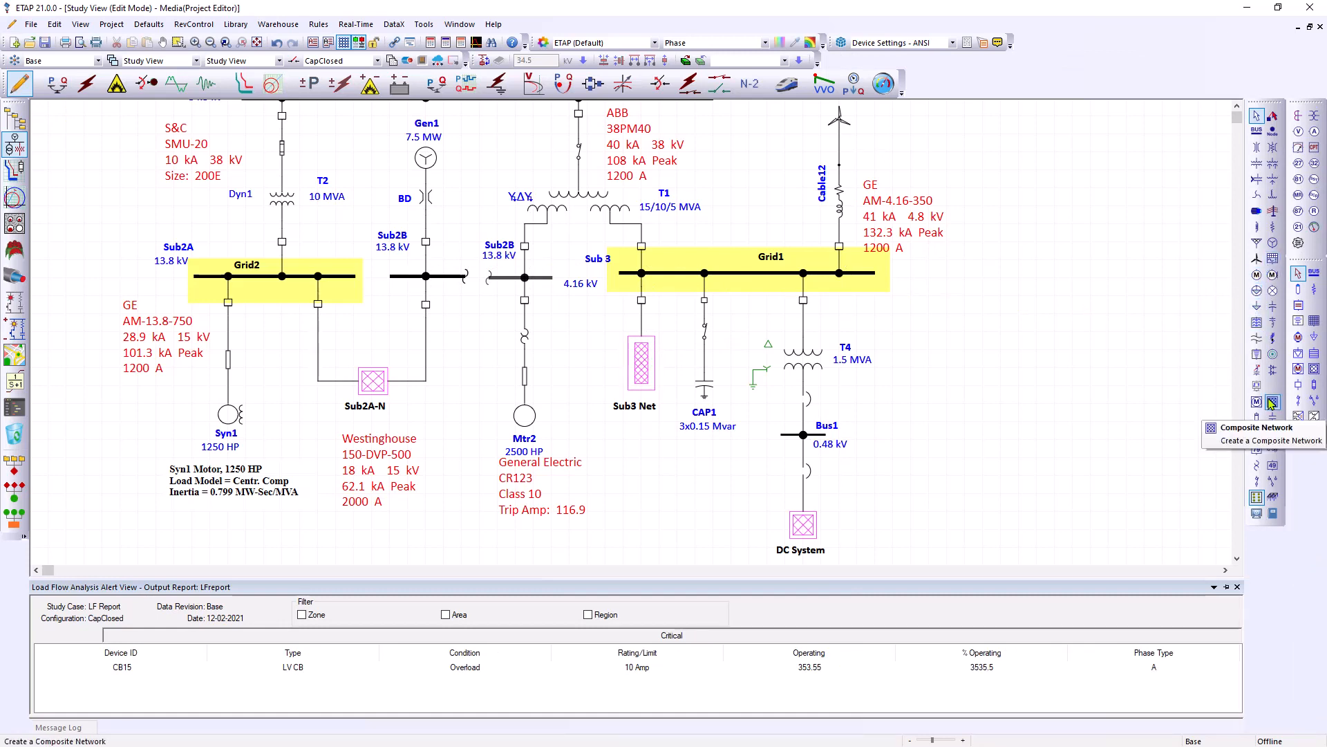
mouse_move(1252, 402)
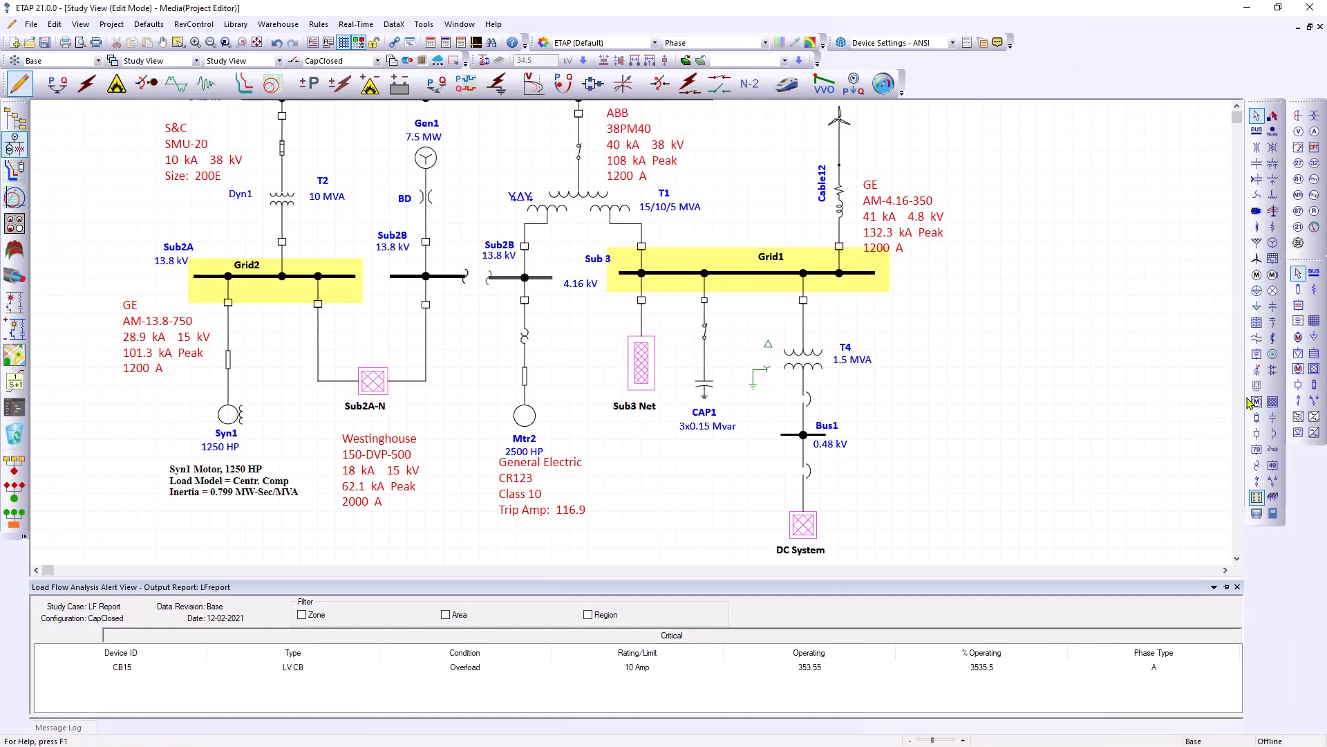
click(641, 365)
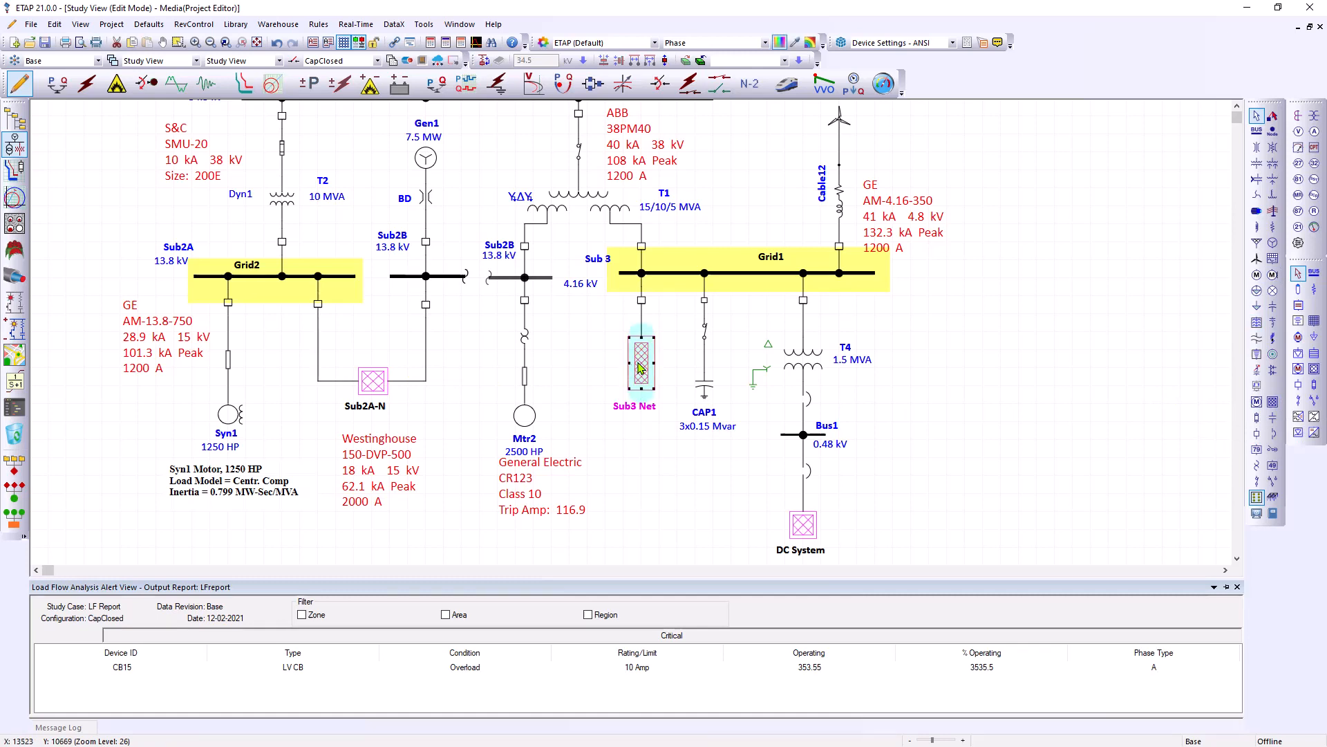
Drill from Study View through Sub3 Net into the MCC 3A composite network one-line
double_click(642, 359)
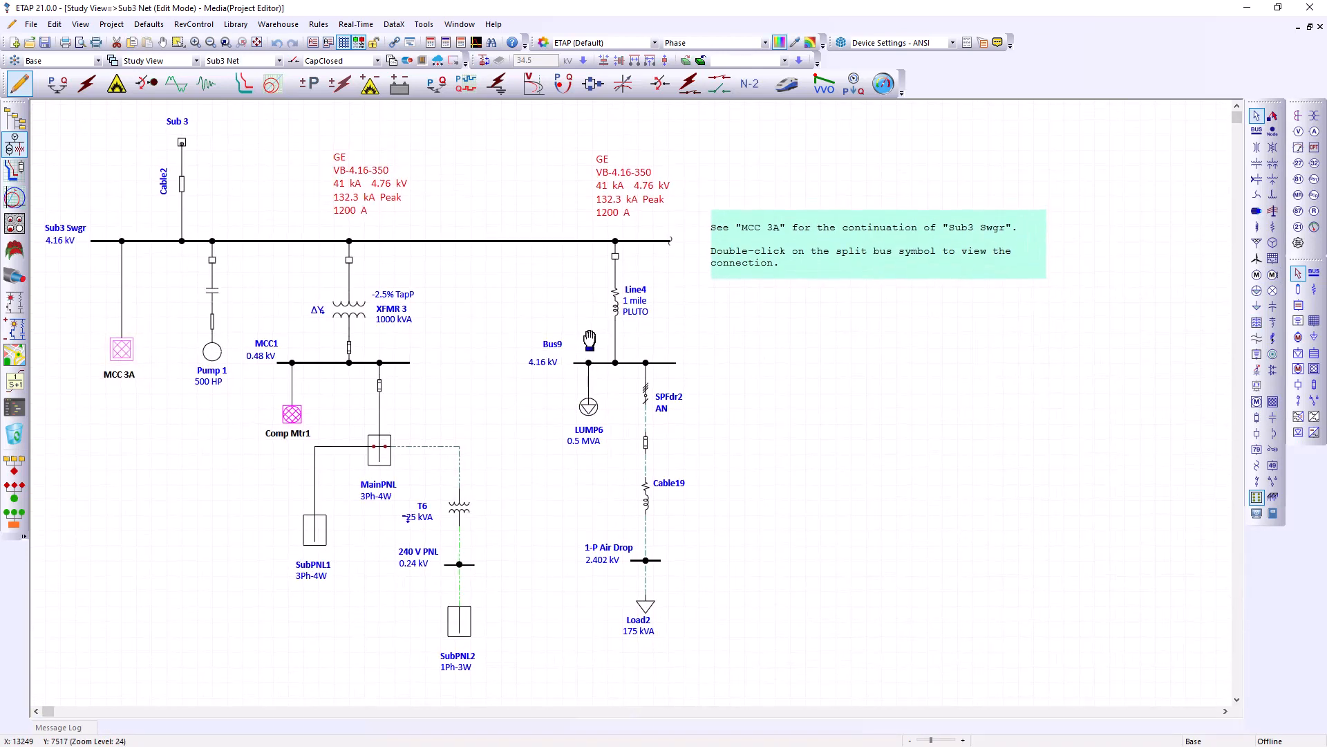
click(279, 60)
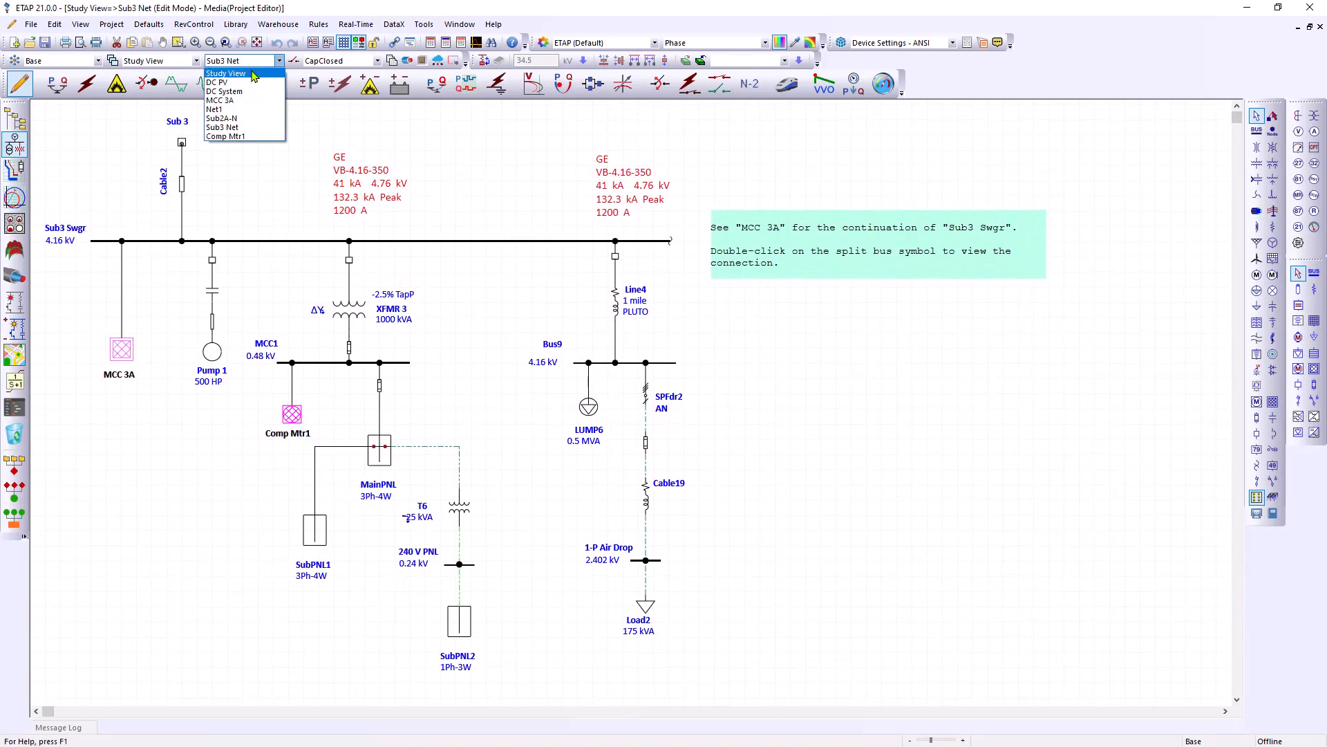
mouse_move(237, 100)
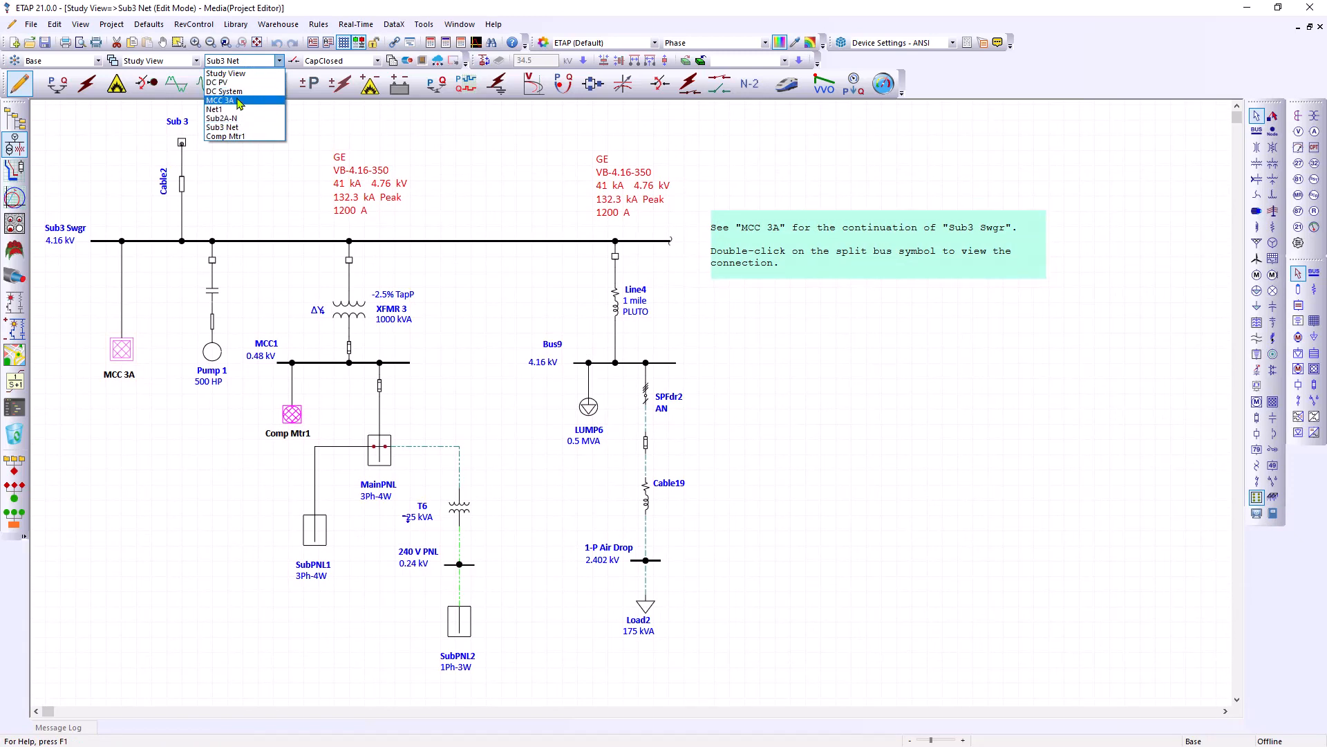
click(219, 99)
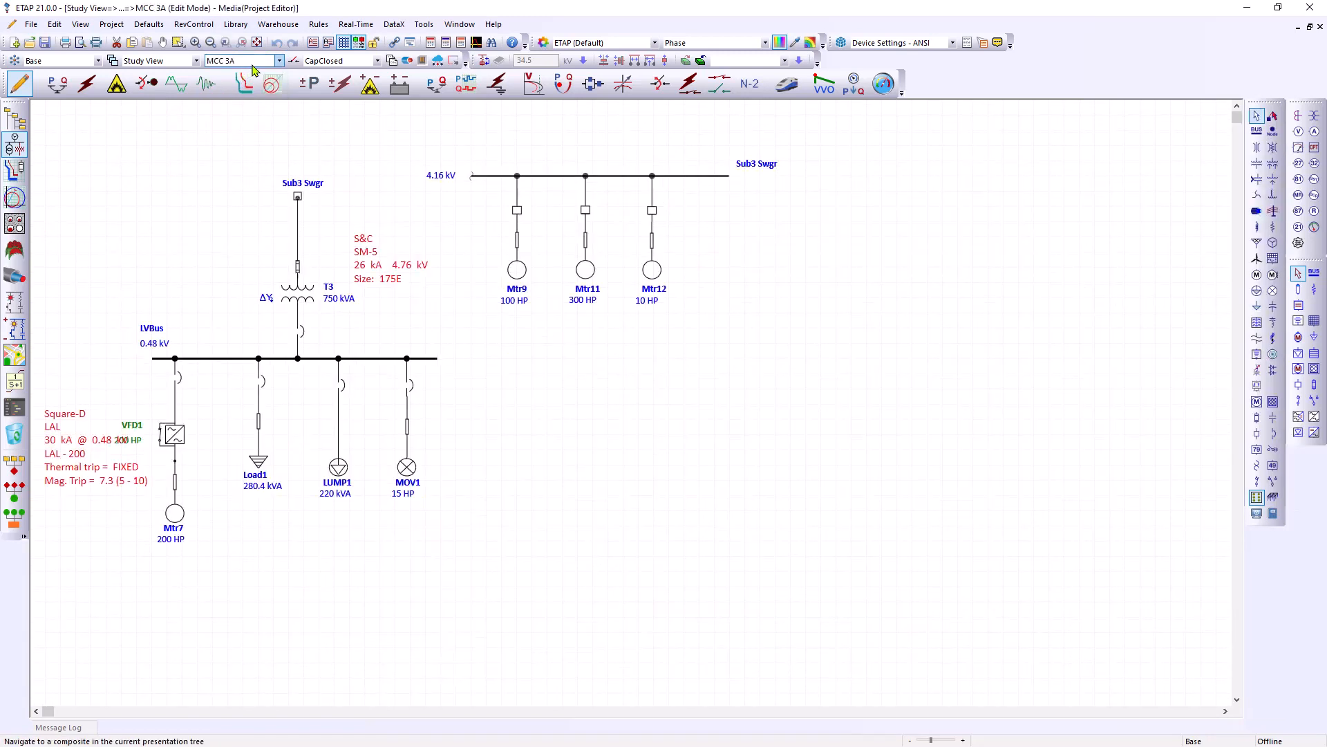
mouse_move(279, 68)
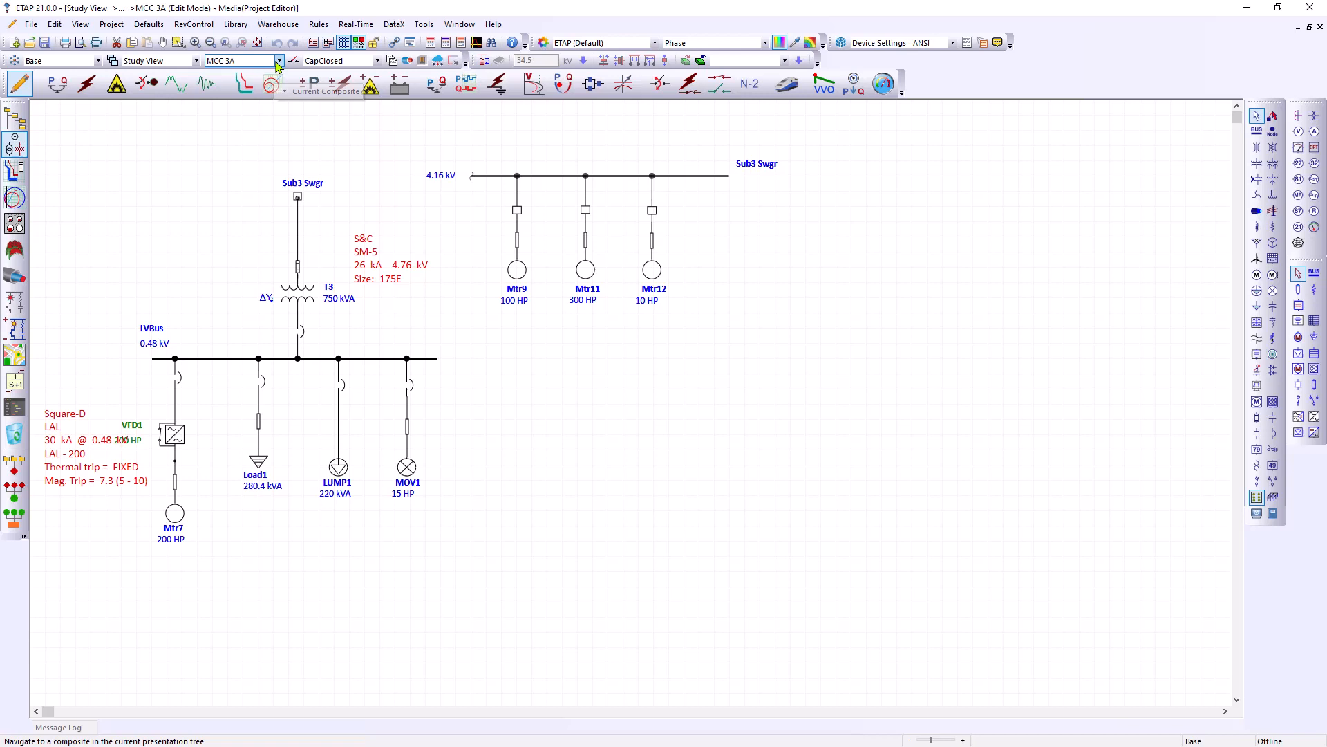
click(278, 60)
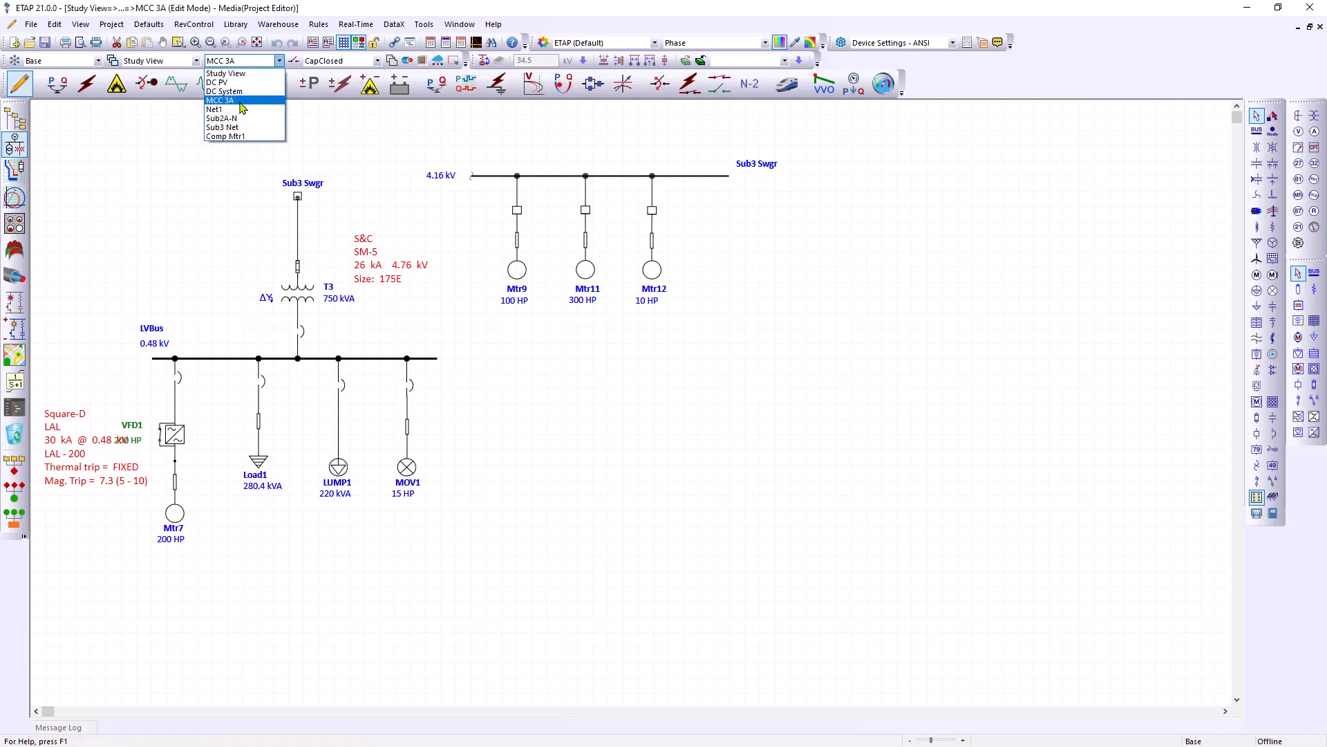
click(226, 72)
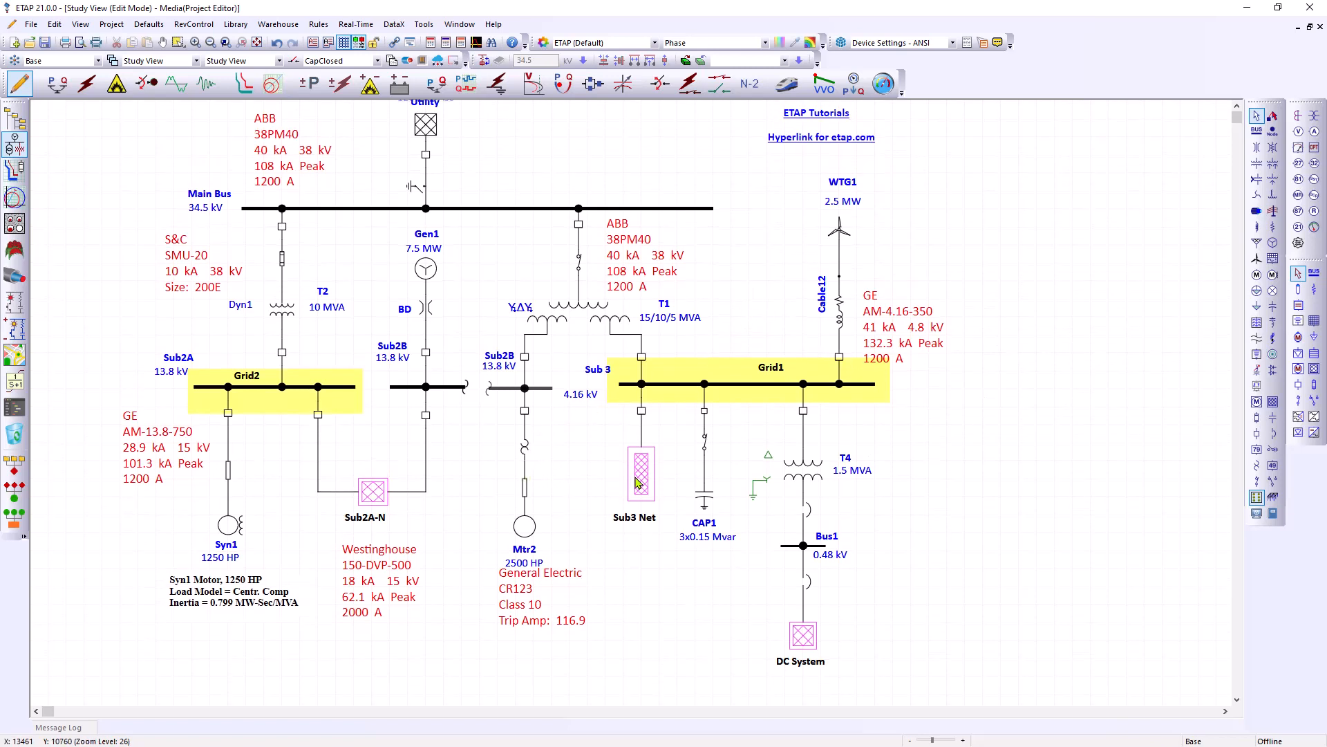
double_click(639, 470)
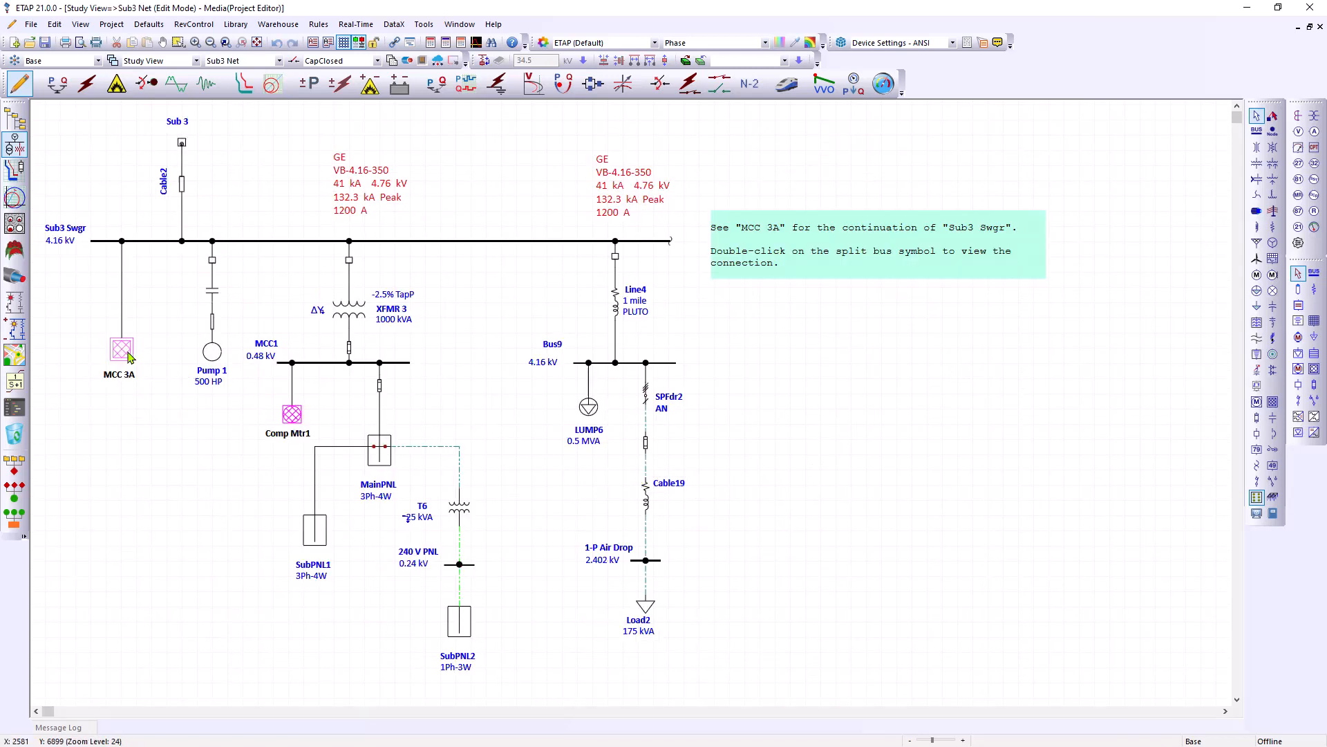
double_click(120, 350)
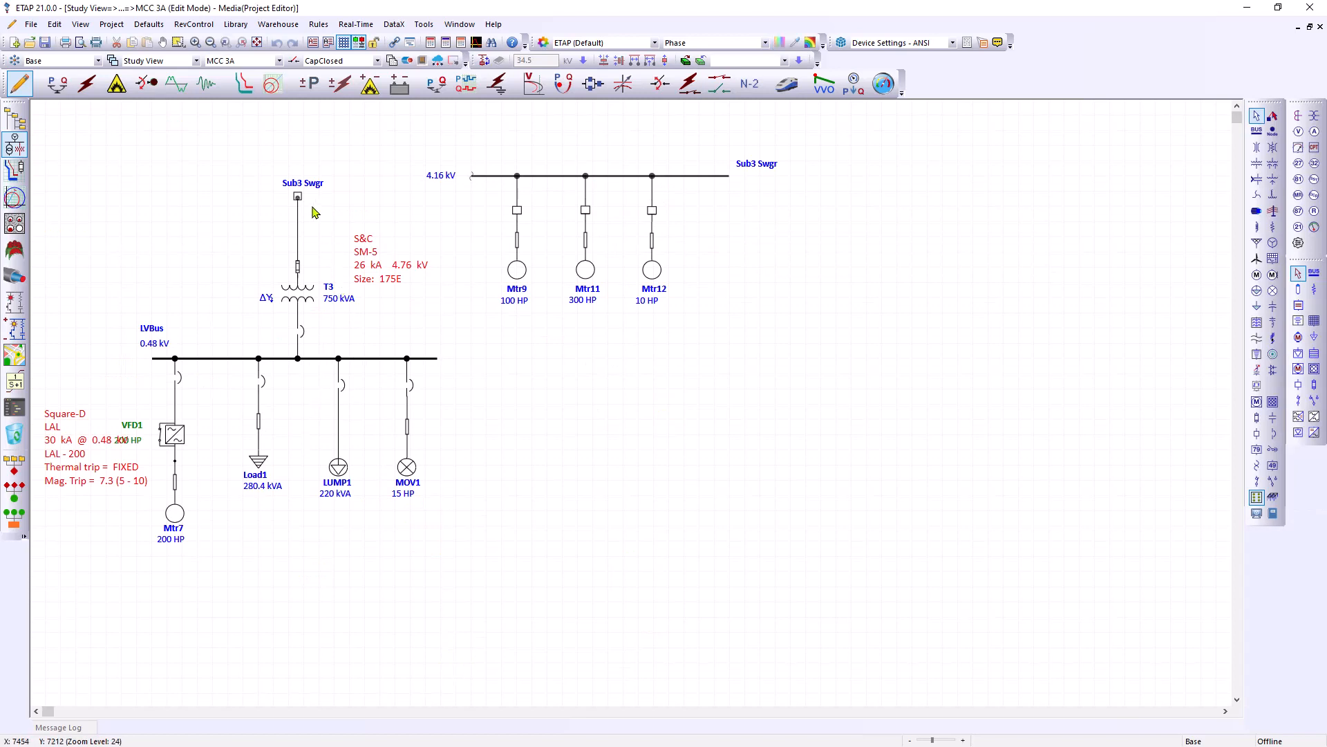
mouse_move(298, 201)
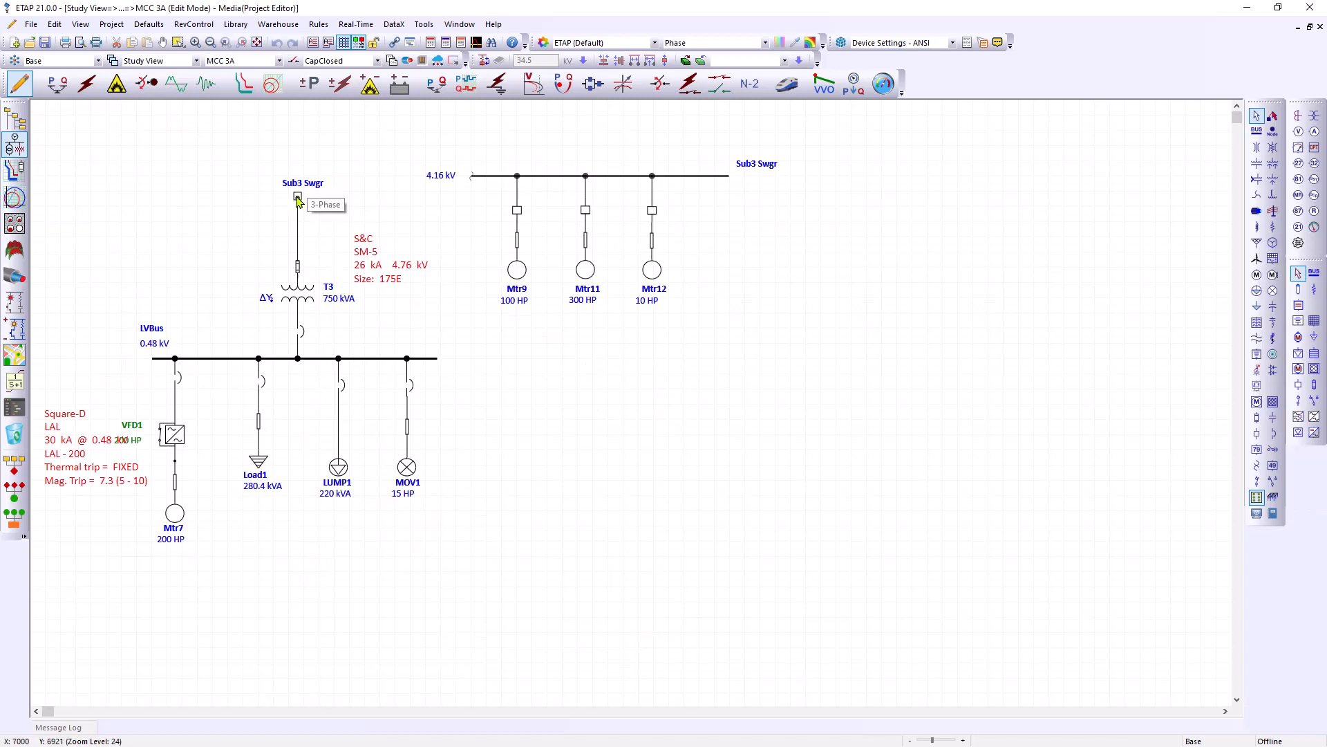
mouse_move(294, 204)
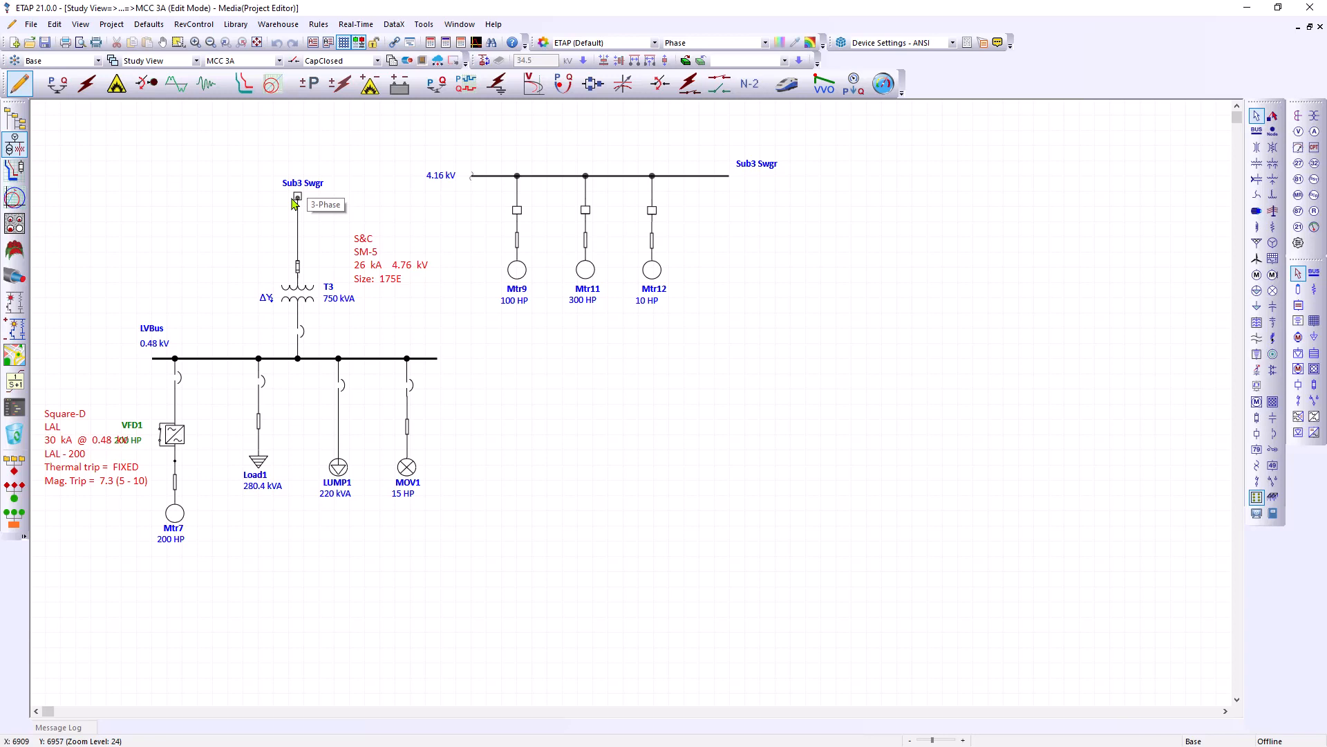
mouse_move(396, 330)
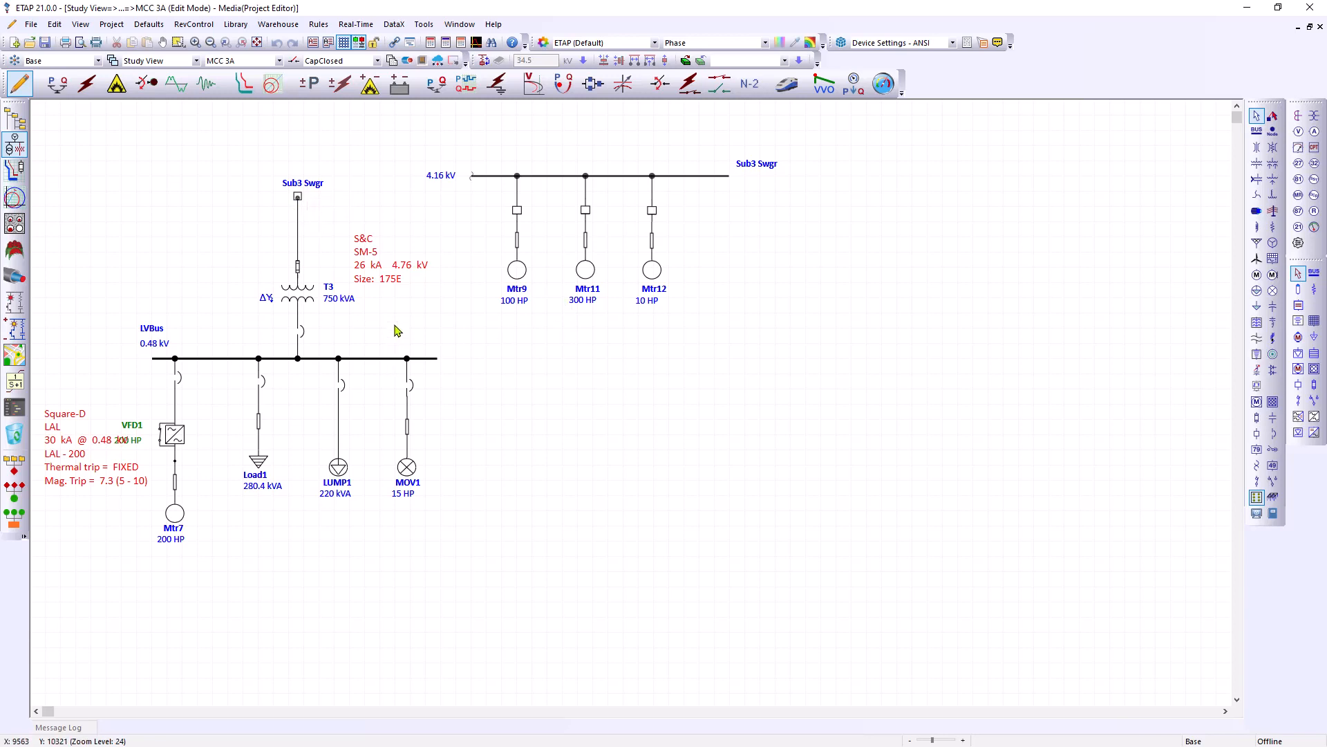
mouse_move(399, 324)
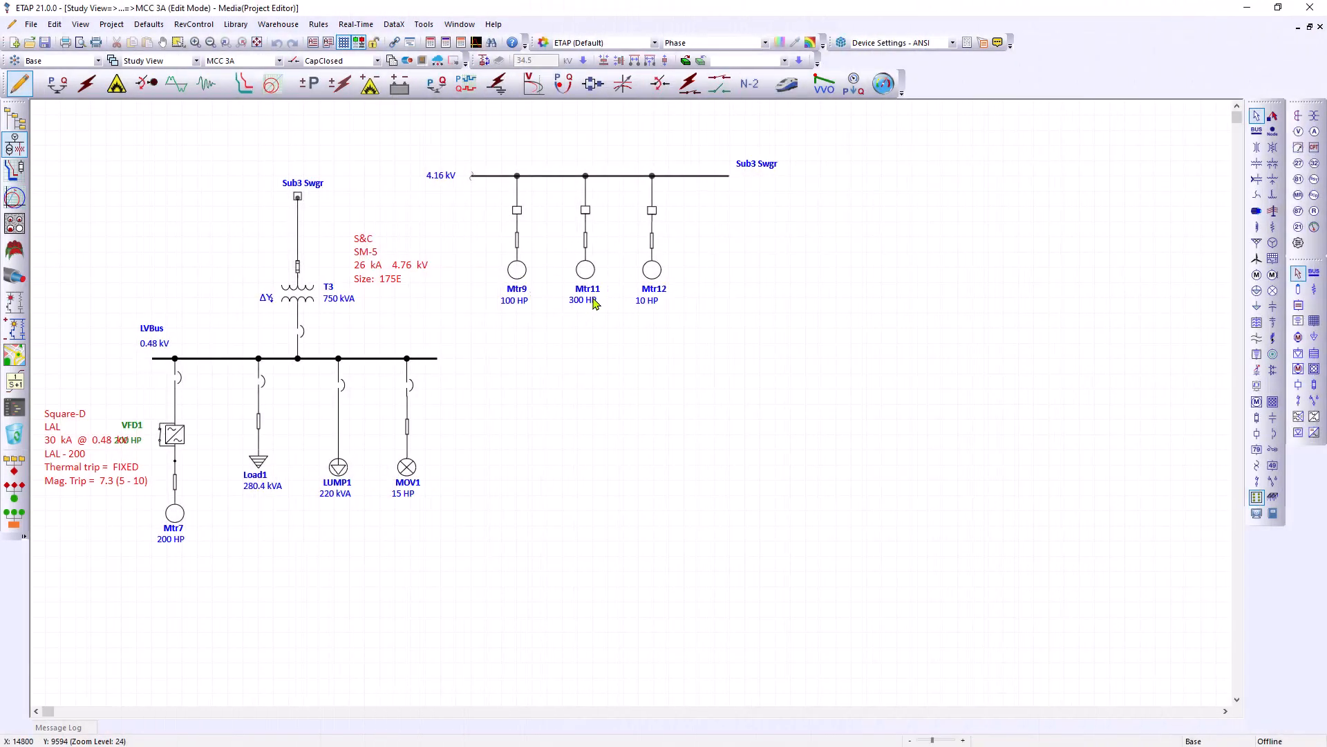
mouse_move(528, 312)
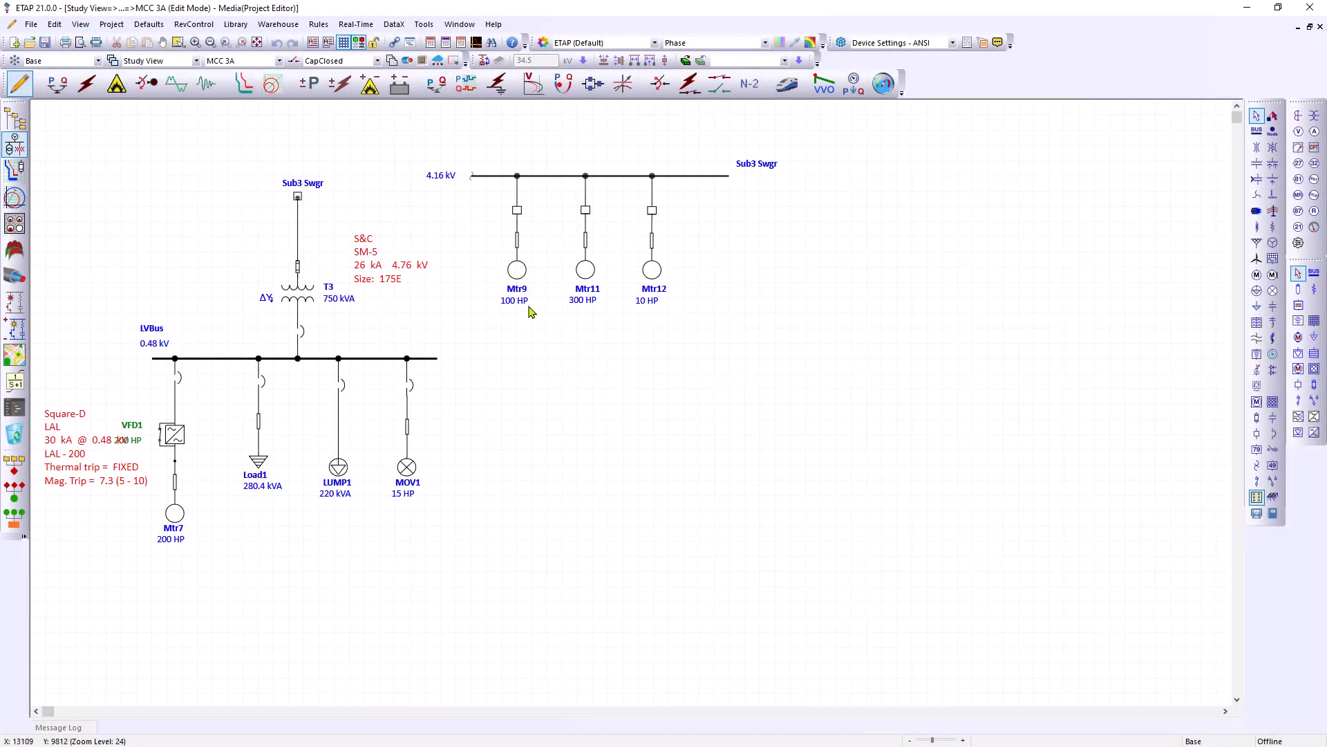
mouse_move(526, 305)
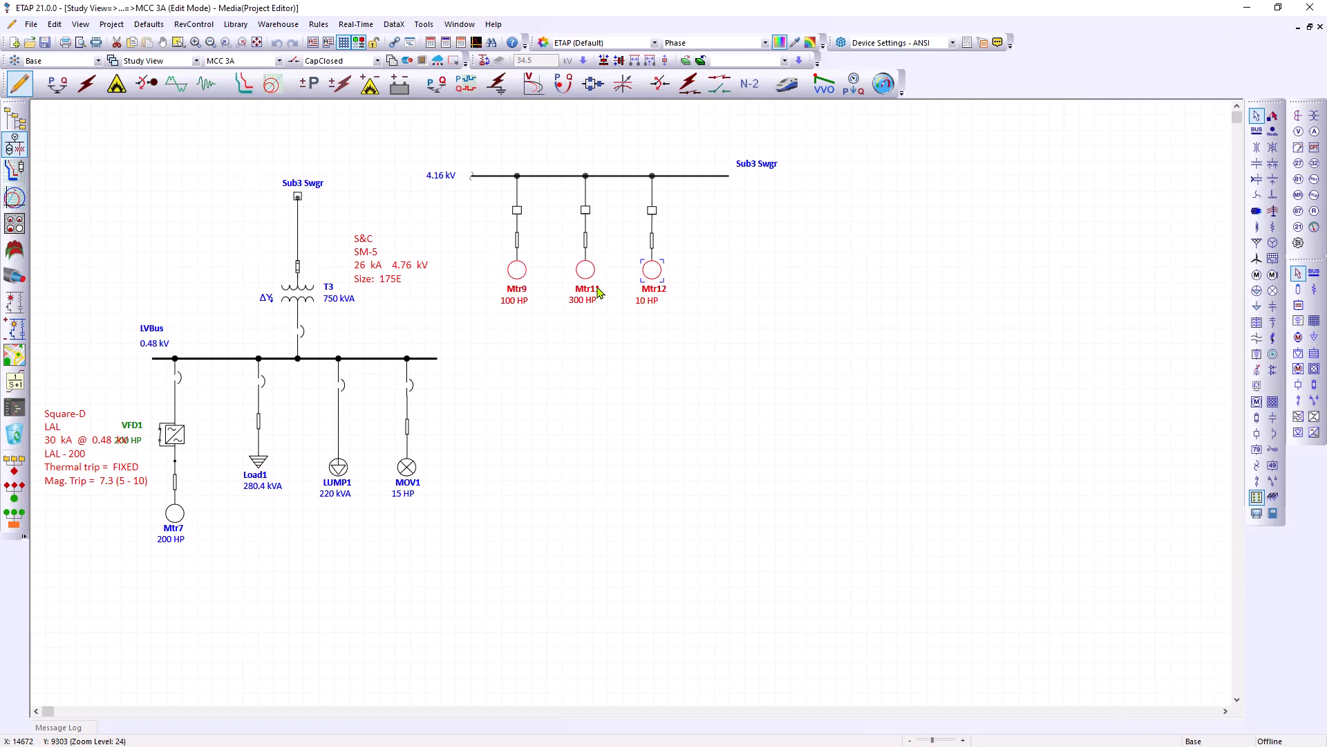
mouse_move(639, 271)
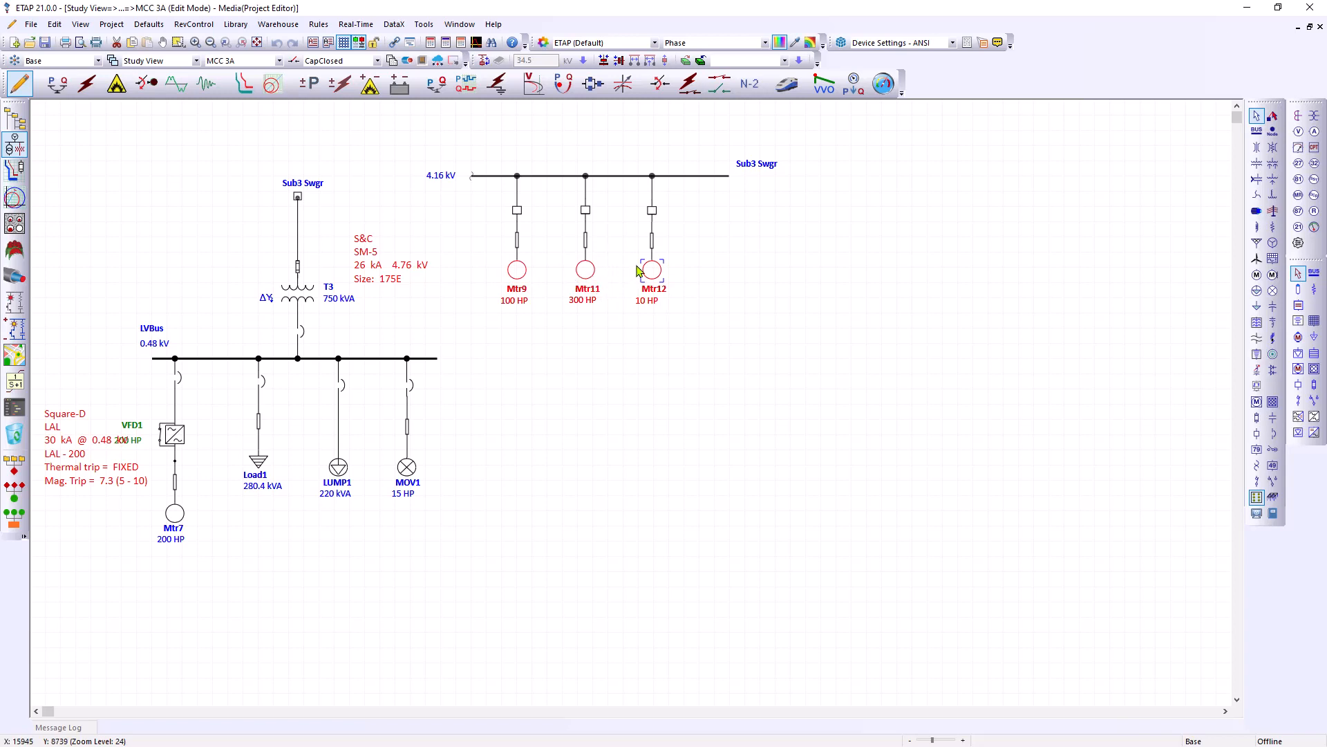
mouse_move(570, 280)
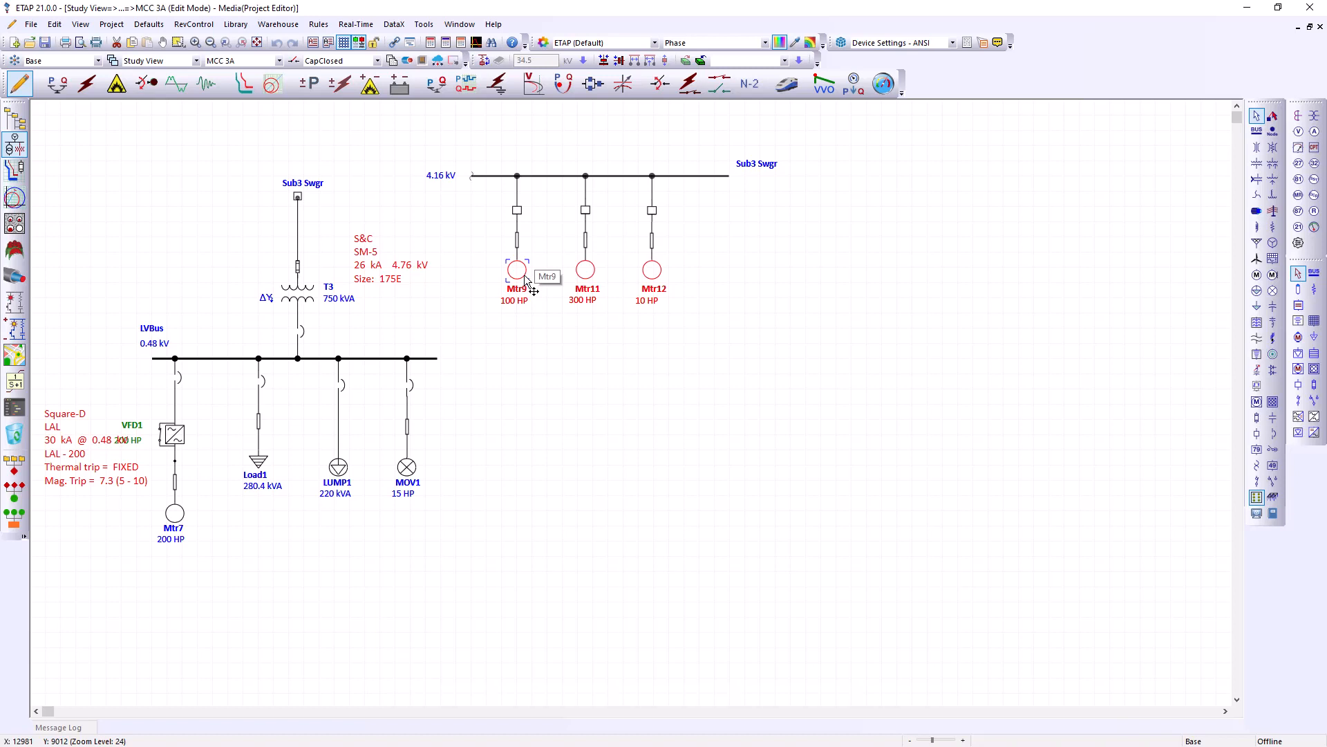
Replicate Mtr9's properties onto Mtr11 and Mtr12 with Shift+C, confirming the prompt
key(shift+c)
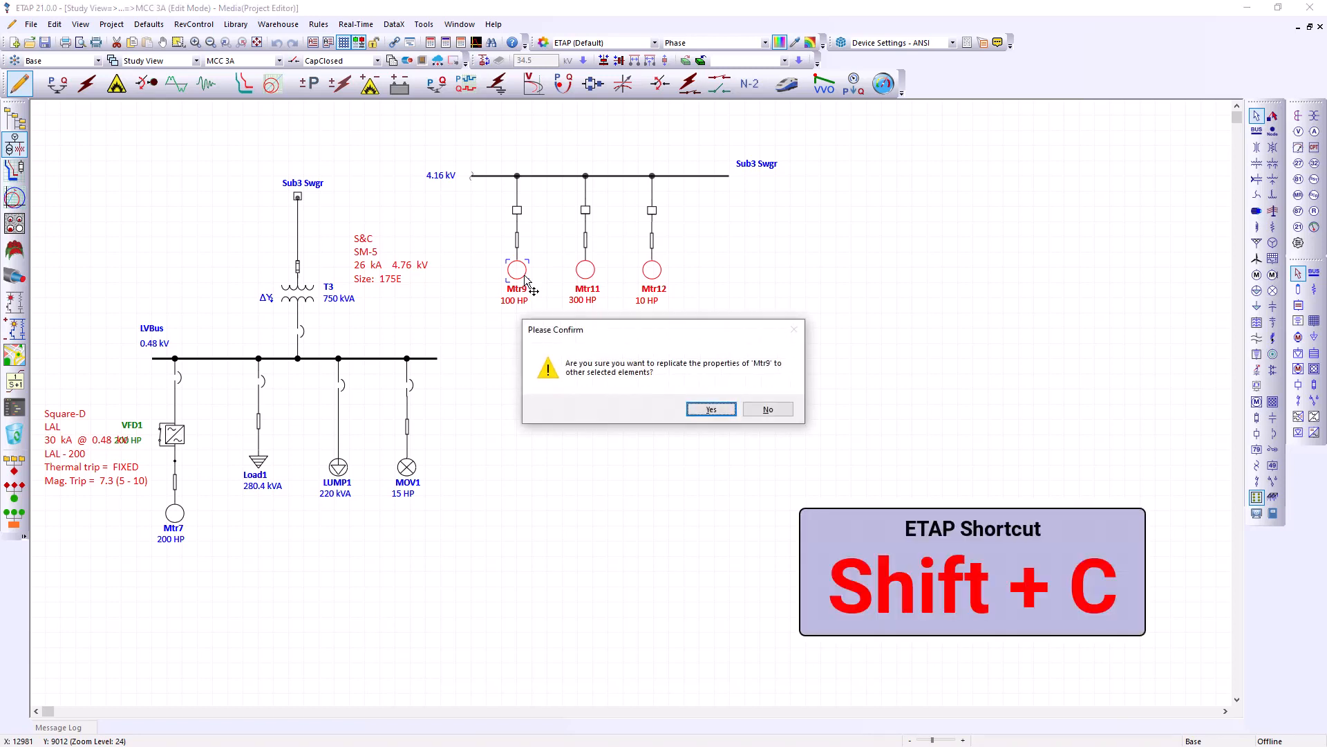
mouse_move(588, 339)
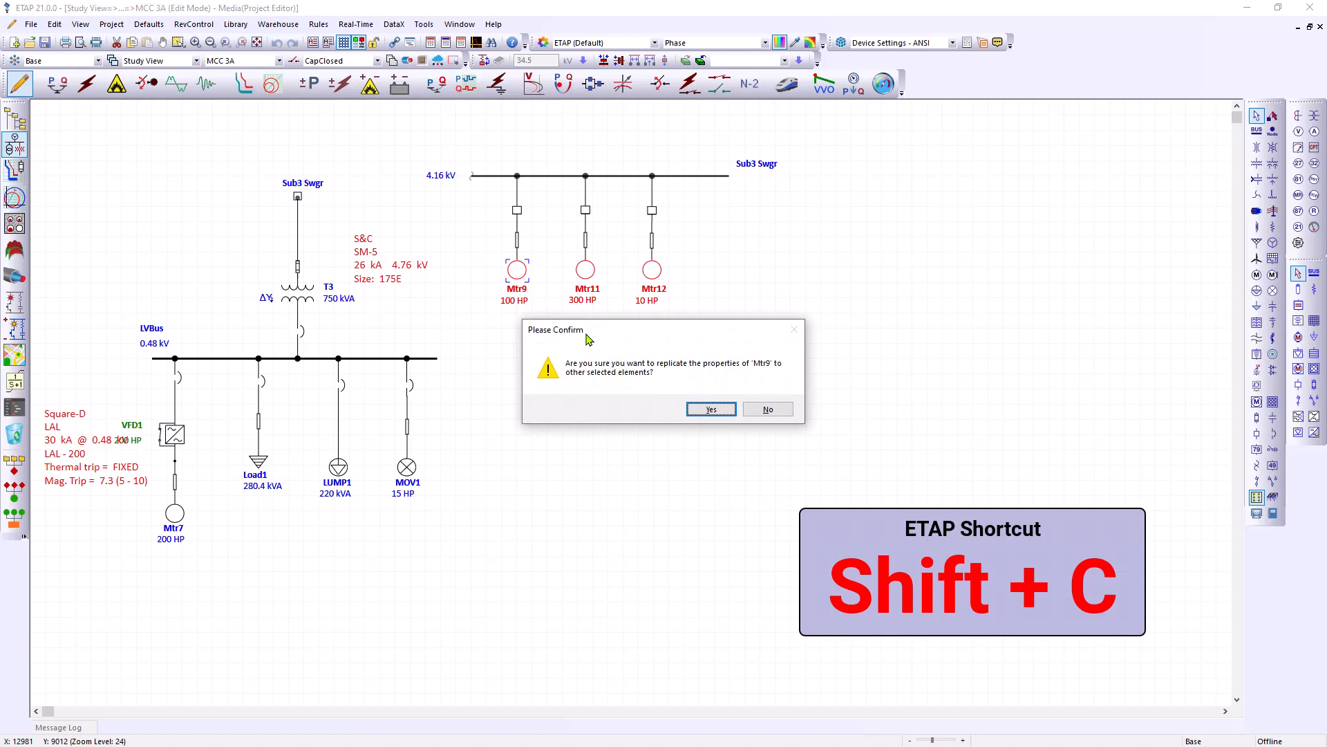
mouse_move(704, 372)
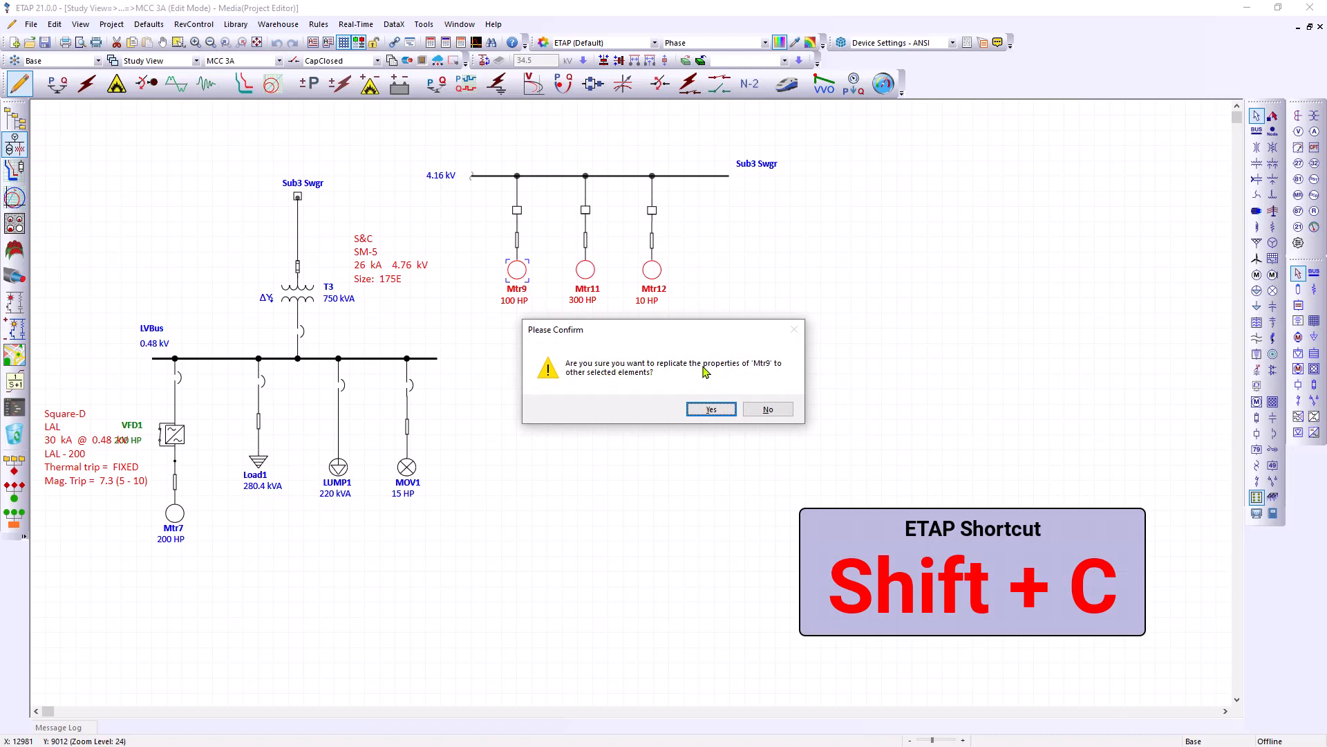
mouse_move(781, 377)
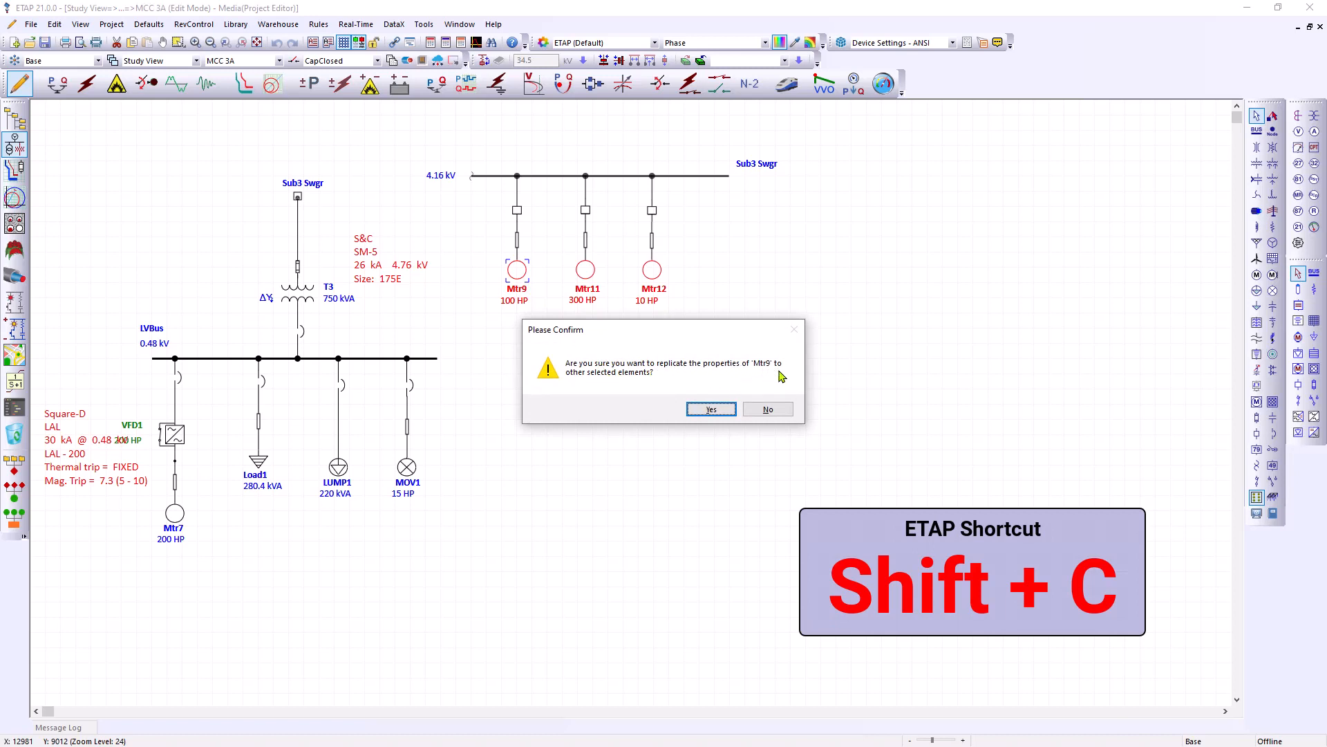
mouse_move(525, 297)
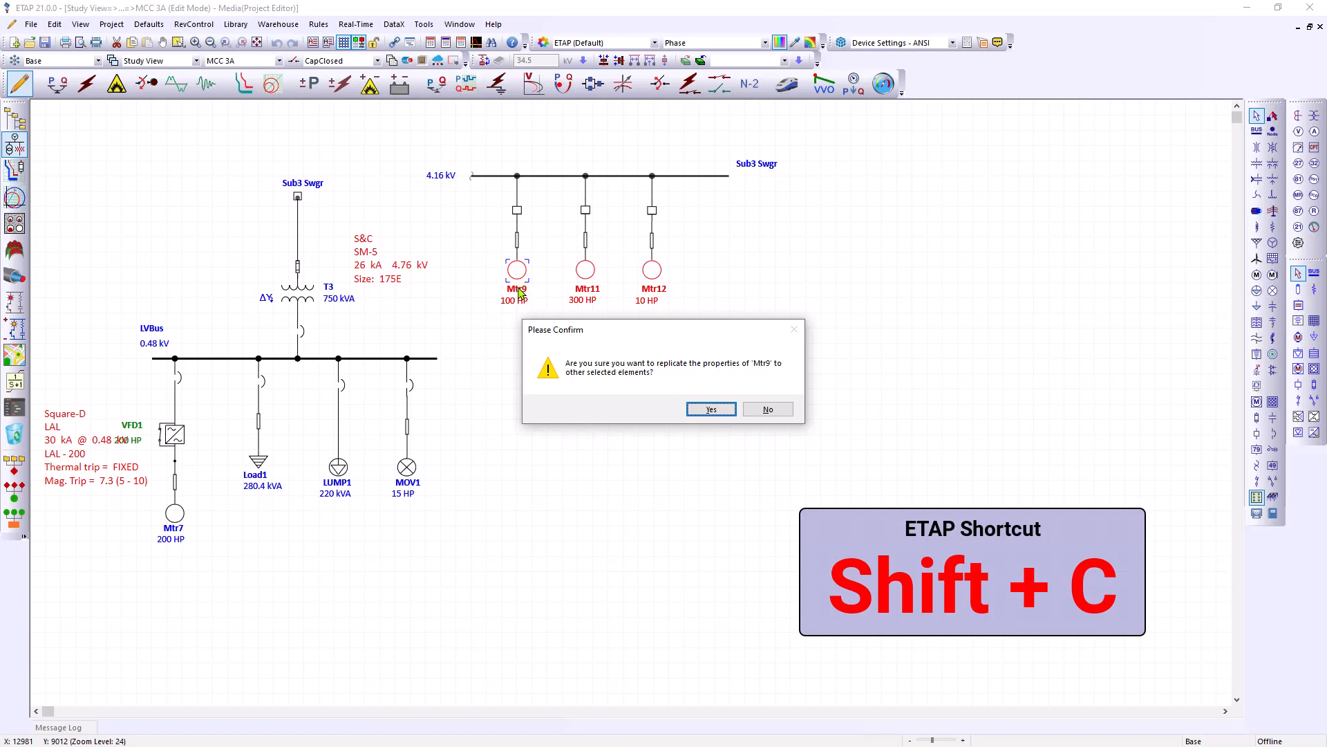
mouse_move(650, 290)
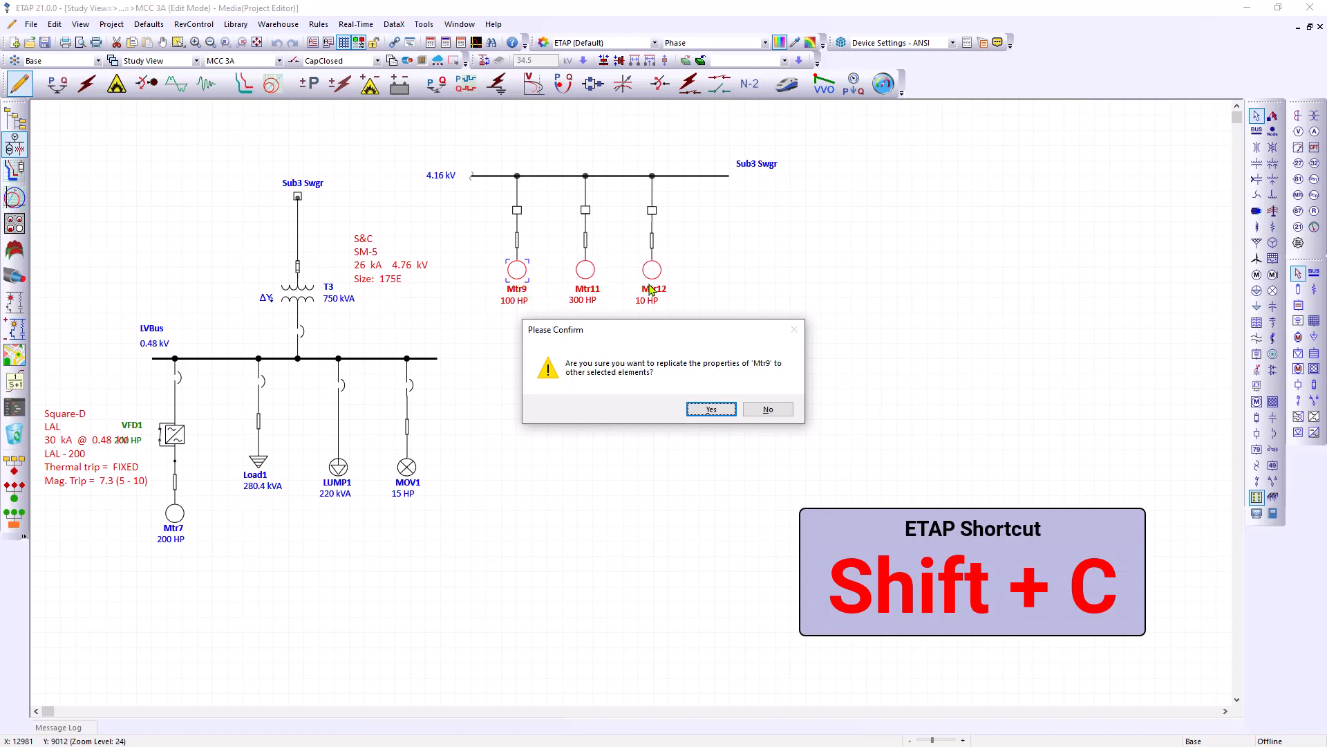
mouse_move(676, 350)
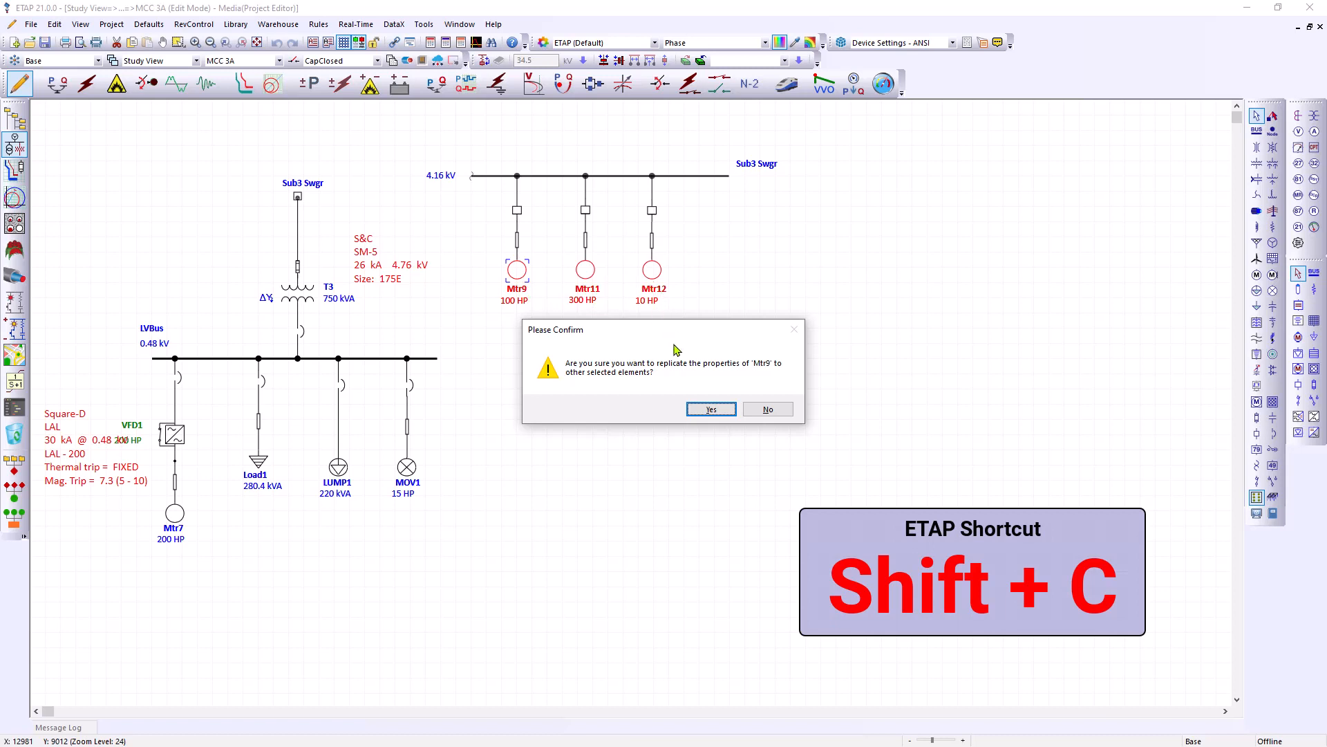
click(709, 409)
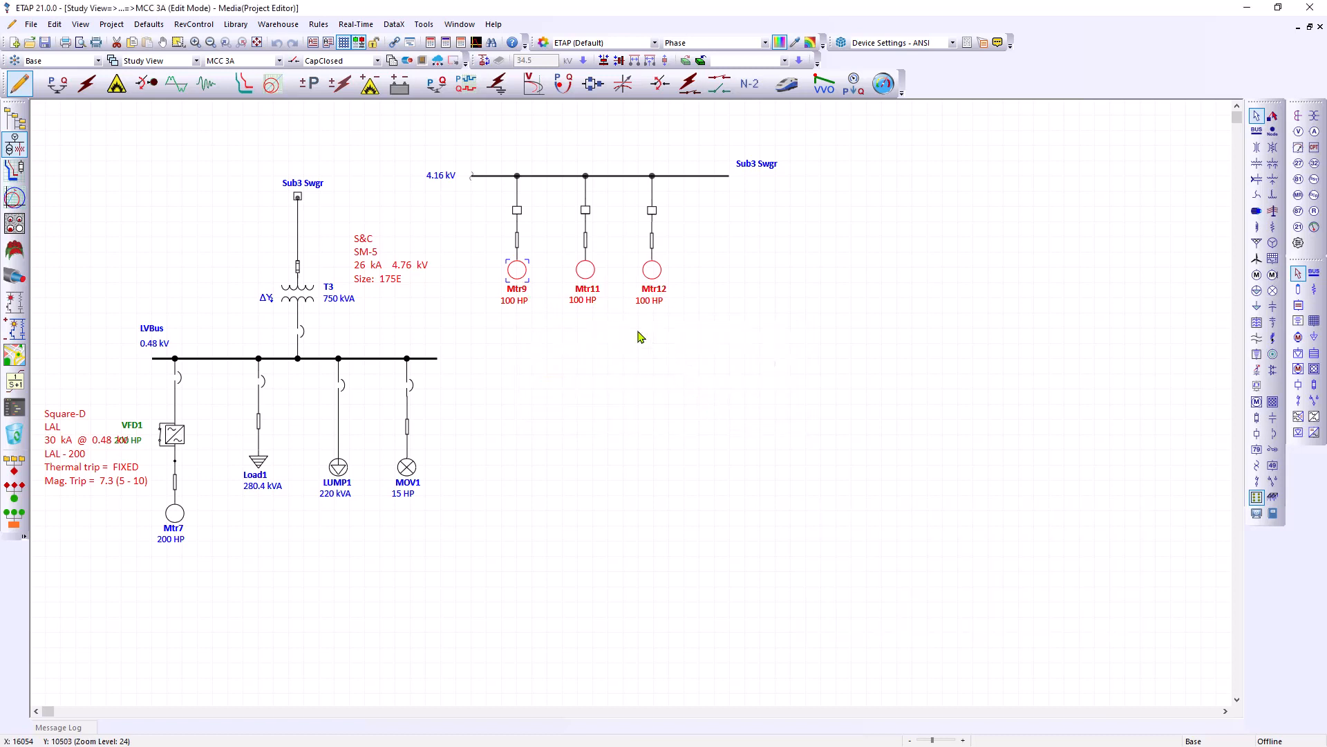
mouse_move(595, 281)
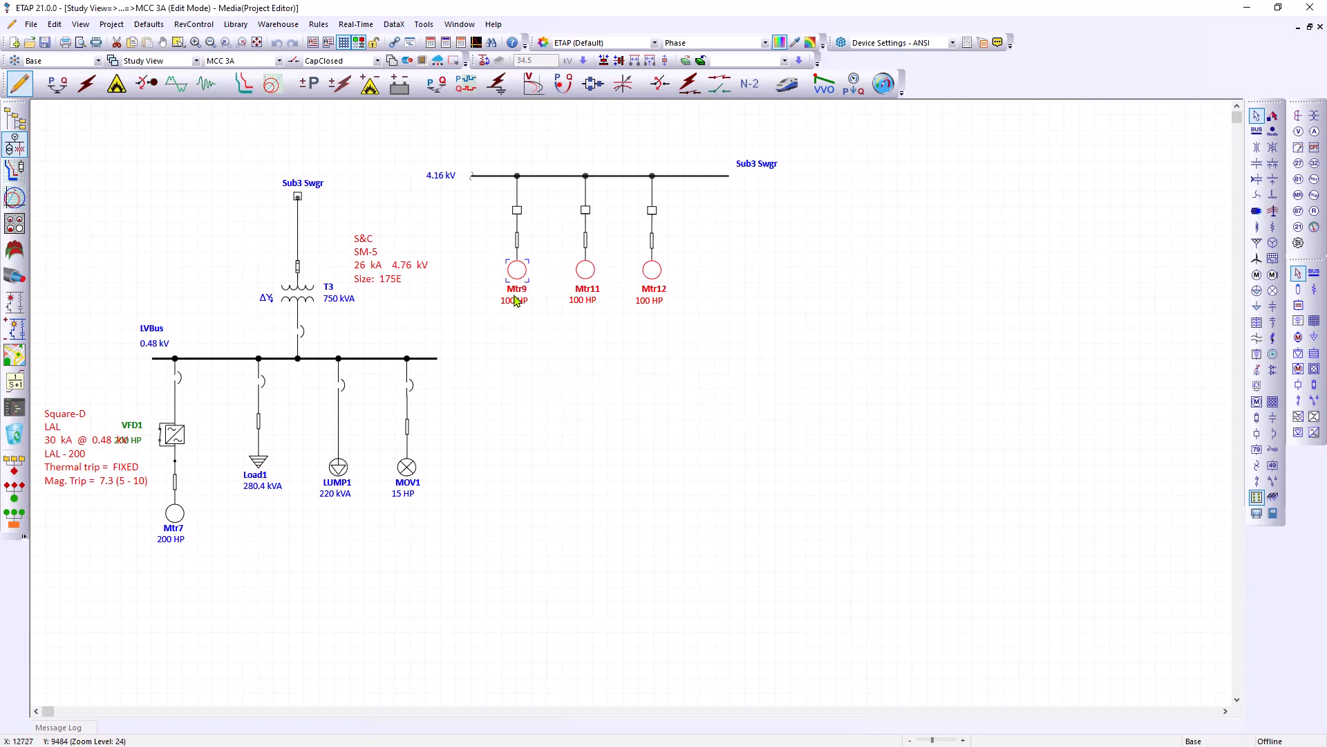
mouse_move(566, 304)
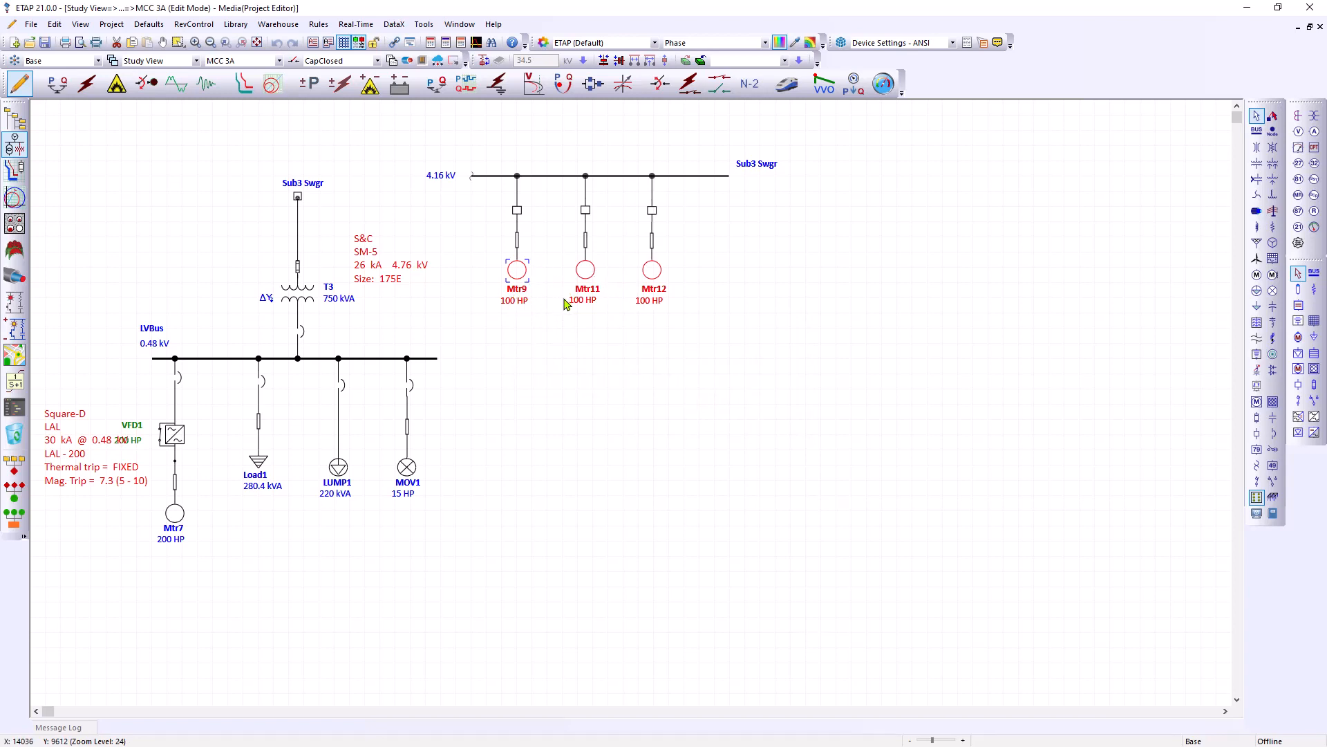
mouse_move(525, 301)
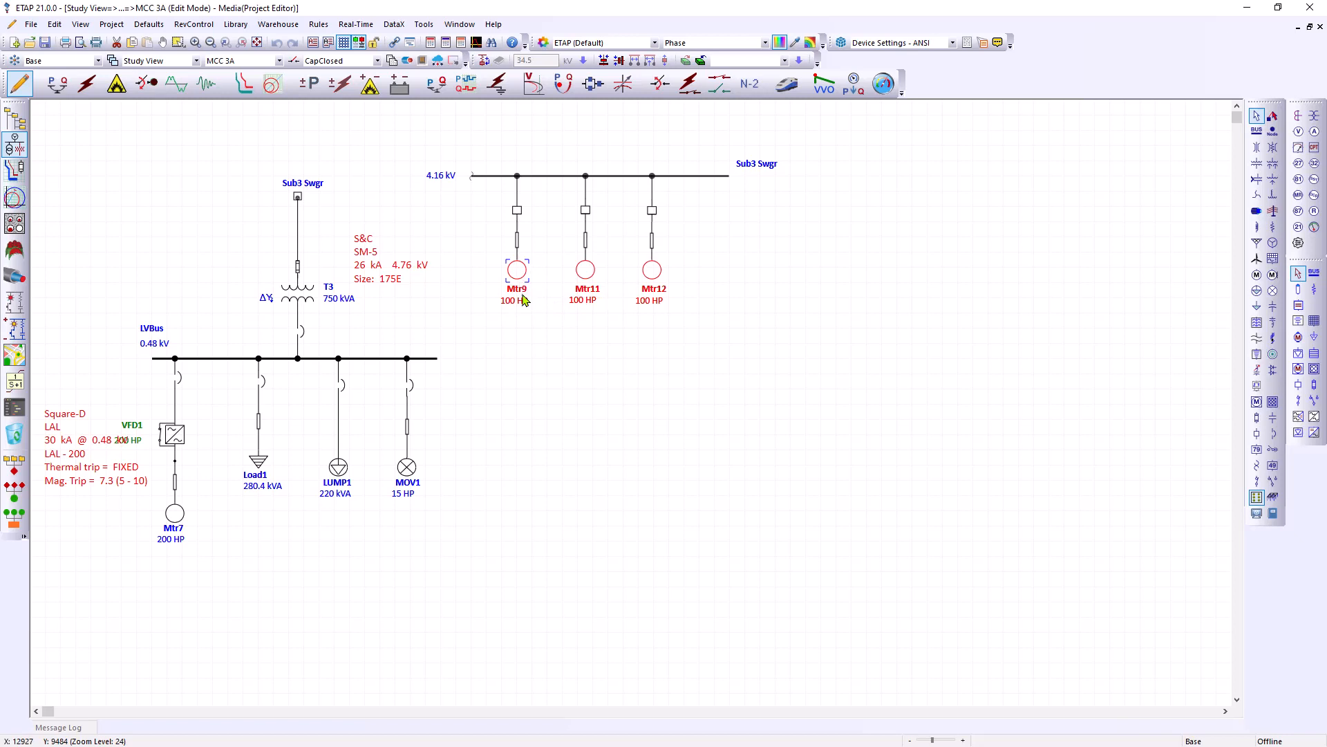
mouse_move(647, 291)
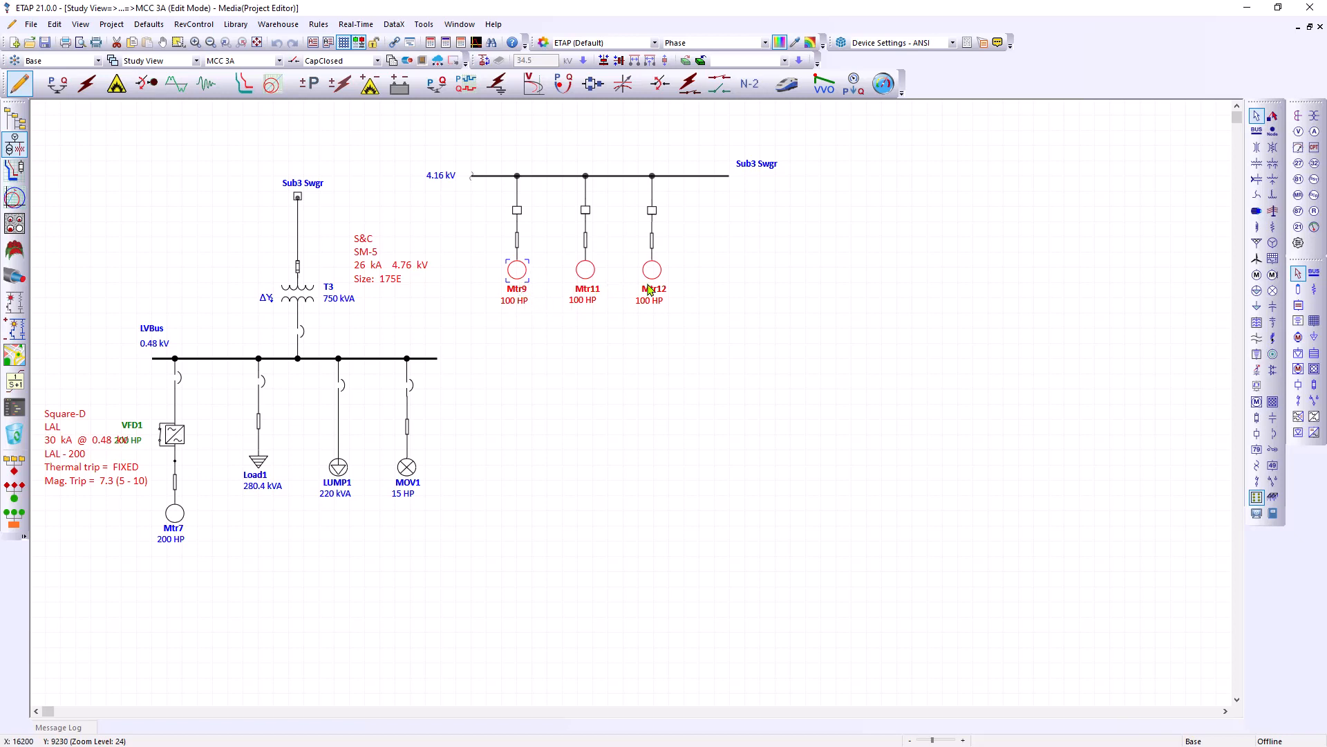
mouse_move(701, 291)
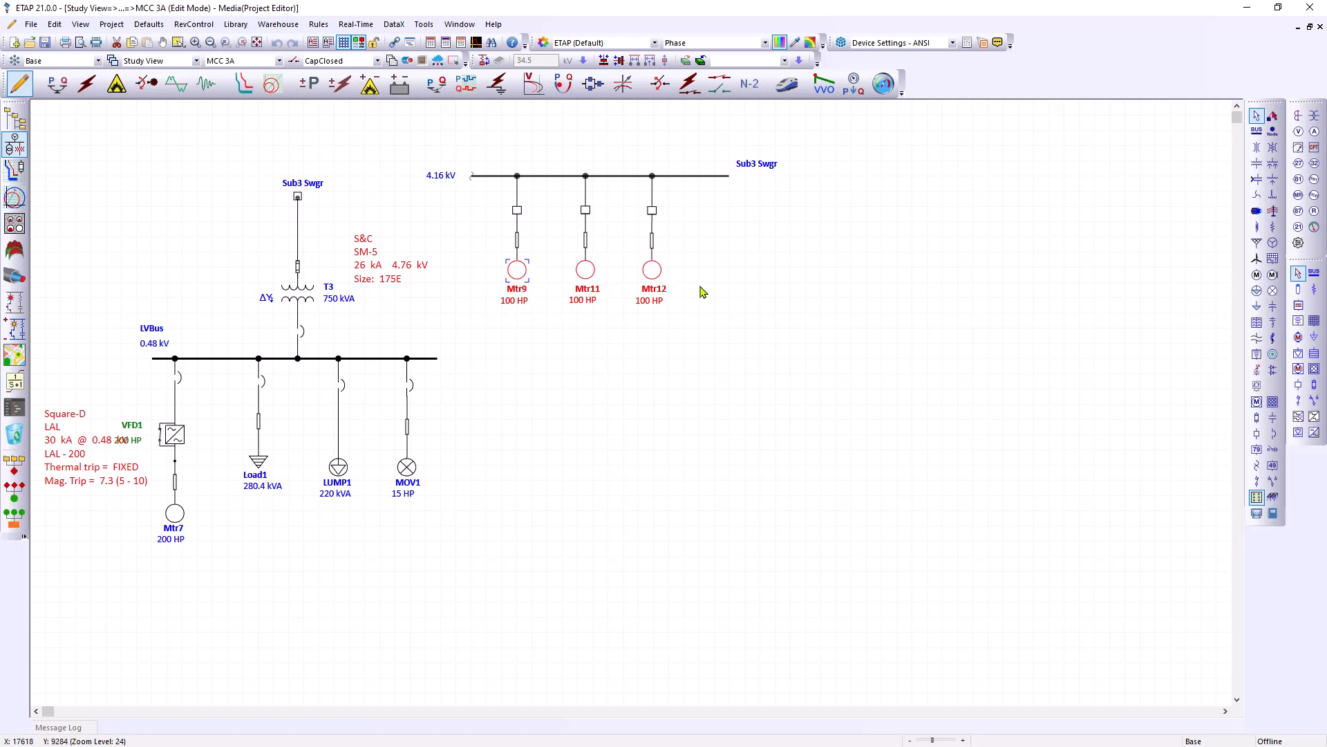
mouse_move(540, 294)
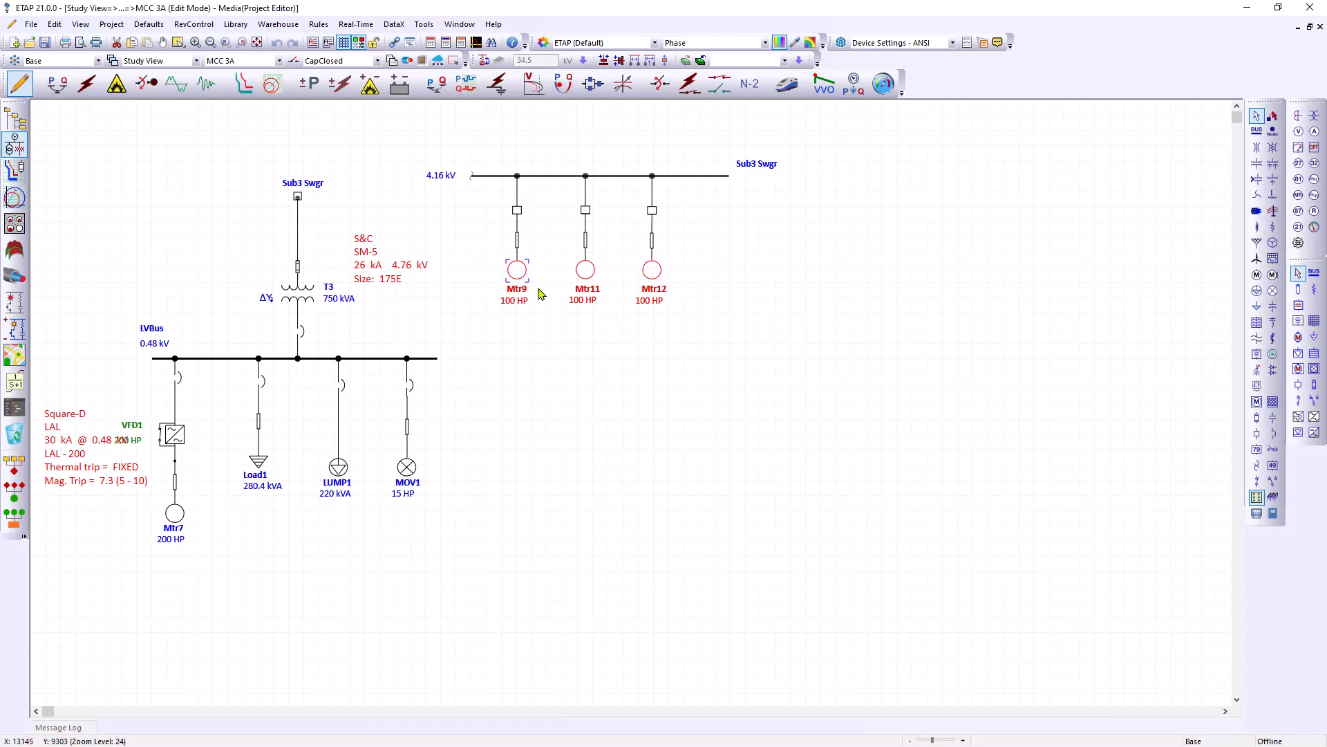
mouse_move(569, 331)
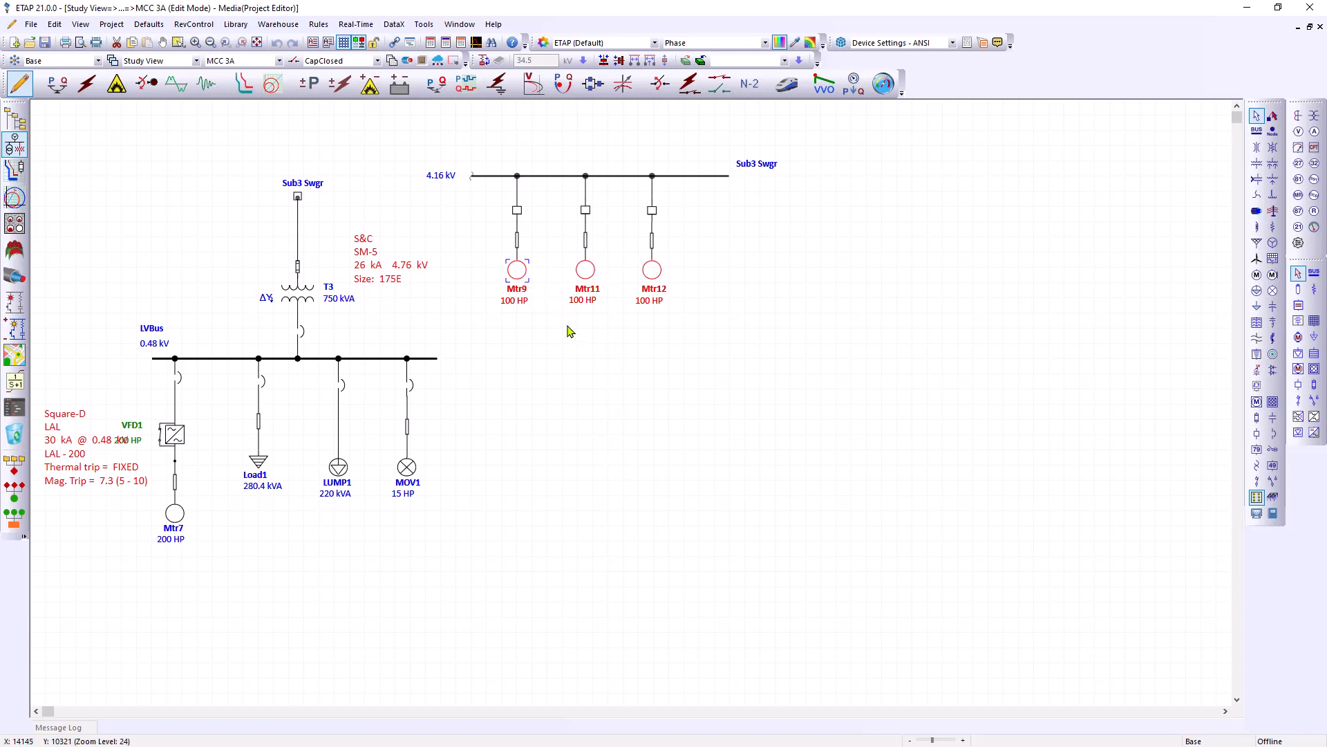
mouse_move(672, 321)
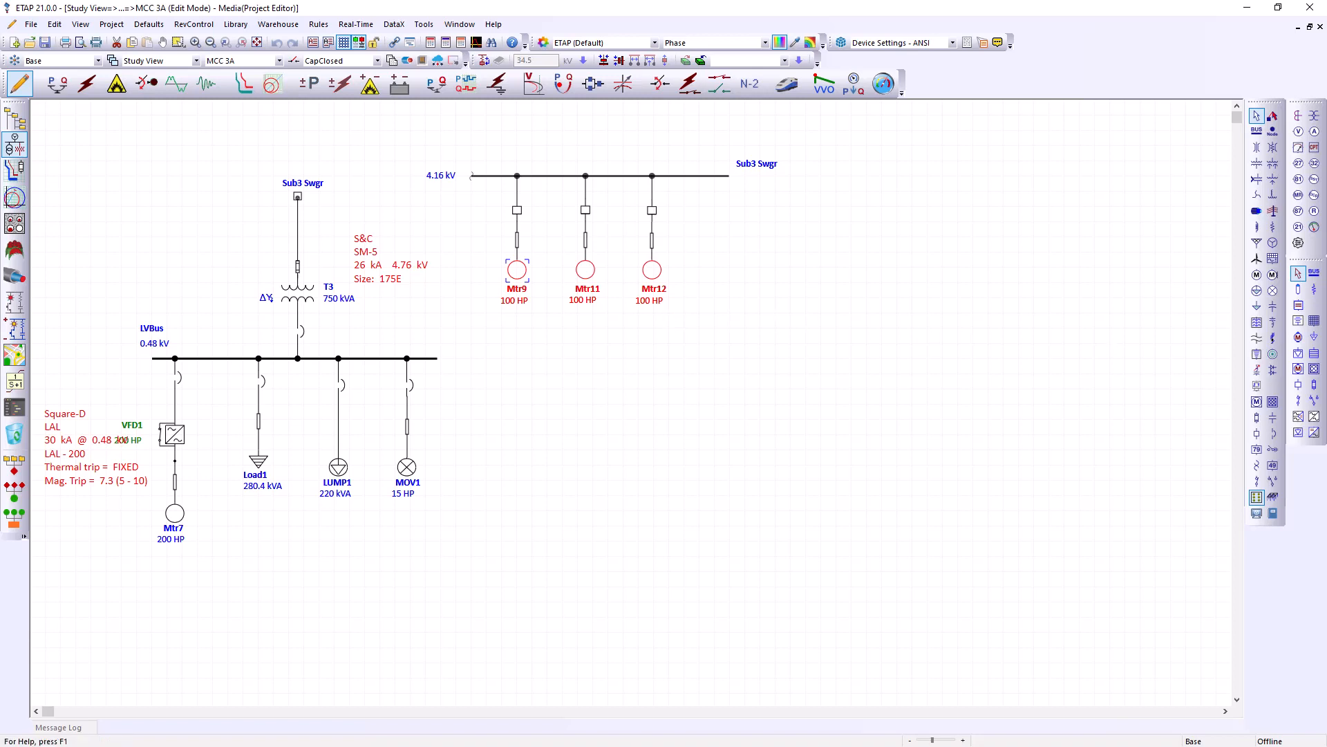
Select a Sub3 Swgr motor branch to duplicate as Mtr10
click(723, 260)
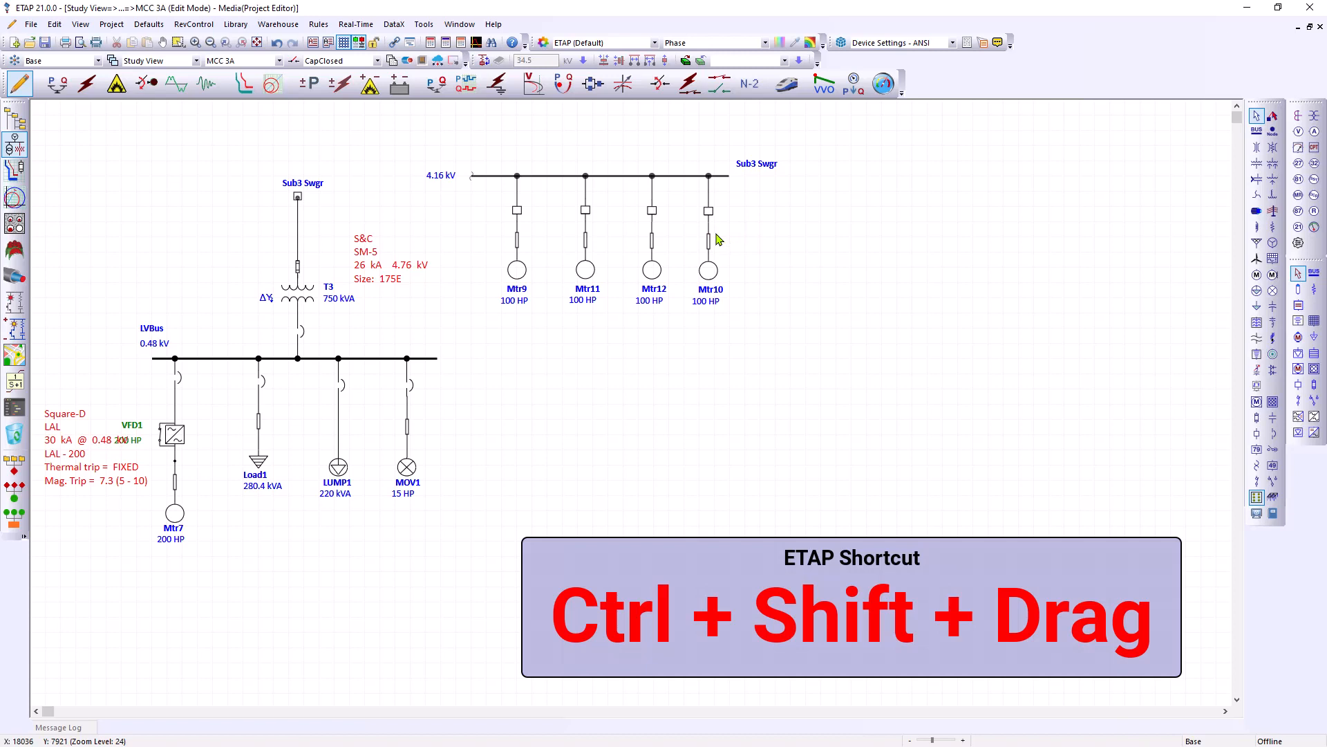
mouse_move(699, 245)
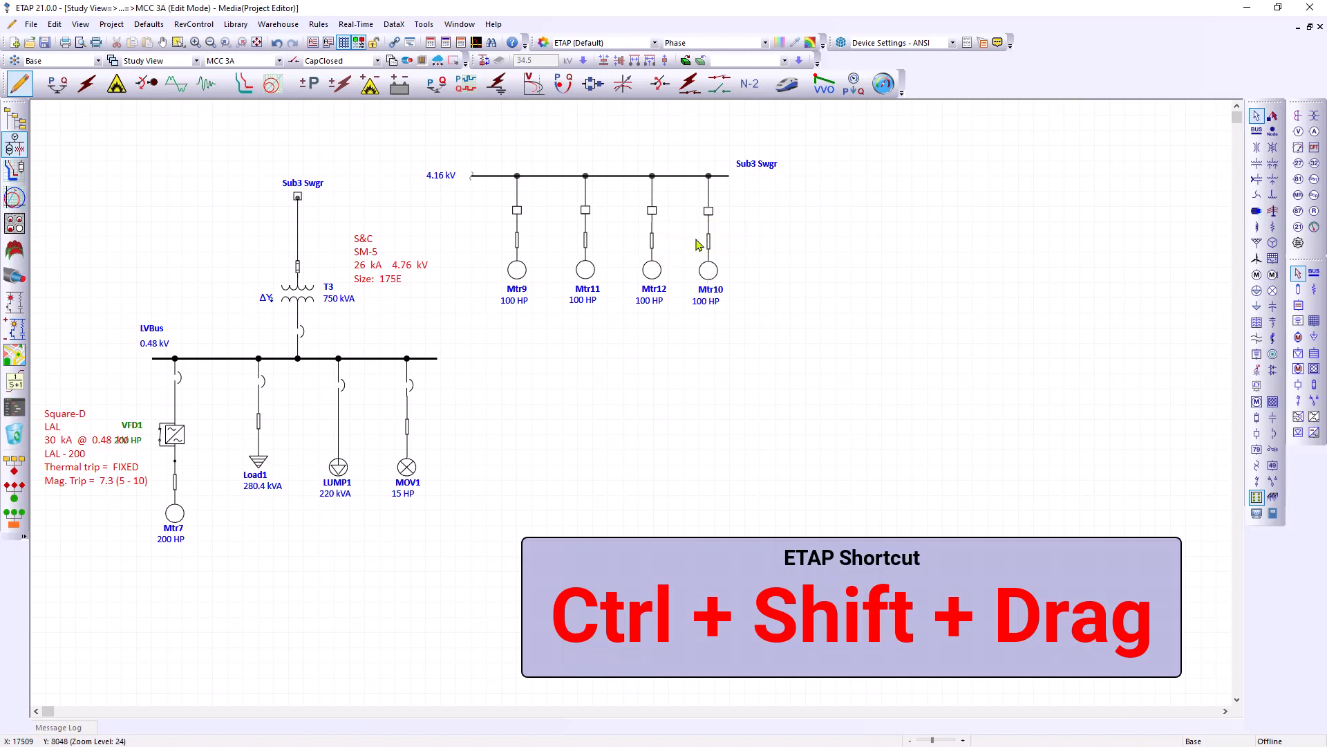
mouse_move(644, 214)
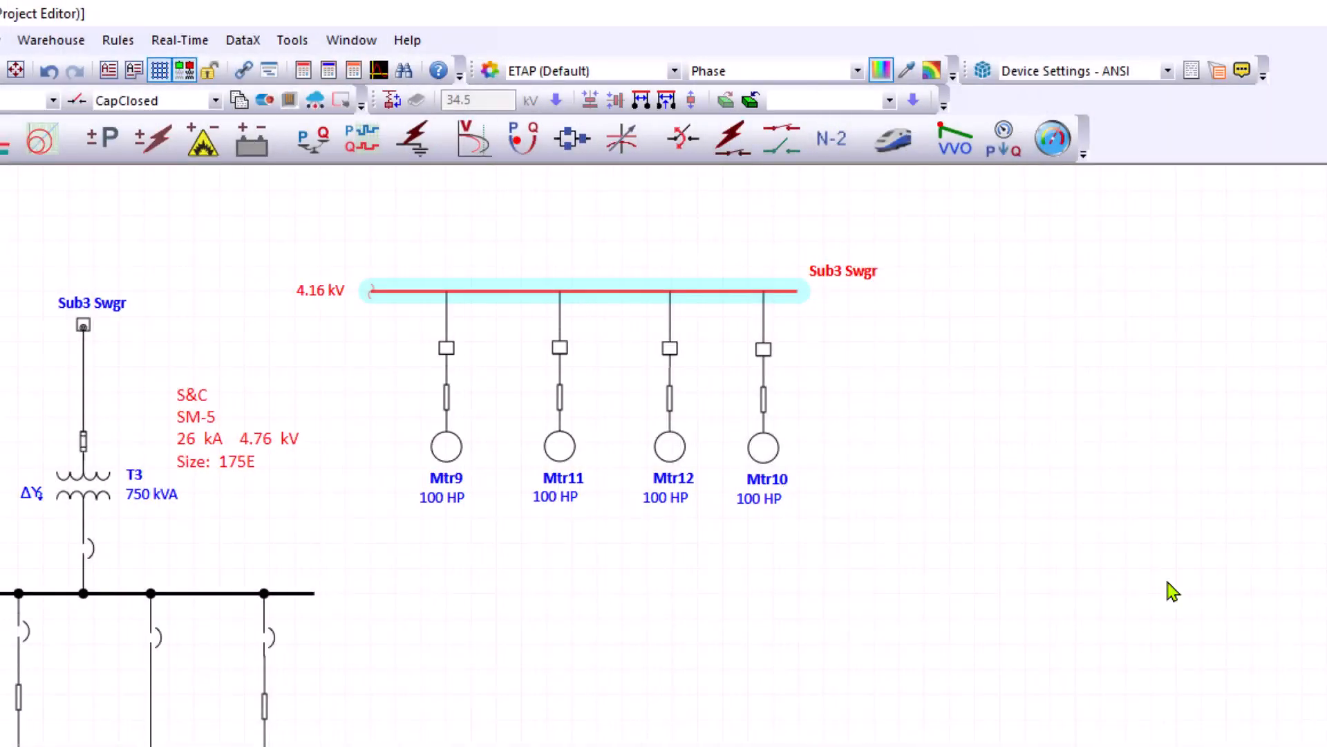
mouse_move(772, 491)
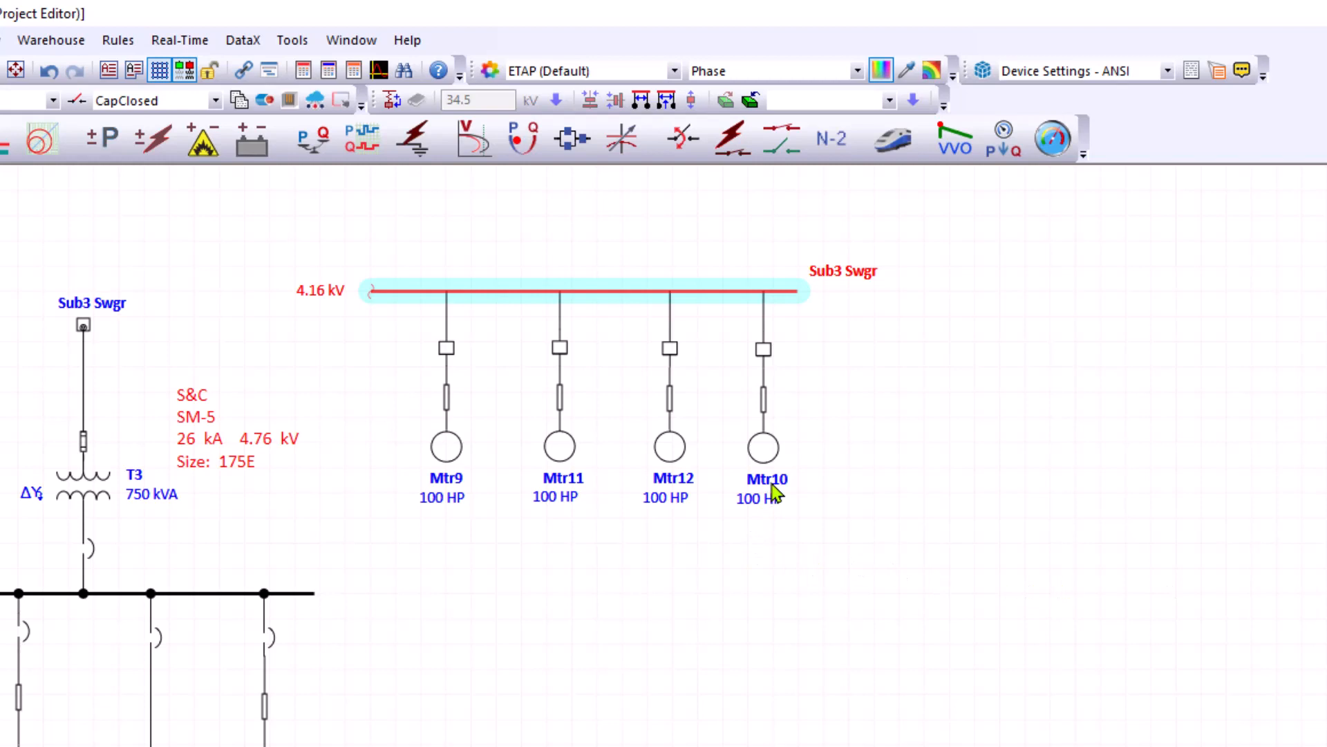
Rename the Mtr10 label on the diagram to Motor 10
click(760, 446)
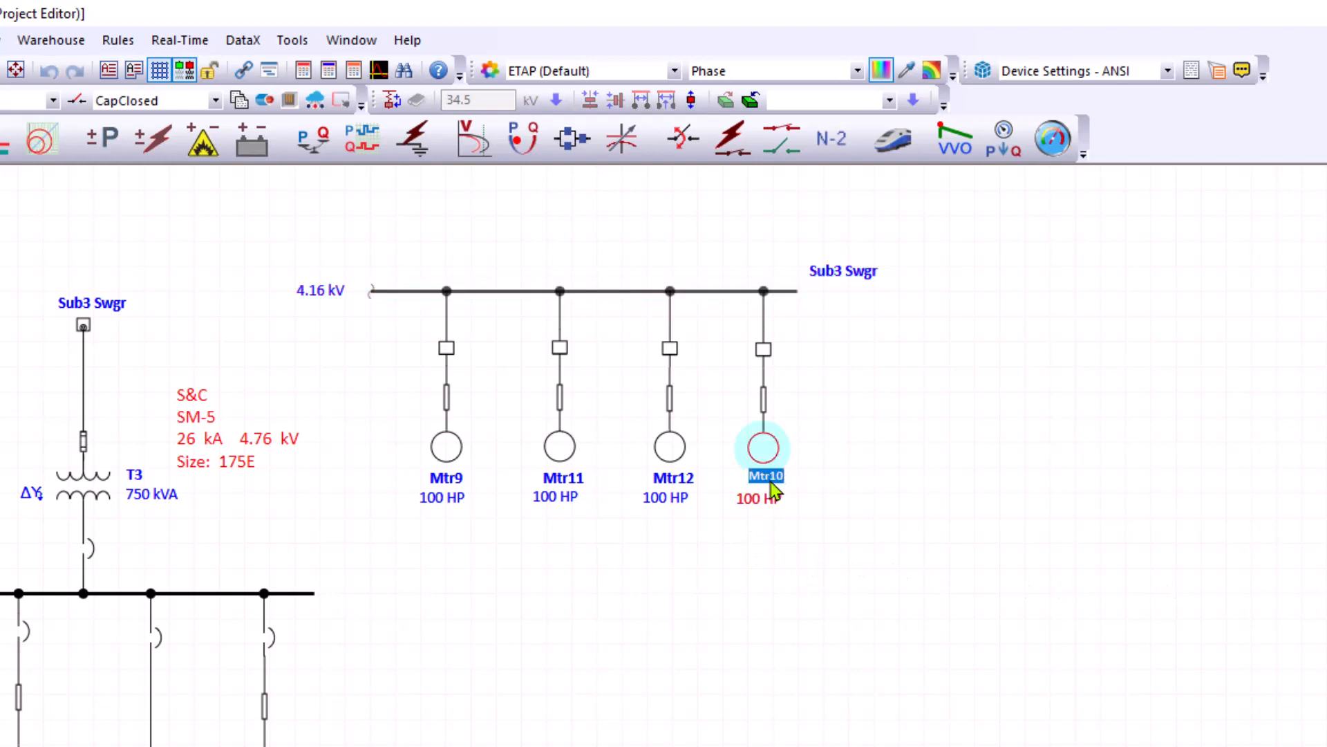
mouse_move(804, 491)
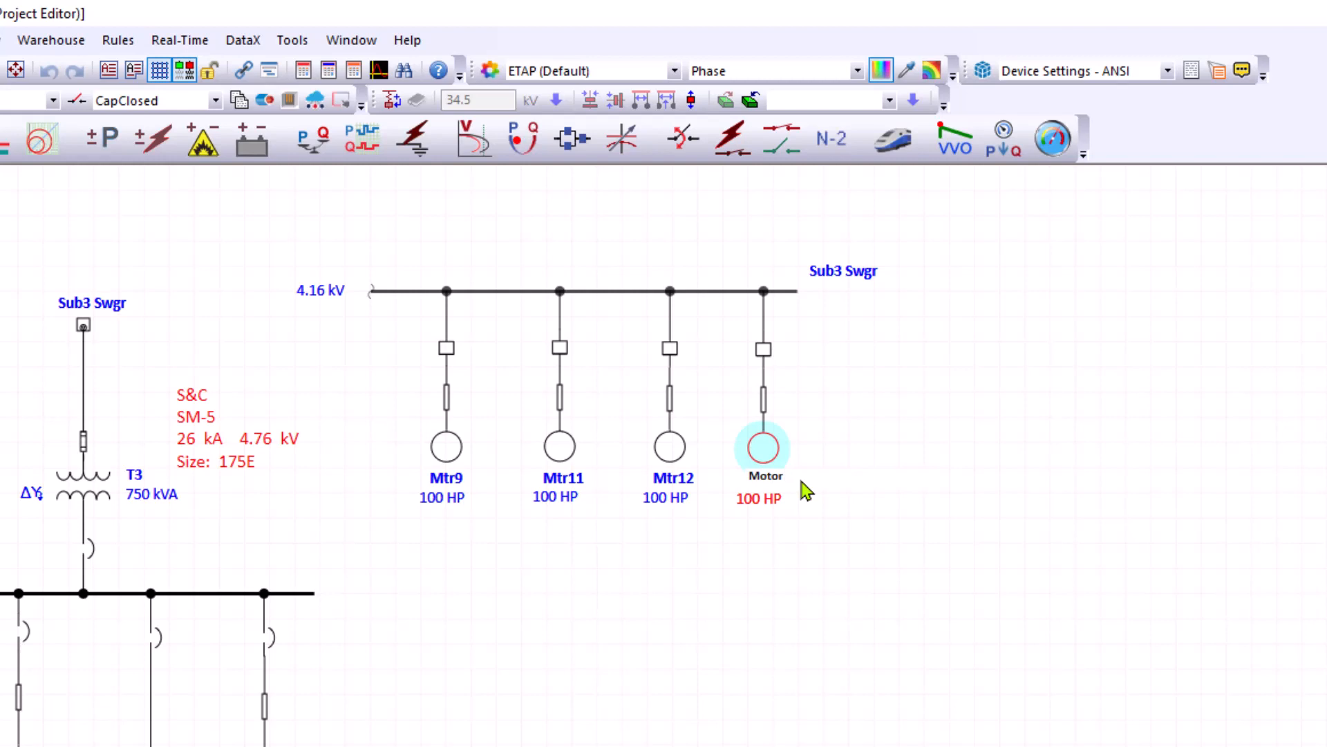
double_click(763, 475)
text( 10)
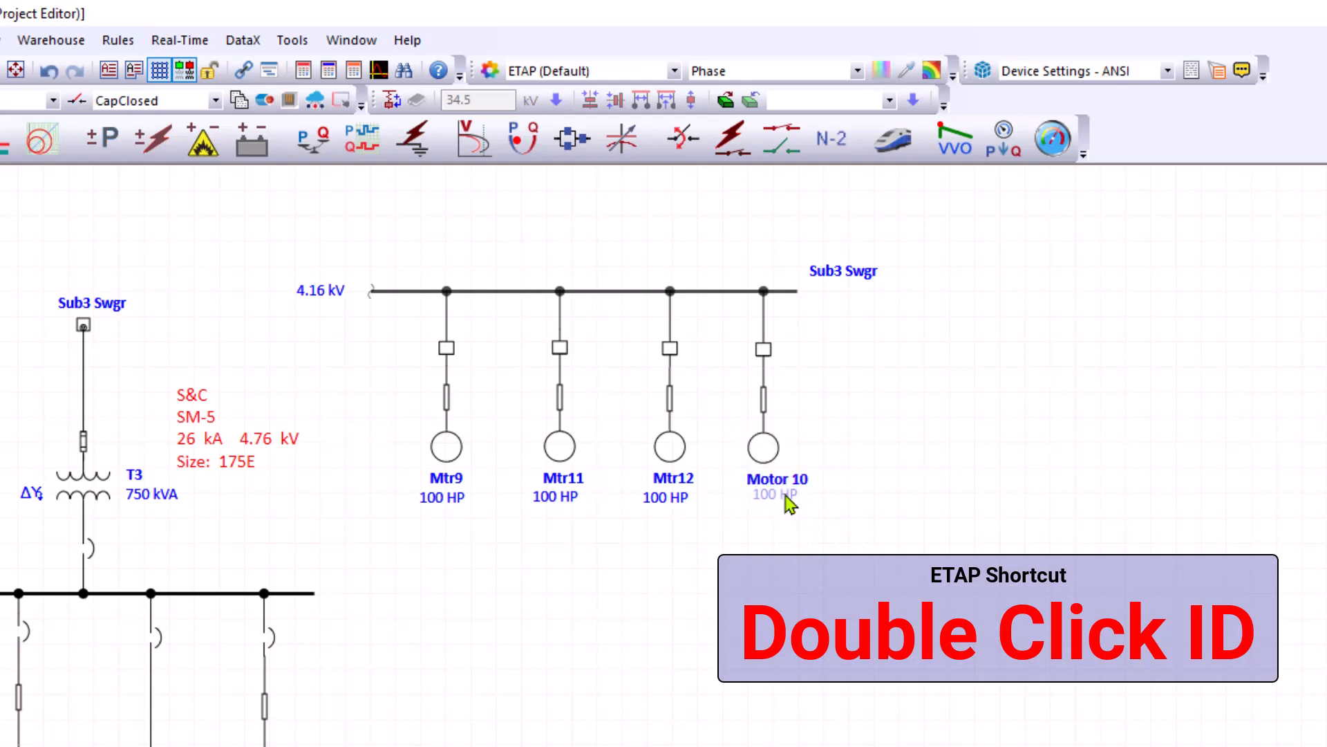
click(761, 446)
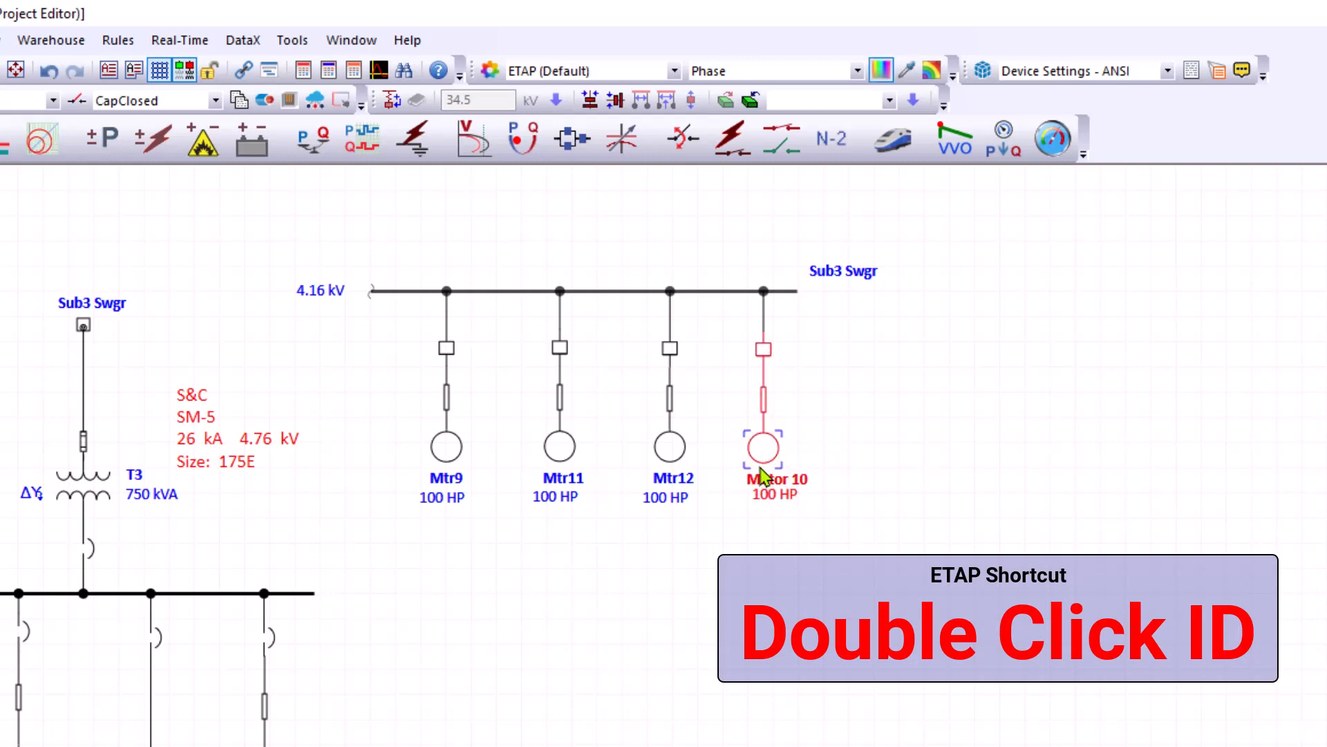
Check the Motor 10 ID in the Induction Machine Editor, then edit the label again
double_click(762, 446)
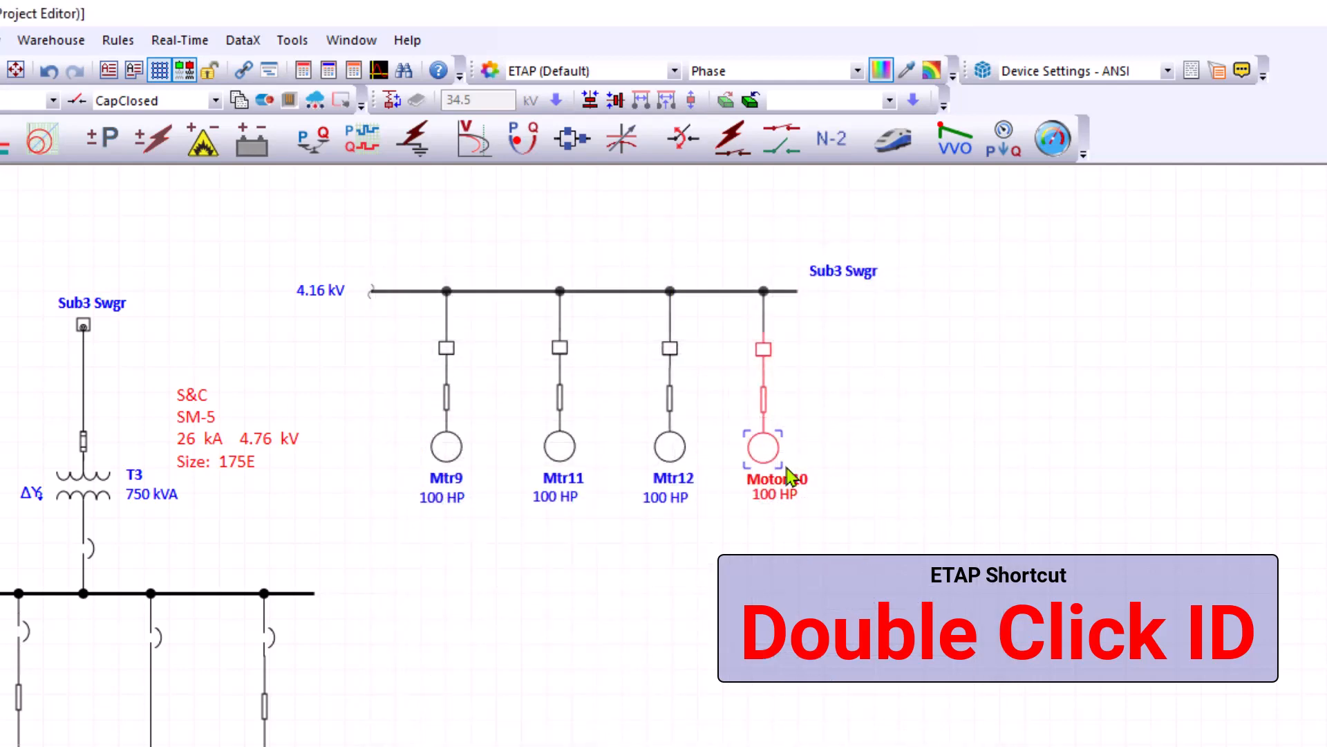
double_click(761, 445)
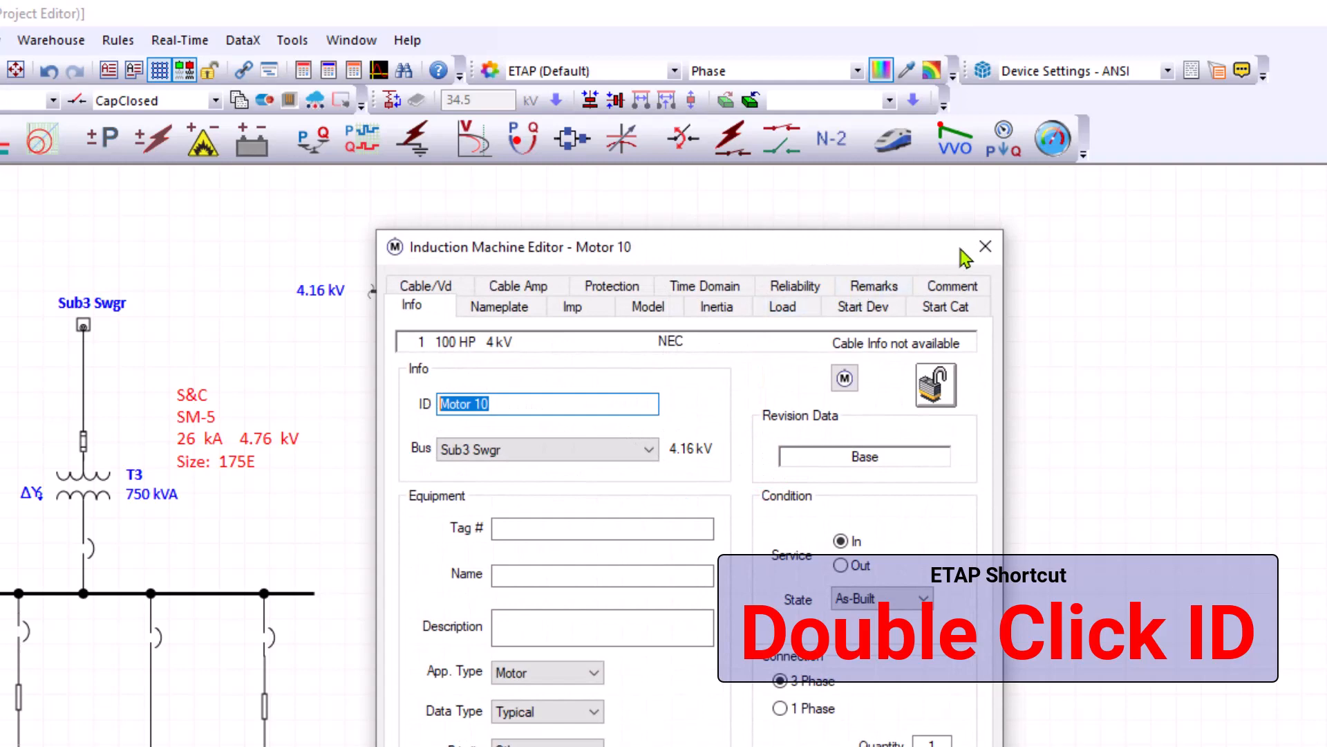
click(984, 246)
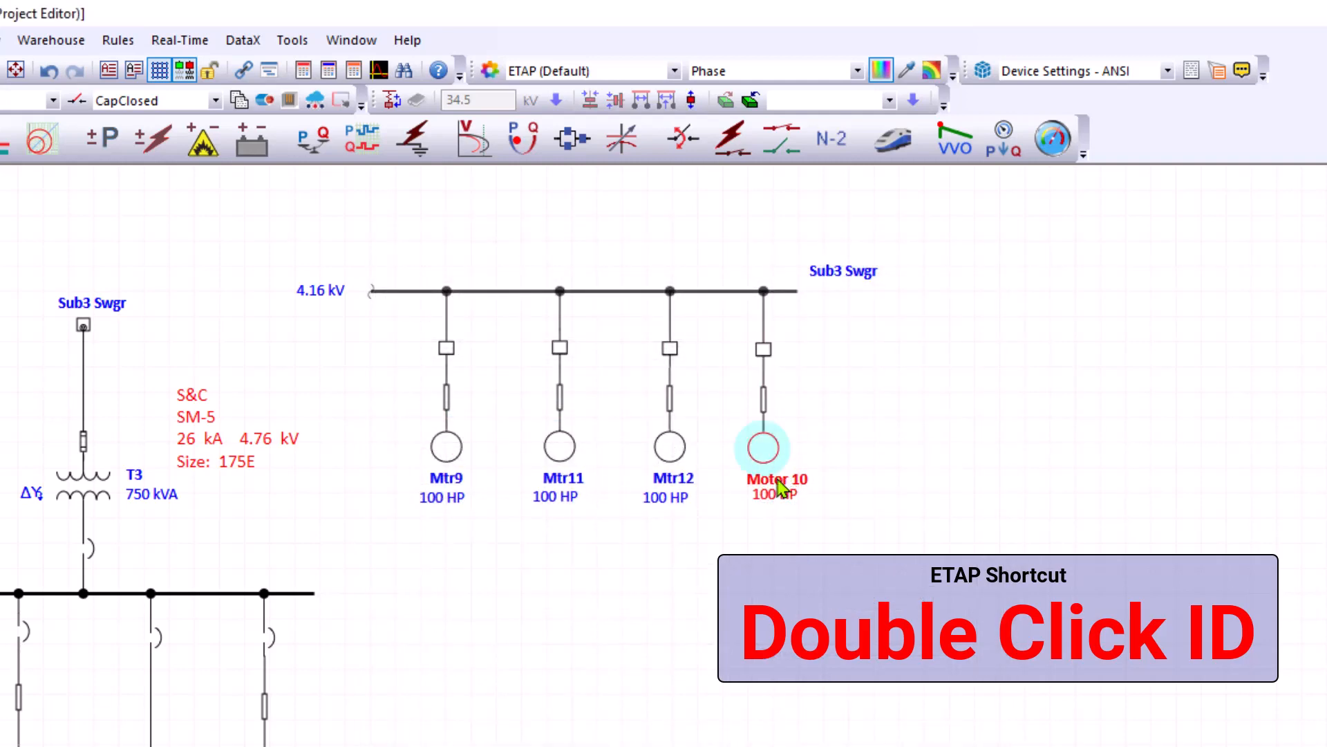
double_click(773, 478)
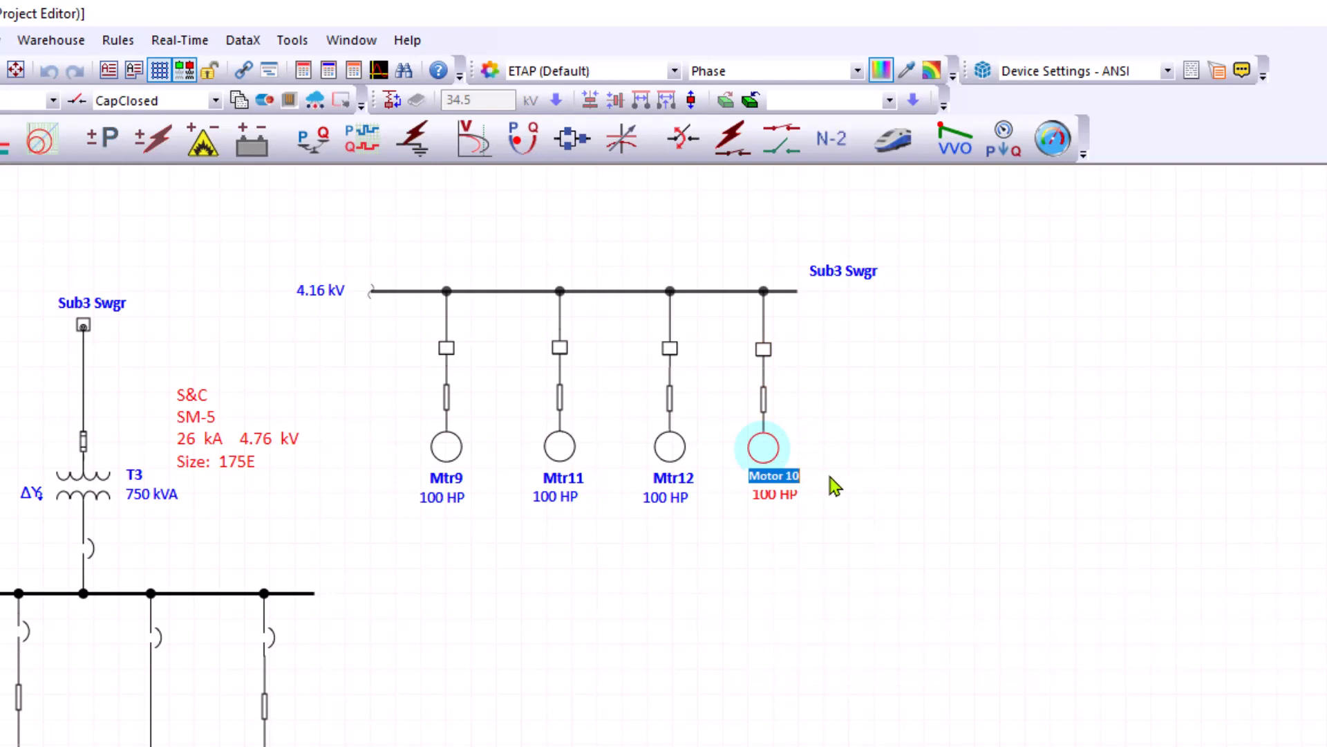
mouse_move(808, 478)
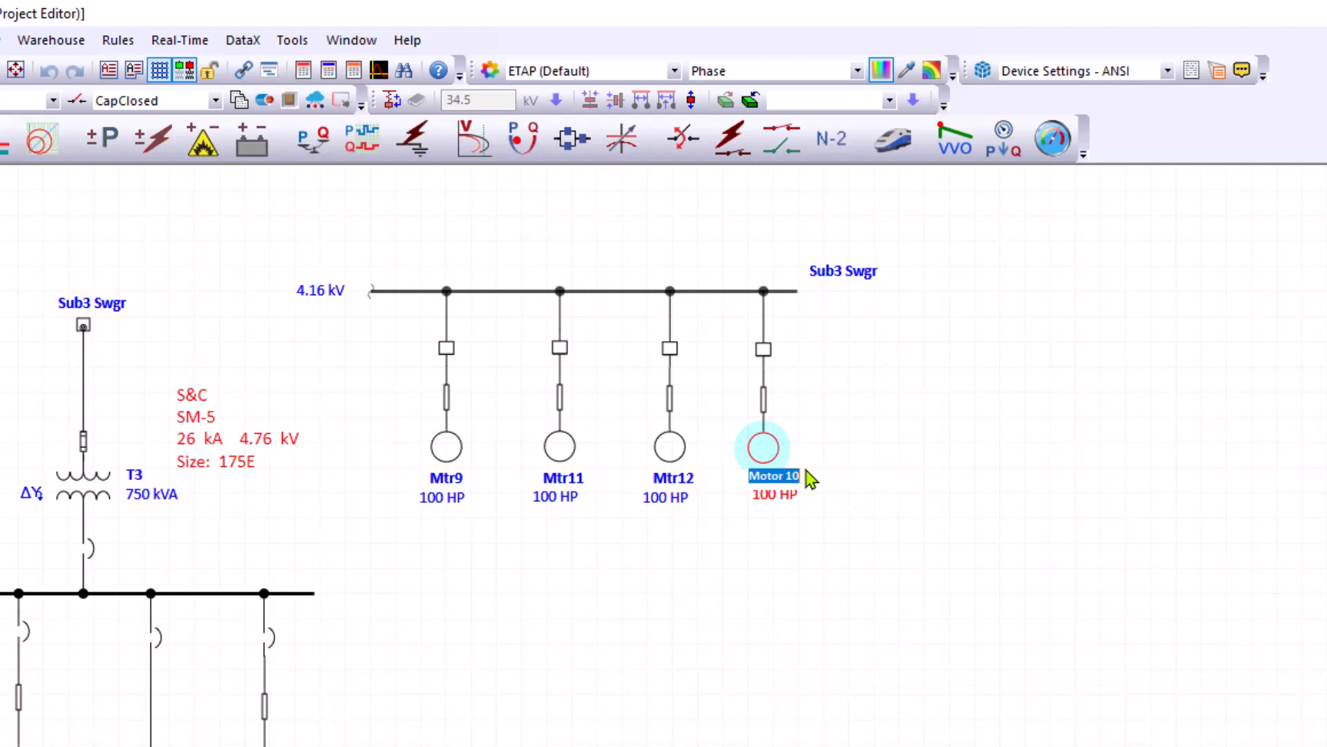